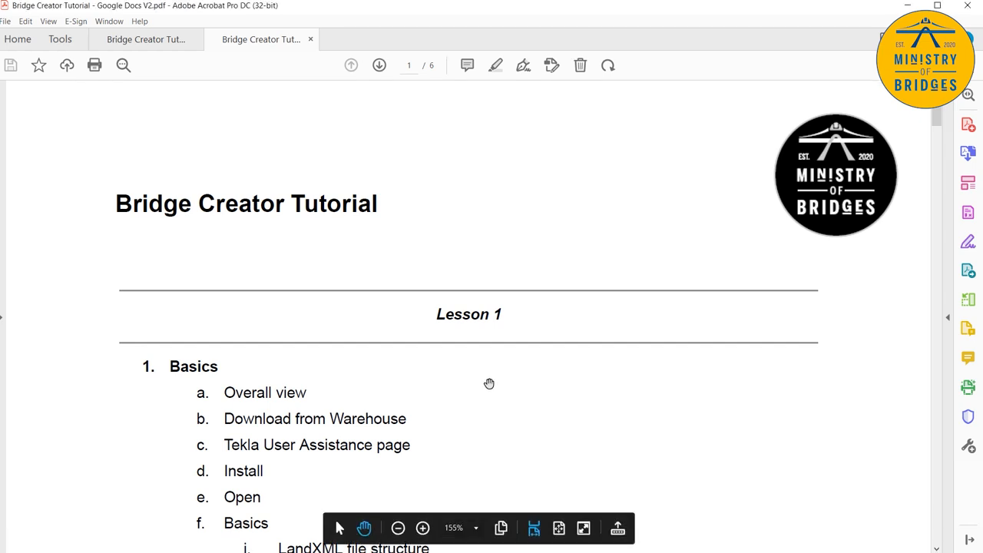
Scroll the Bridge Creator Tutorial PDF from Lesson 1 through Lesson 2's Alignment topics on page 2
scroll(down, 3)
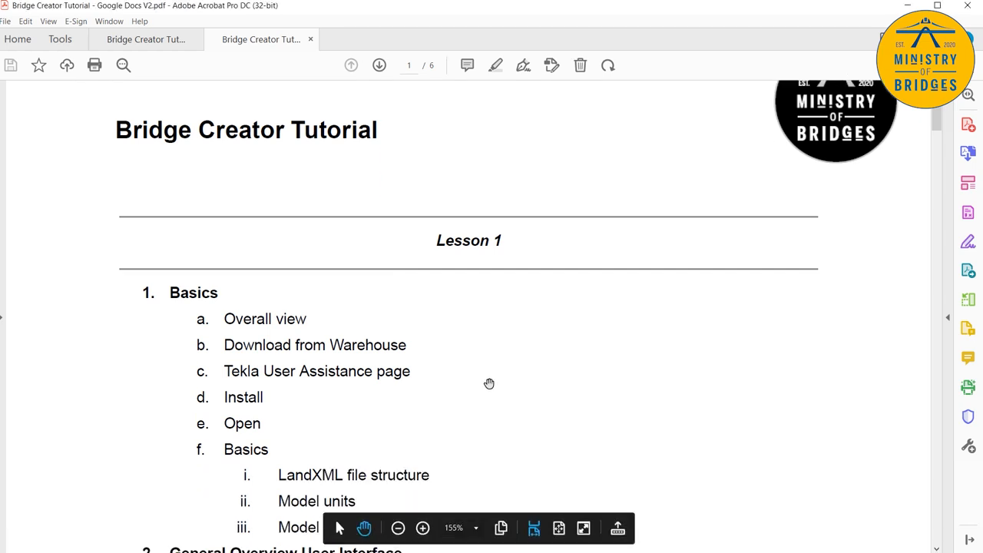
scroll(down, 3)
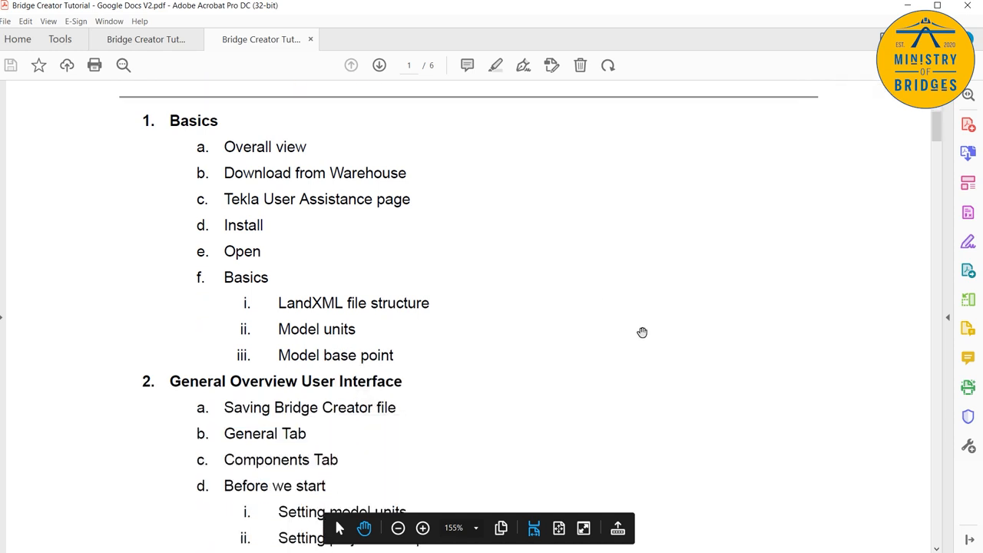
scroll(down, 3)
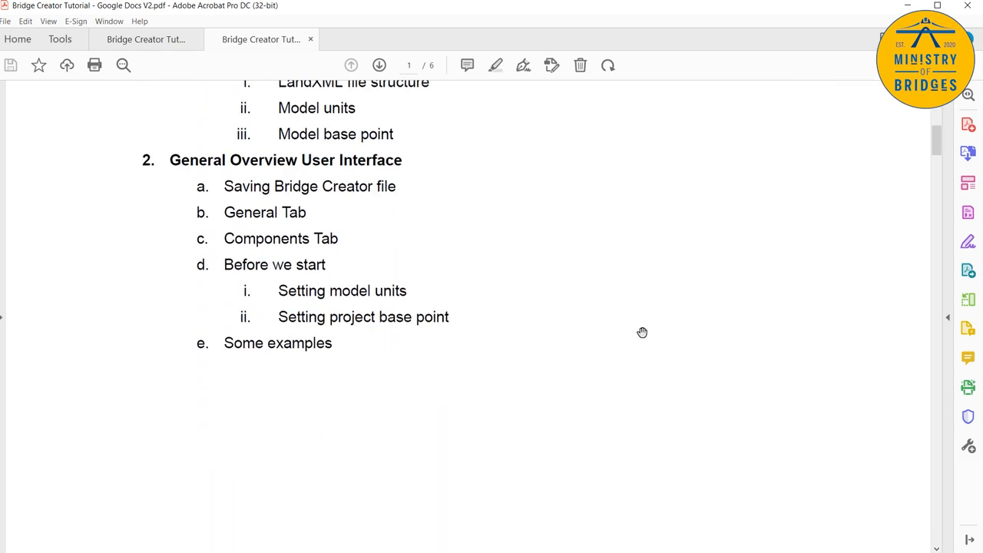
scroll(down, 3)
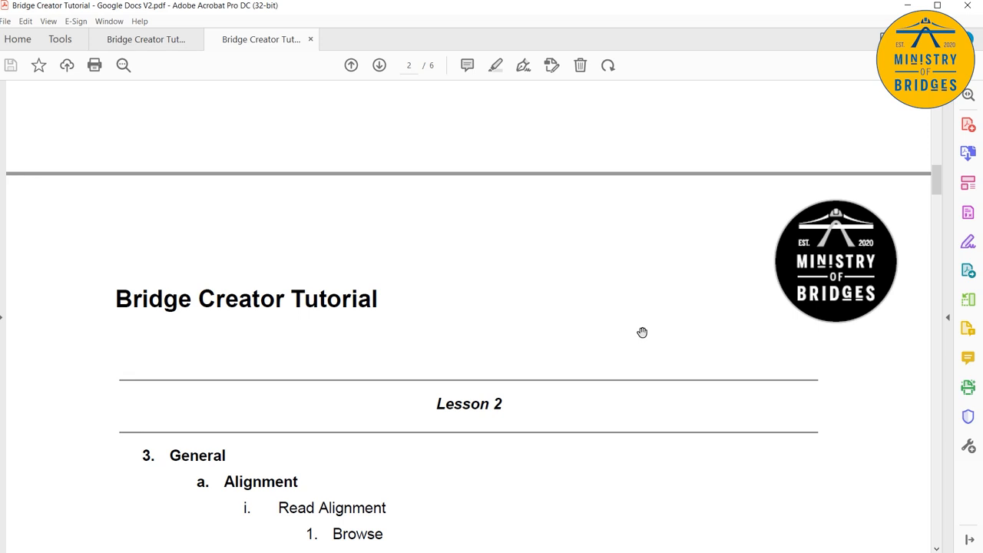
scroll(down, 3)
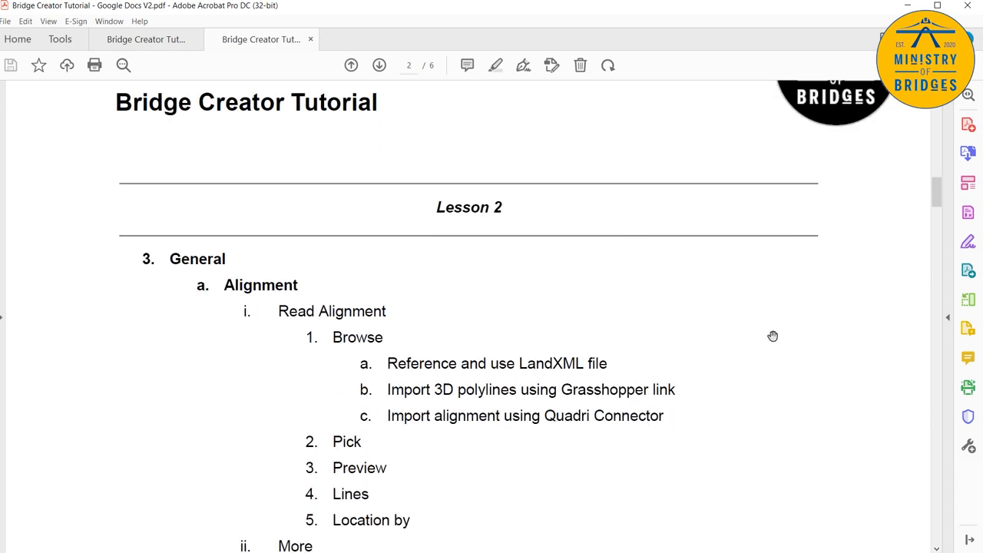
scroll(down, 3)
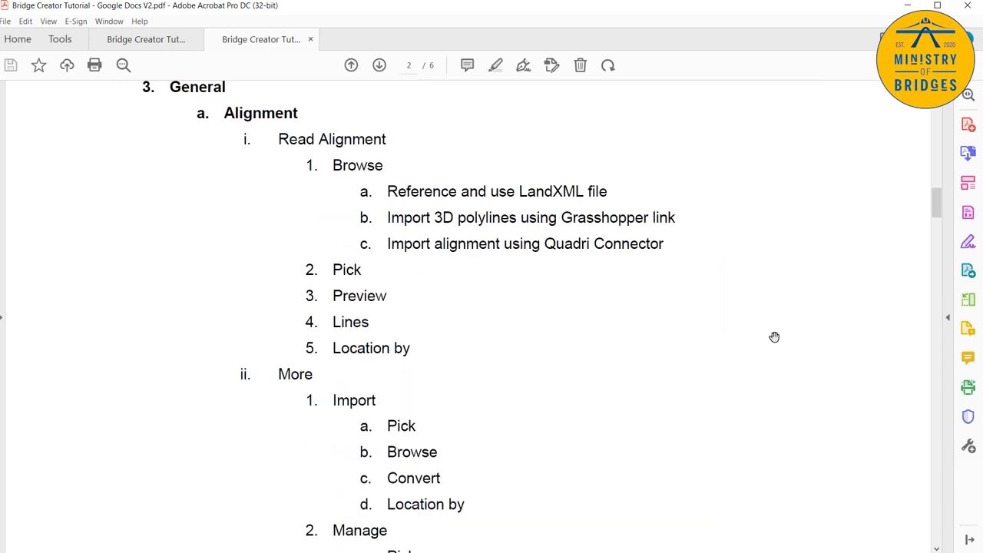
scroll(down, 3)
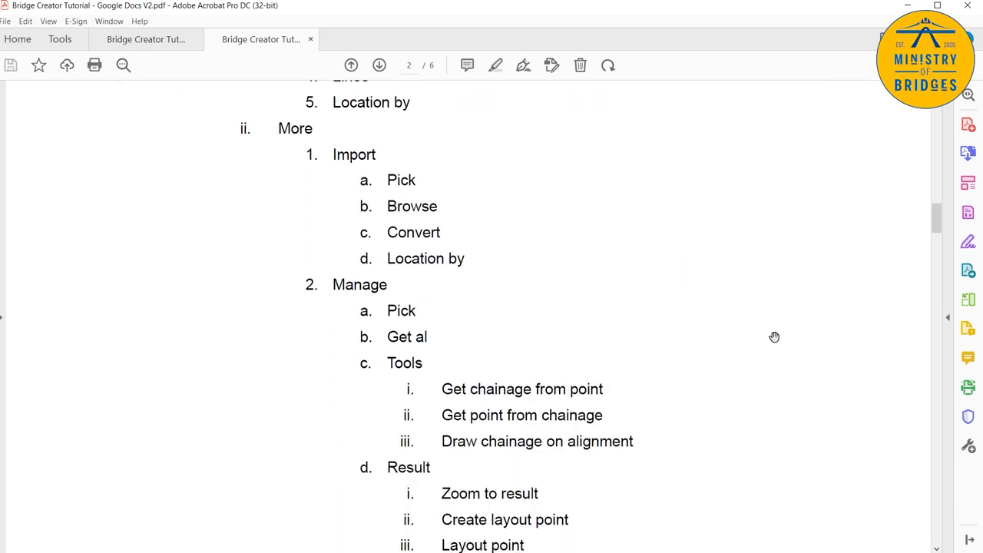
click(379, 64)
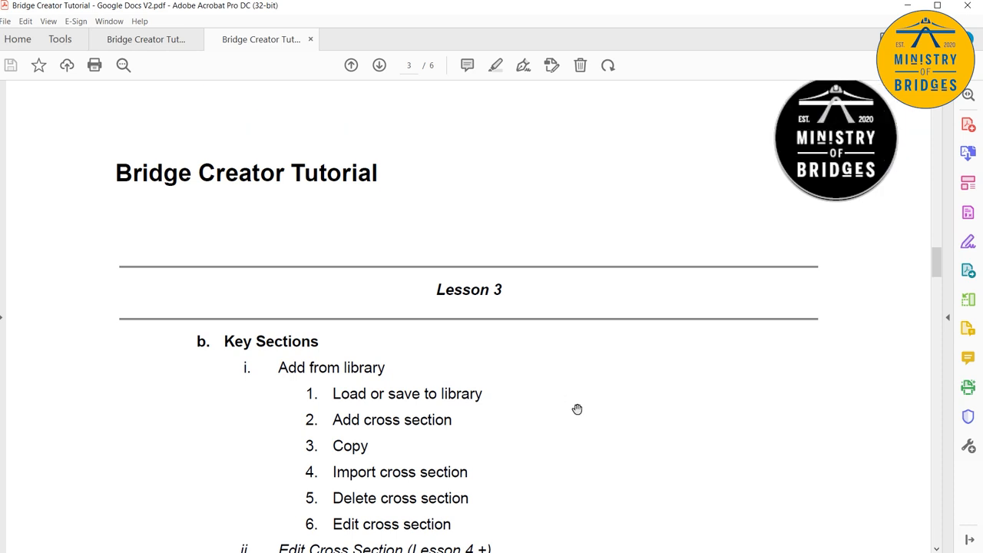
Scroll page 3 of the tutorial down to Lesson 3's Section Preview and Creation headings
scroll(down, 3)
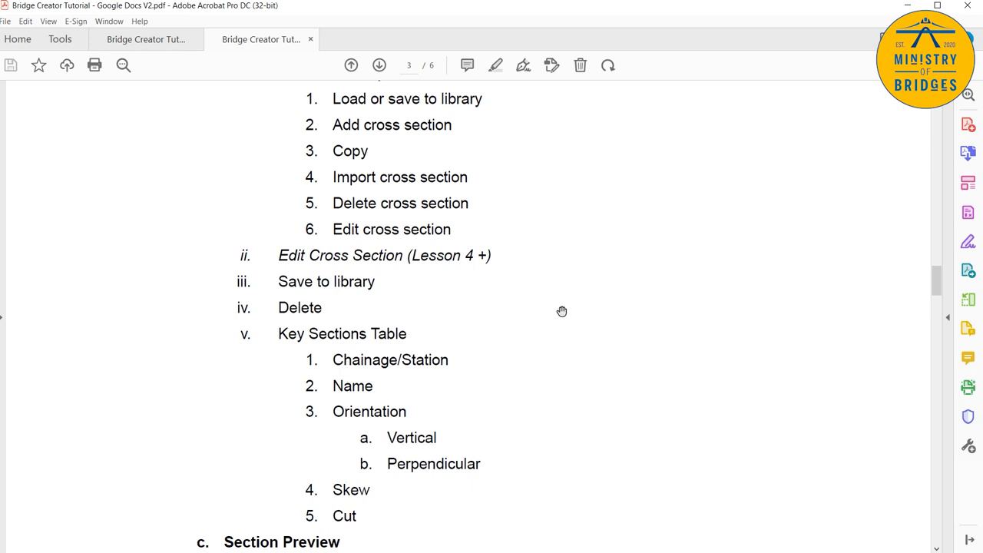
mouse_move(495, 274)
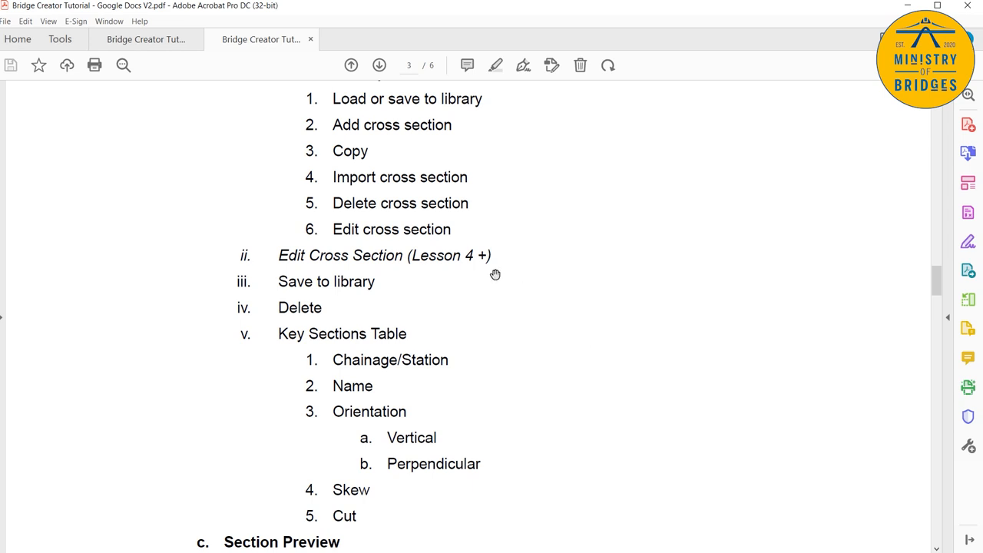
mouse_move(500, 294)
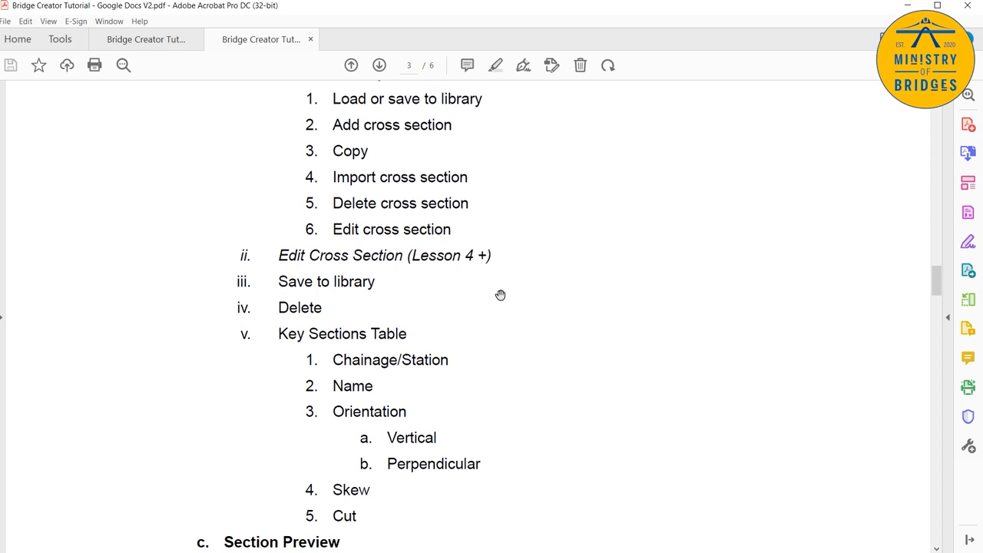
mouse_move(509, 313)
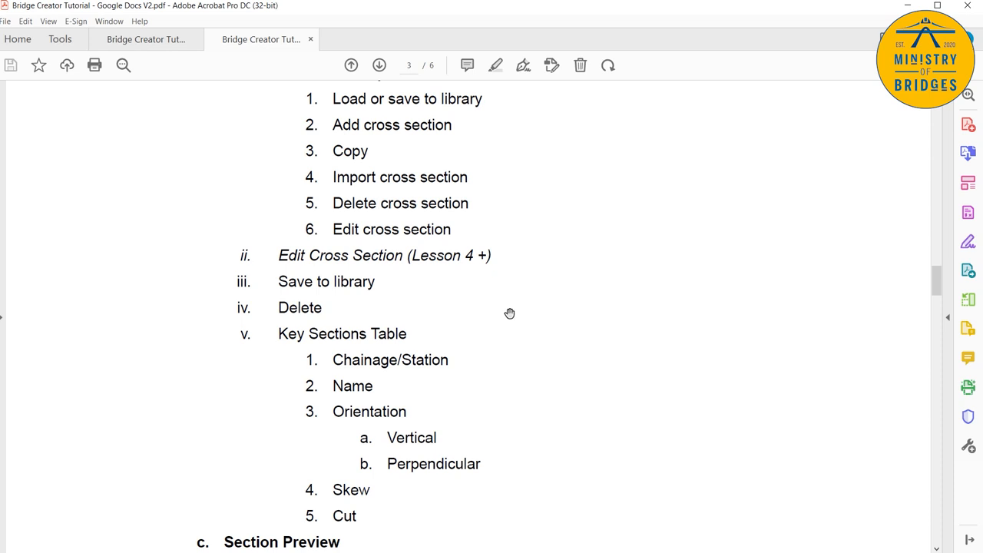
mouse_move(516, 326)
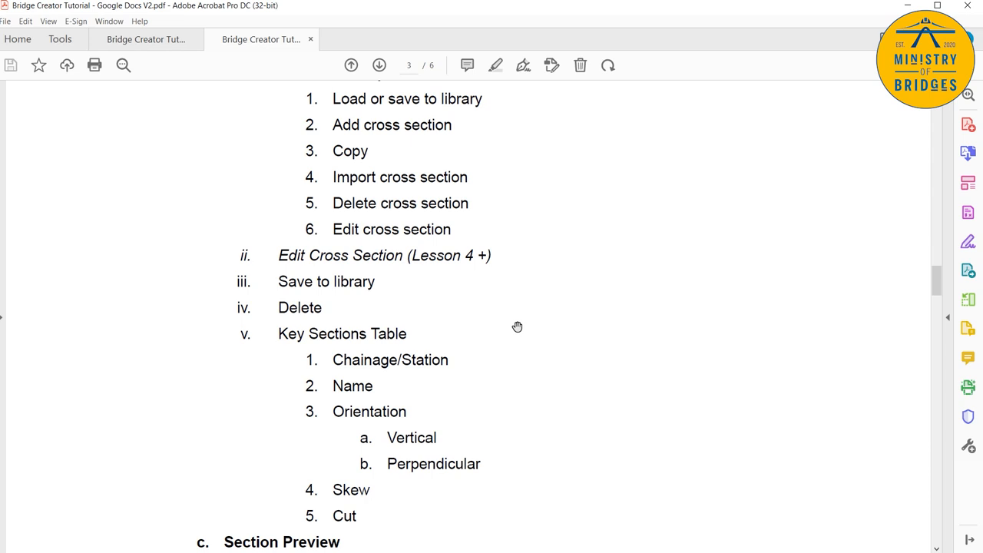
scroll(down, 3)
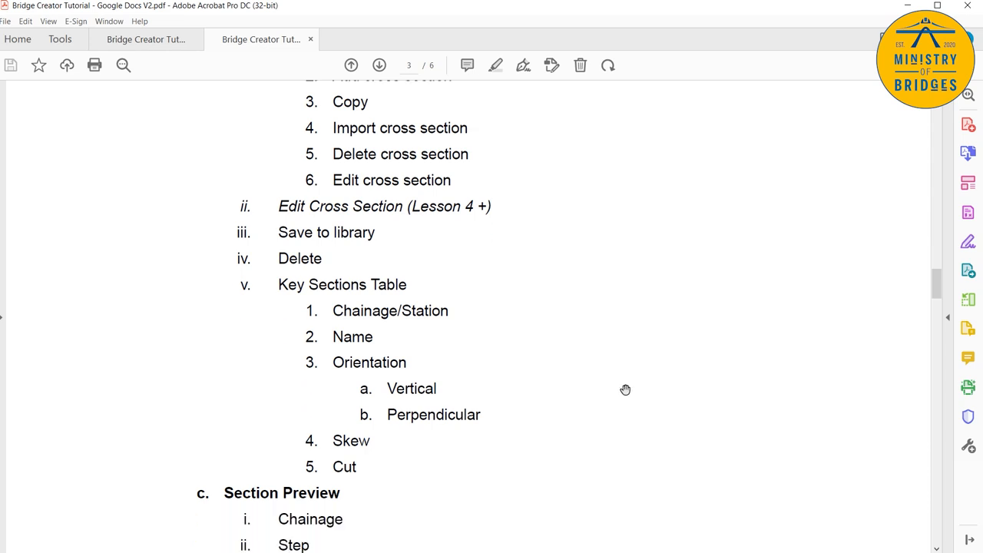
scroll(down, 3)
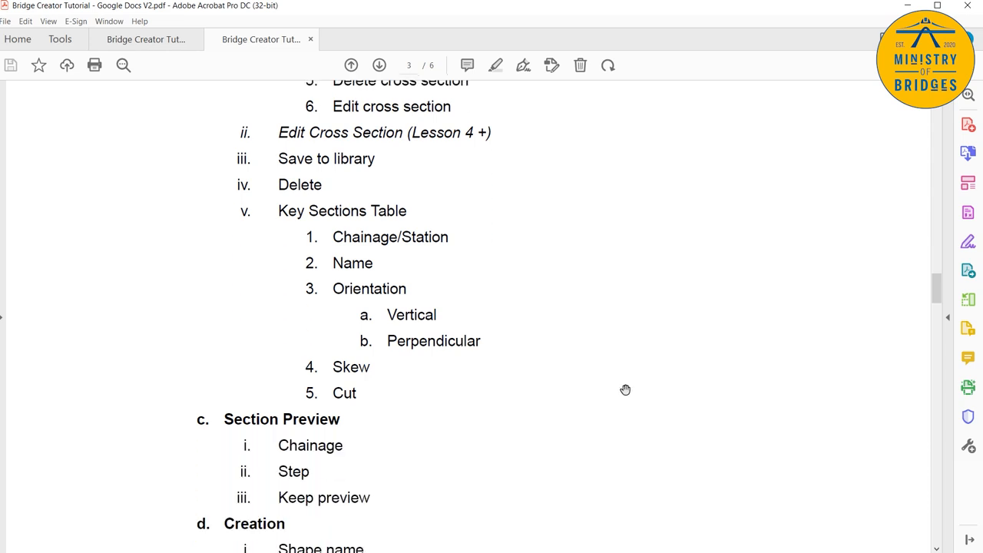
scroll(down, 3)
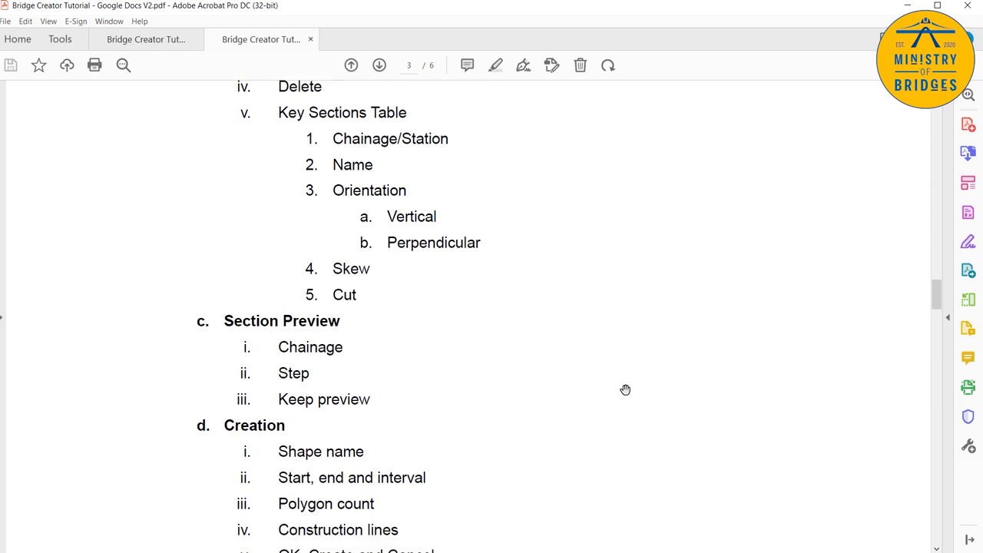
scroll(down, 3)
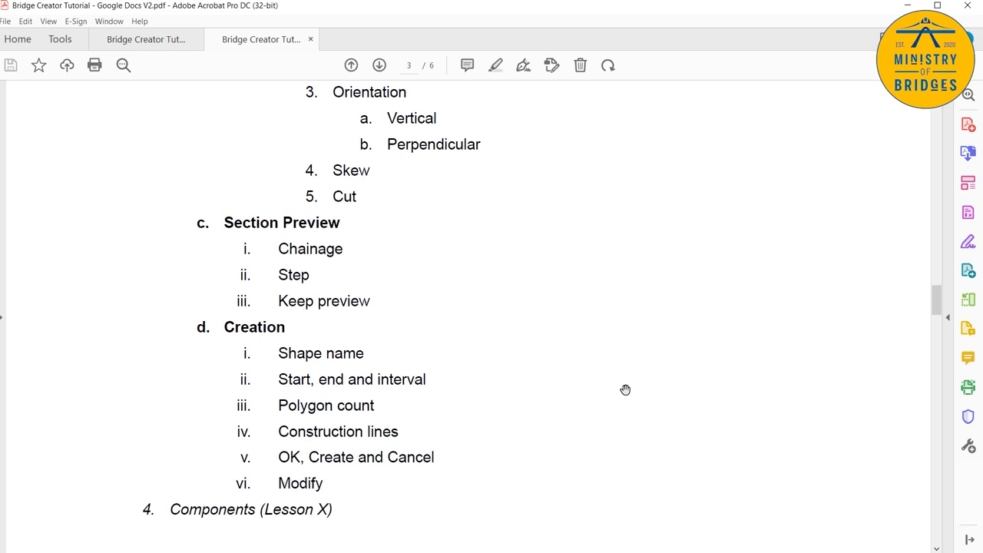
mouse_move(512, 281)
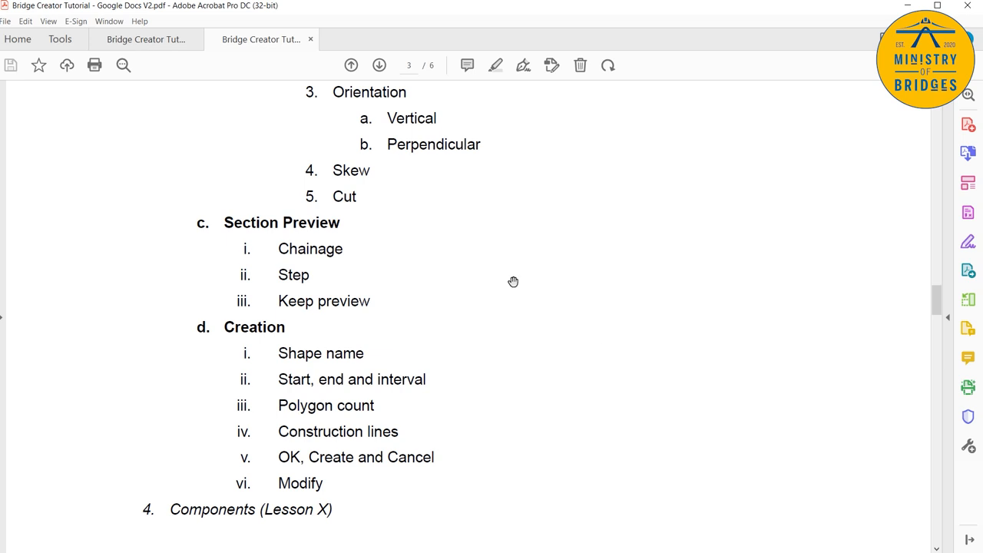
mouse_move(459, 245)
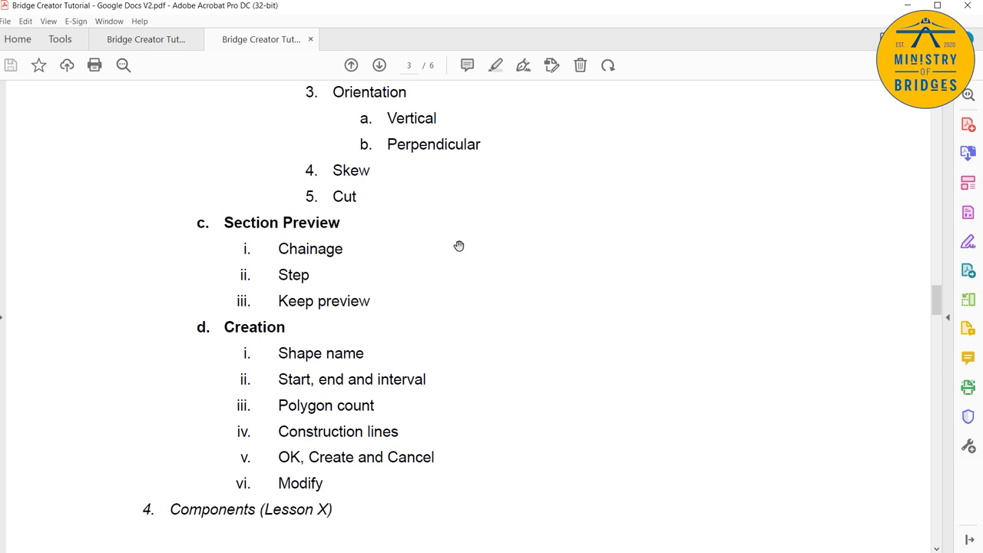
mouse_move(423, 232)
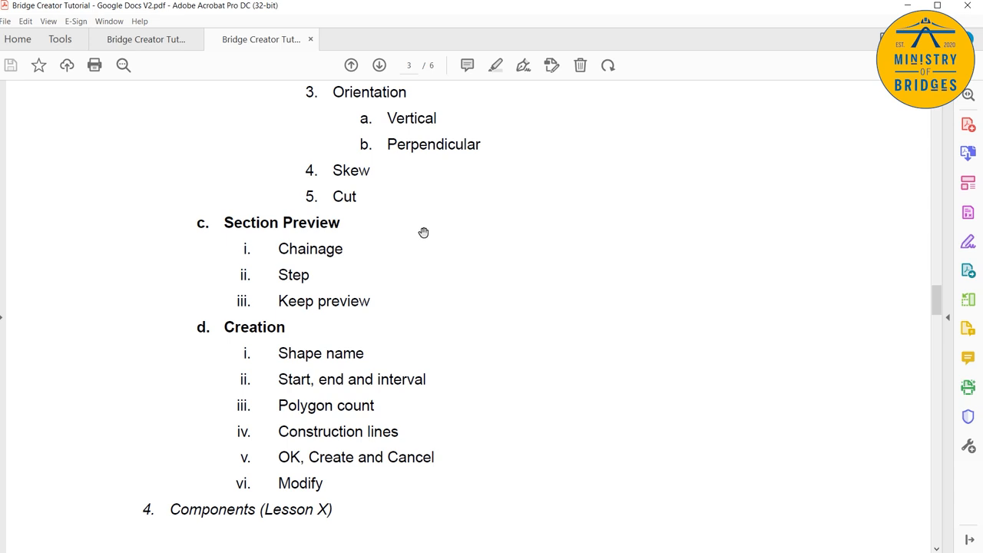
mouse_move(427, 260)
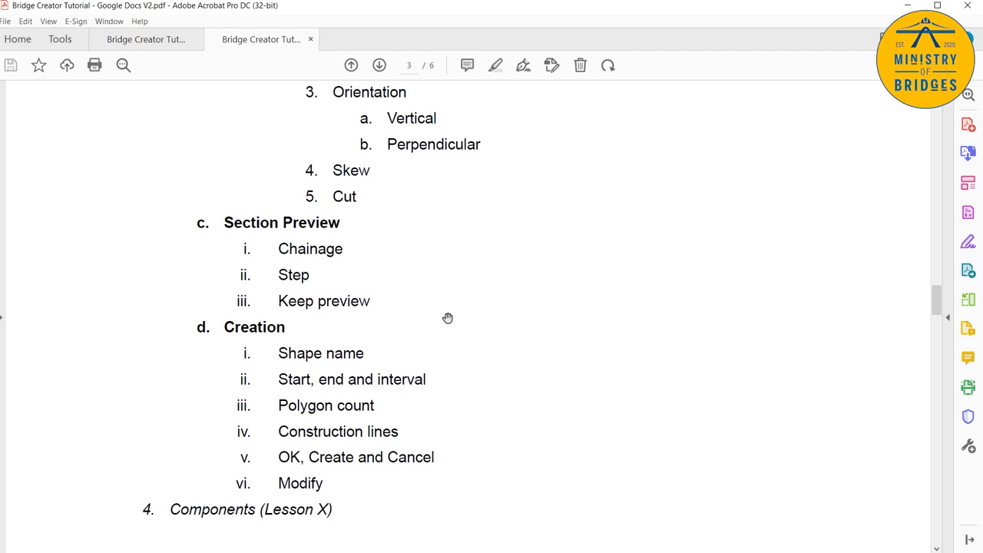
mouse_move(460, 329)
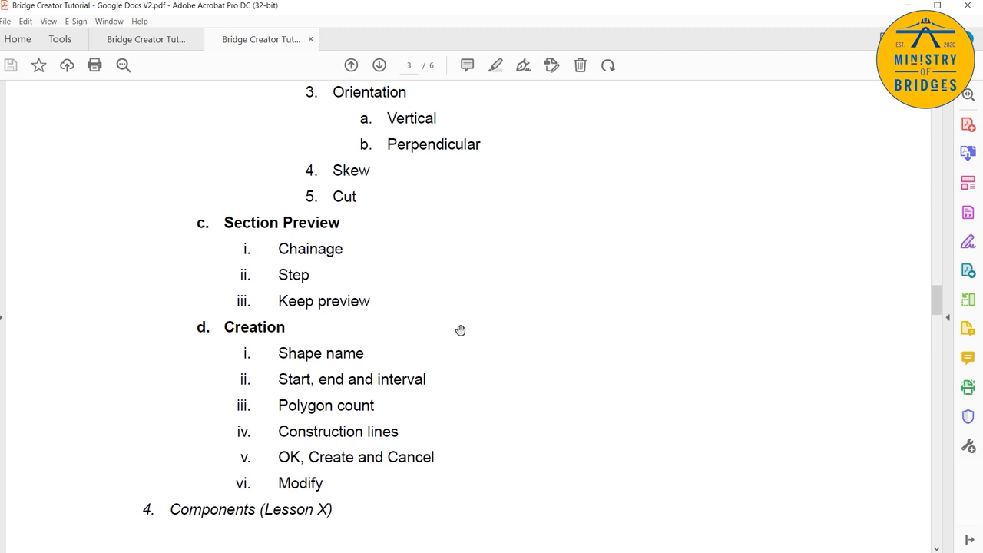
mouse_move(496, 362)
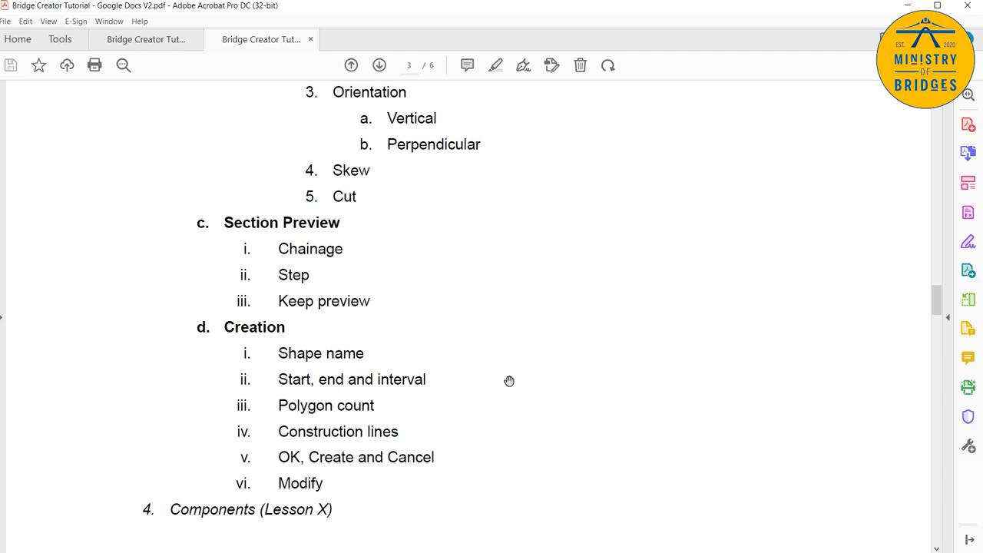
mouse_move(527, 417)
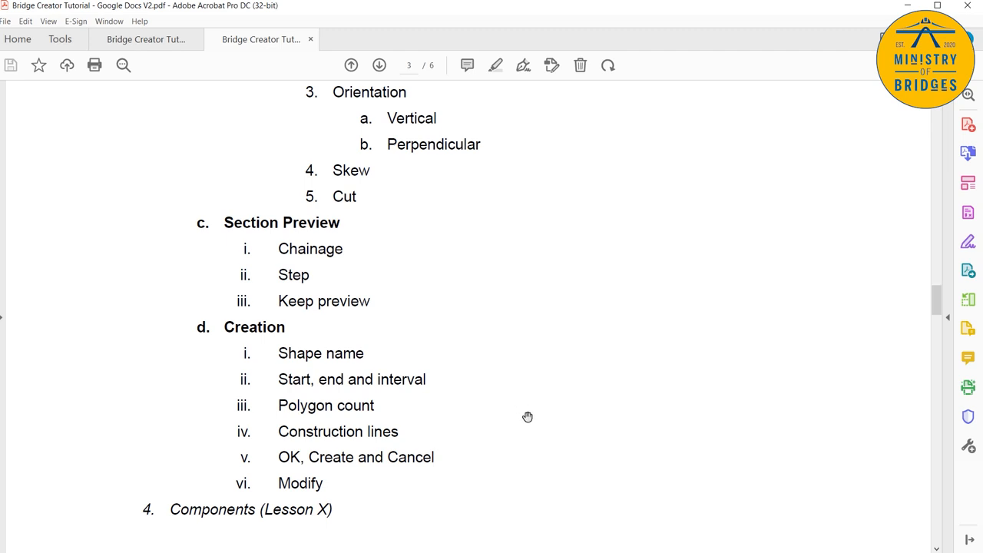
mouse_move(542, 448)
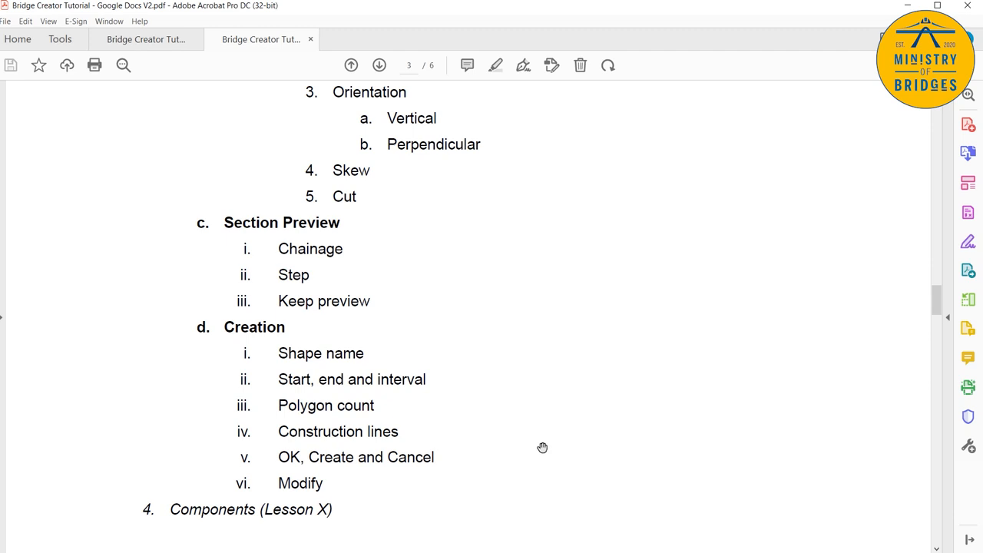
mouse_move(546, 452)
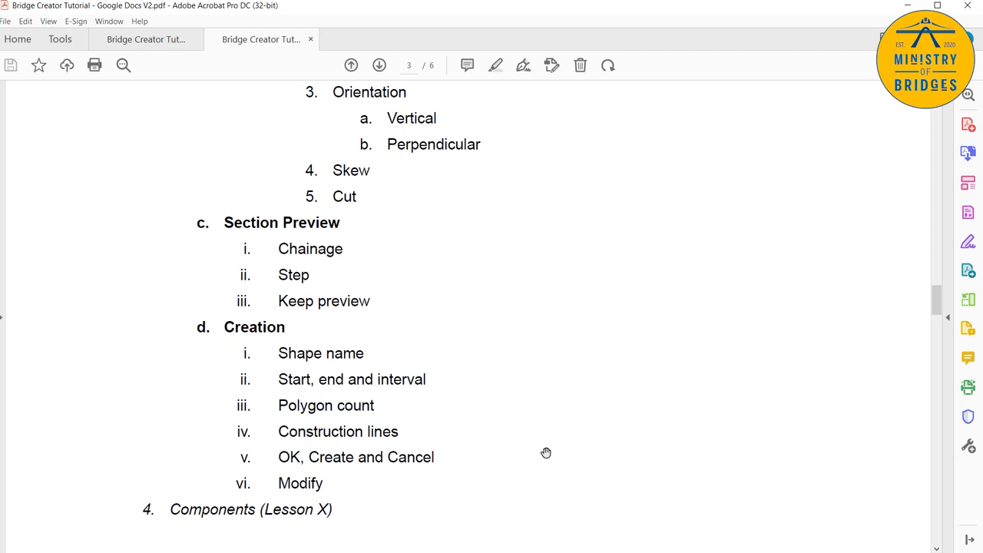
mouse_move(540, 453)
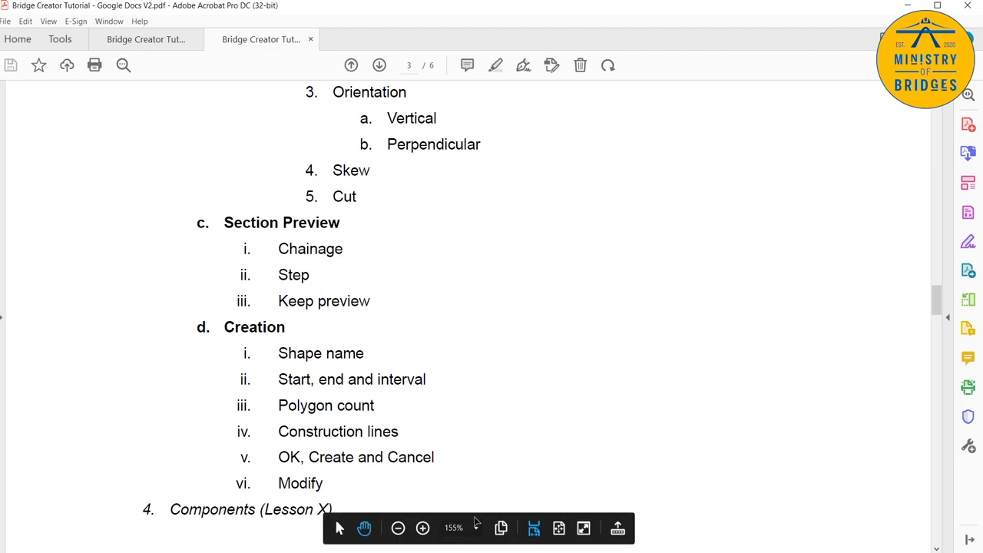
mouse_move(727, 459)
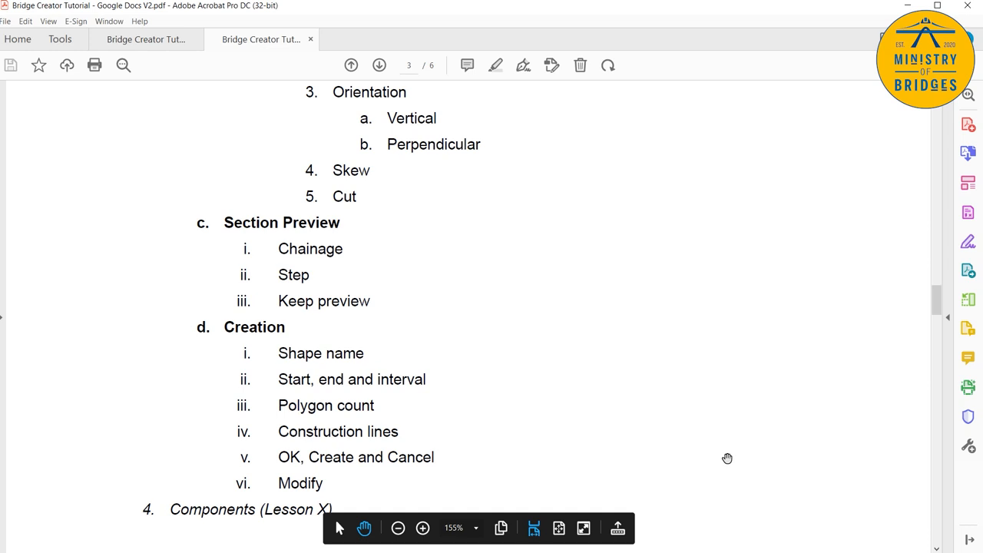
mouse_move(727, 432)
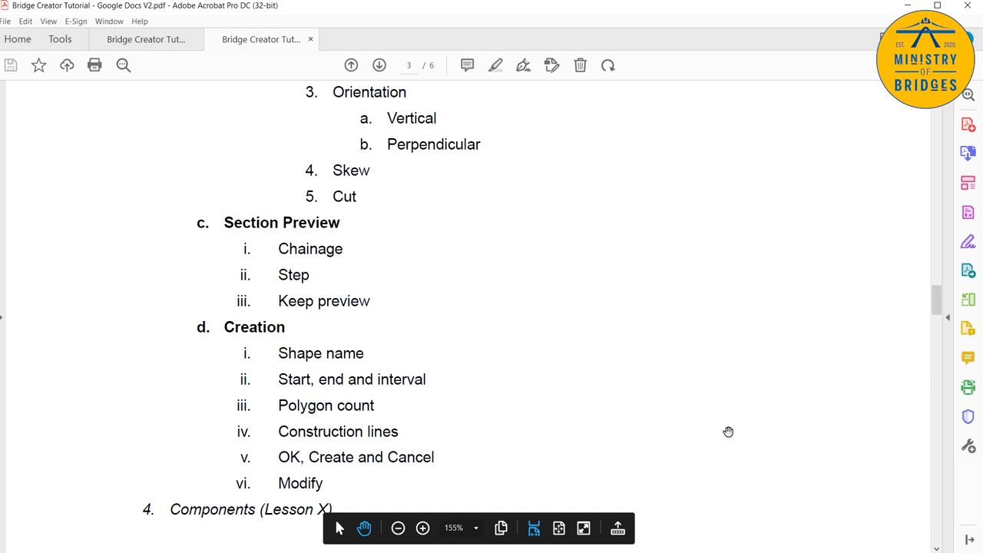
scroll(down, 3)
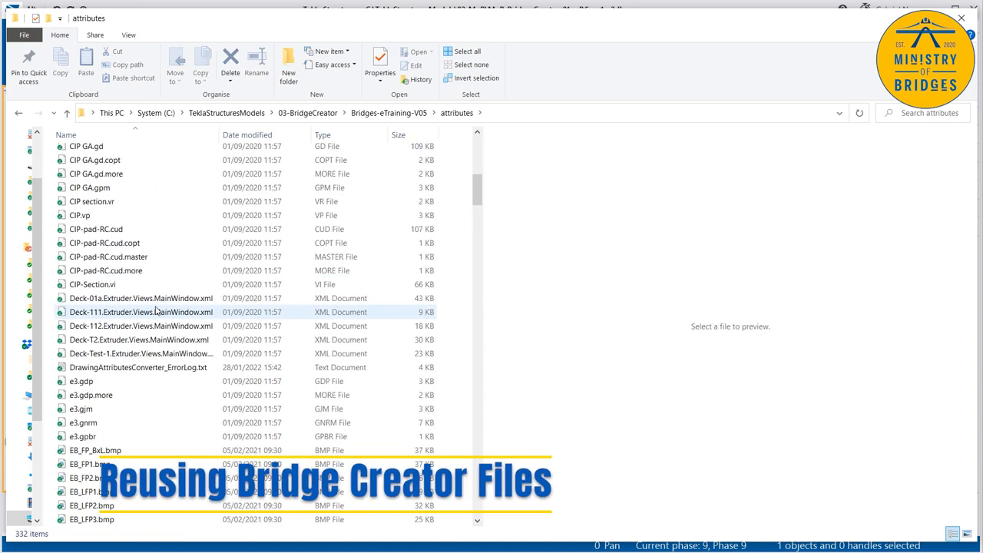
Preview the L-ABT settings XML files in the attributes folder, then go back to the Bridges-eTraining-V05 folder
scroll(down, 3)
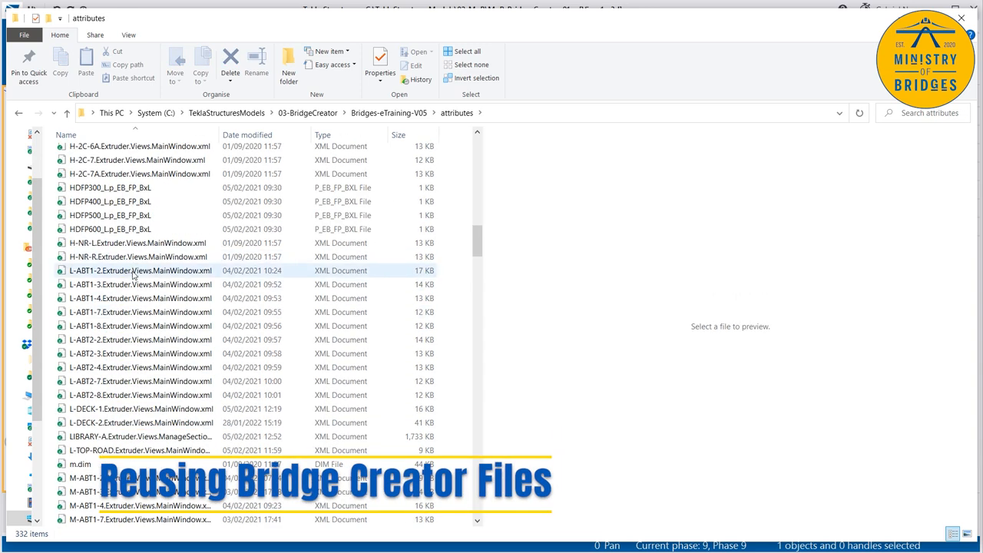
click(141, 422)
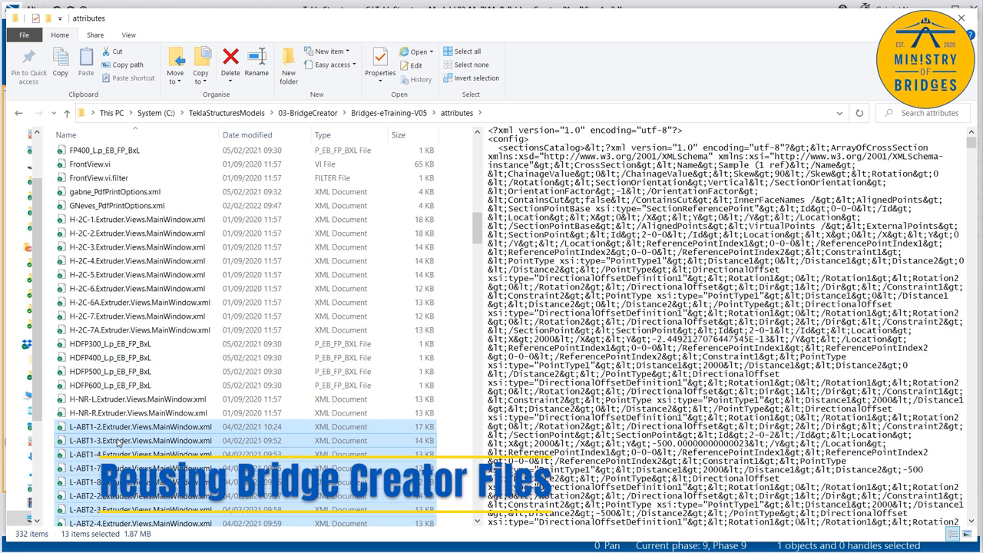
scroll(up, 3)
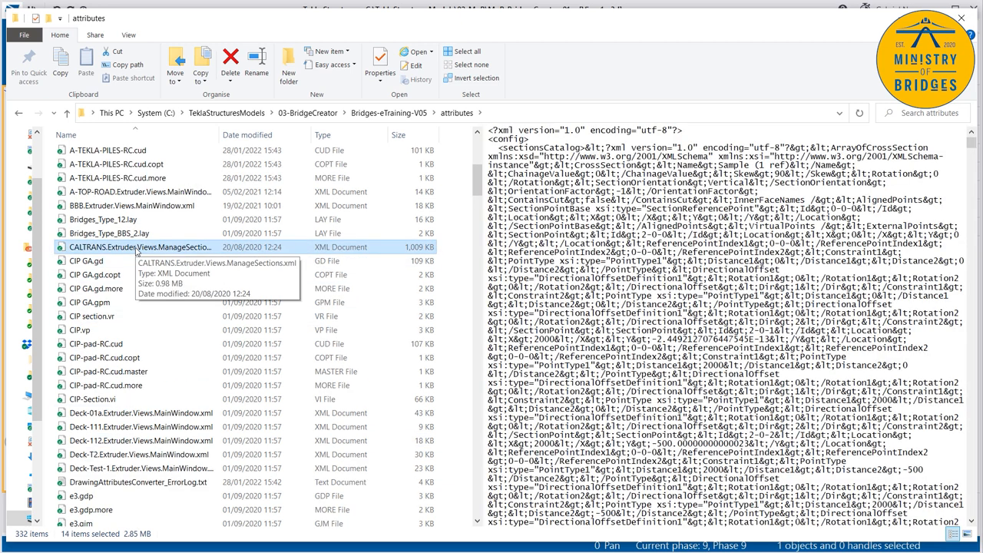
mouse_move(19, 113)
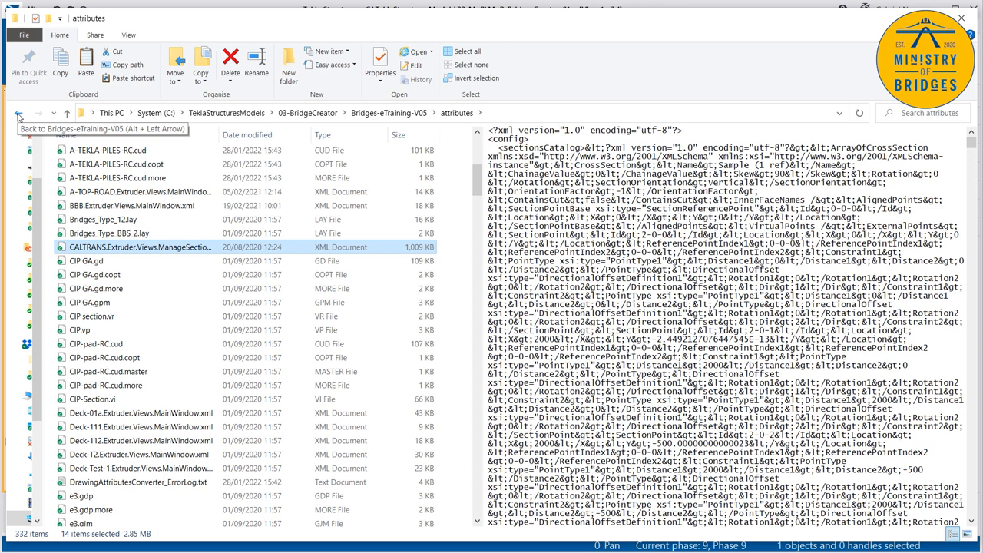
click(18, 113)
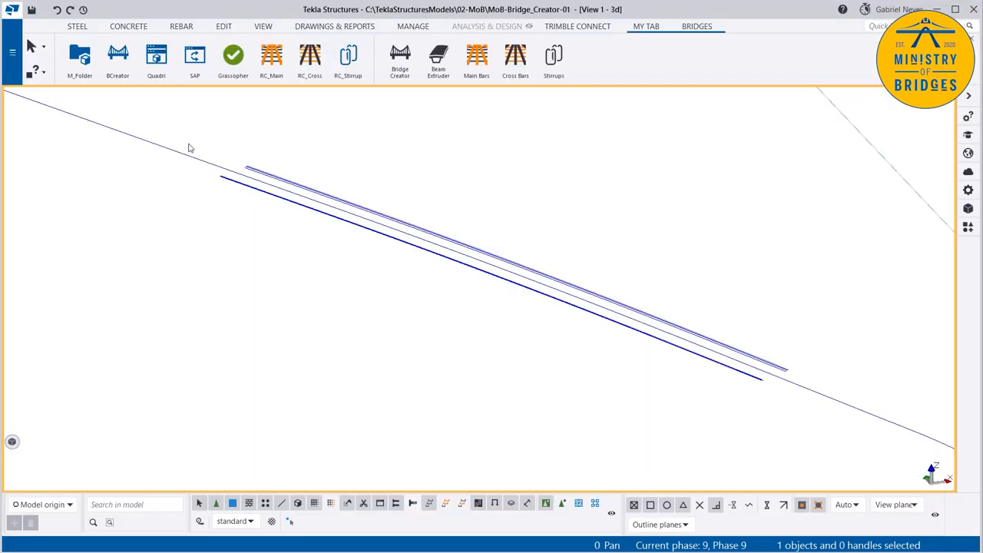
Launch Bridge Creator and switch the cross-section library from MyLibrary to LIBRARY-A
click(399, 59)
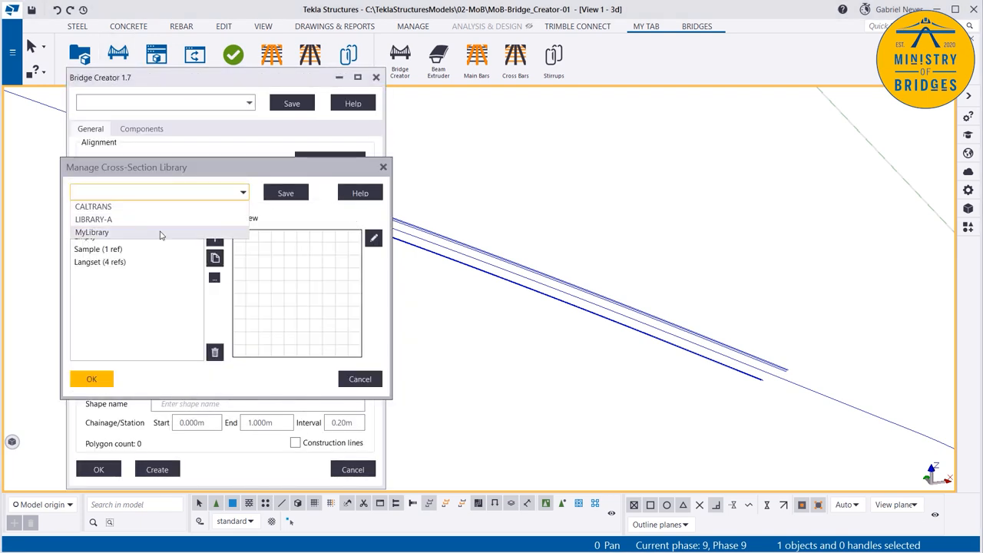
click(91, 232)
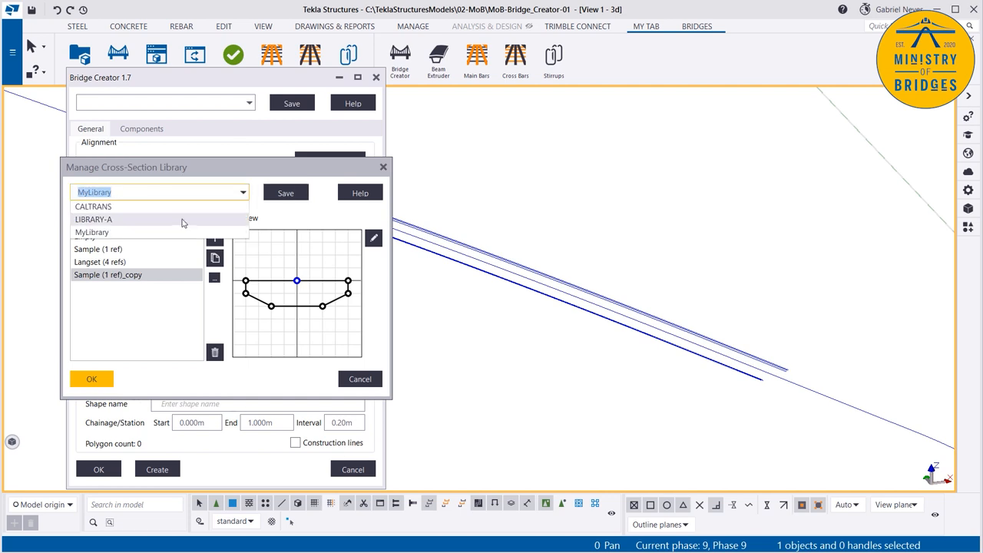
click(94, 219)
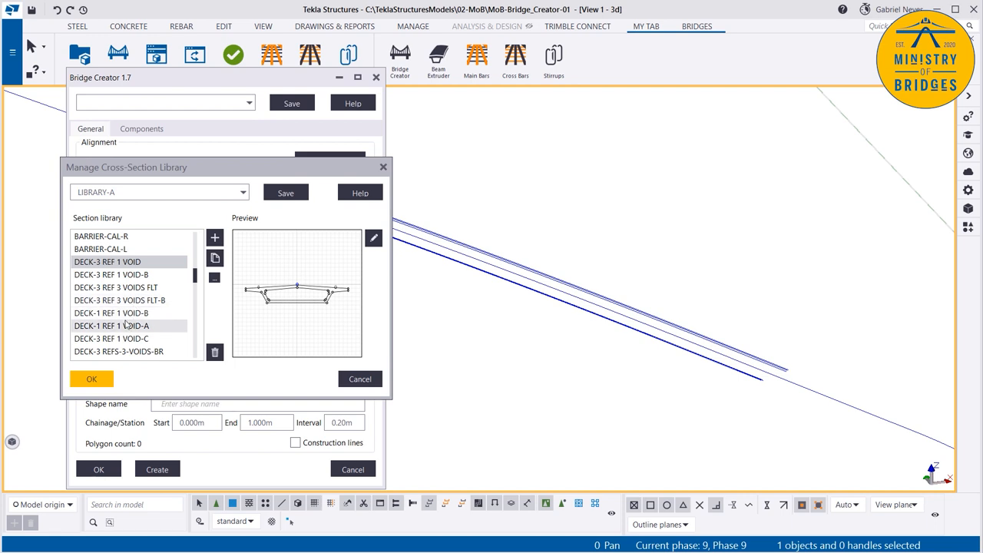
Preview two deck sections in LIBRARY-A and close the cross-section library
click(116, 299)
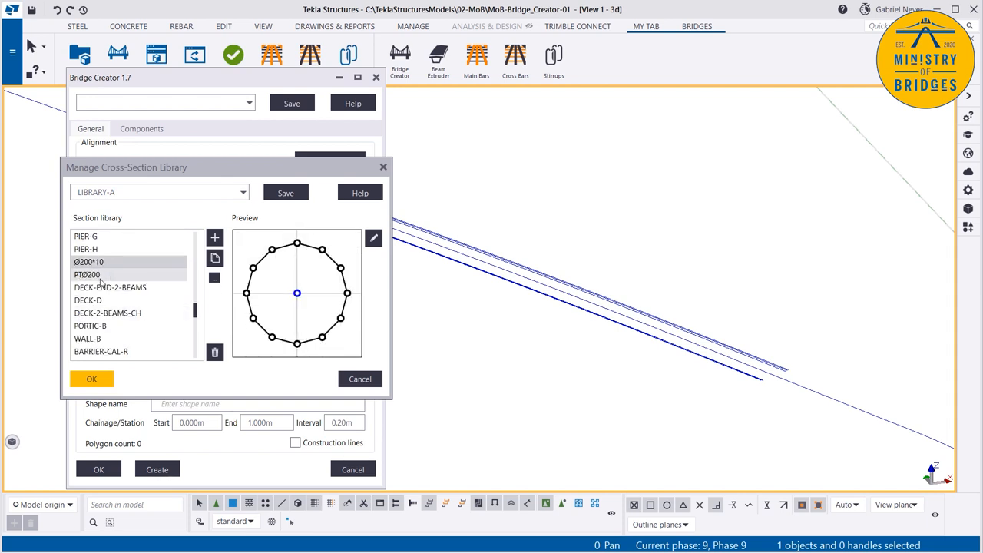
click(86, 299)
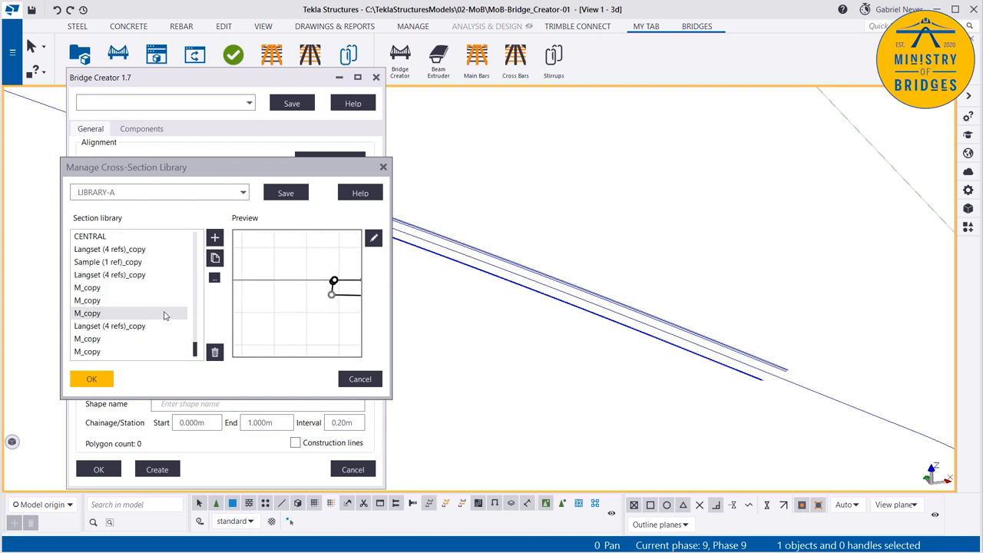
click(87, 326)
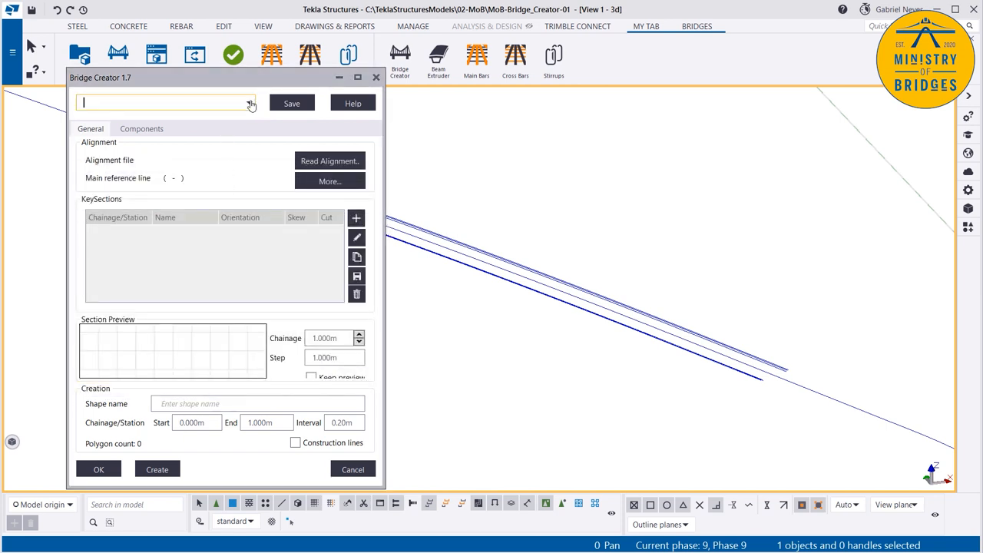
Load the L-DECK-1 settings and read in the road-over-highway alignment
click(249, 102)
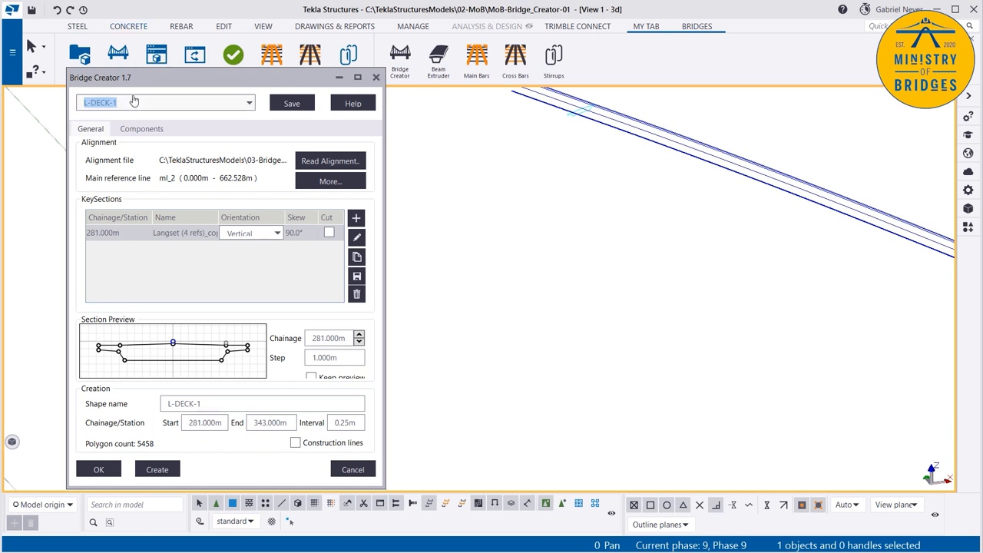
click(330, 161)
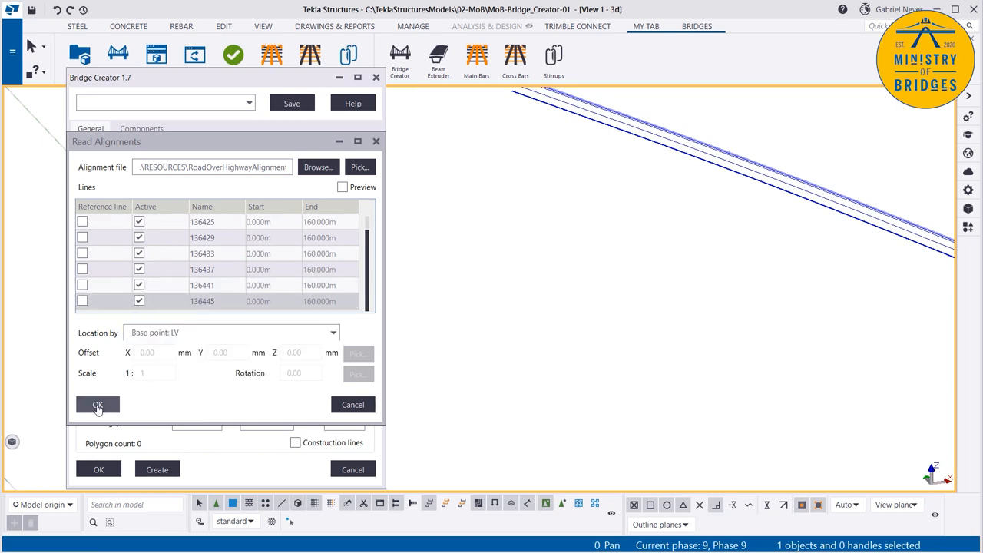
click(97, 405)
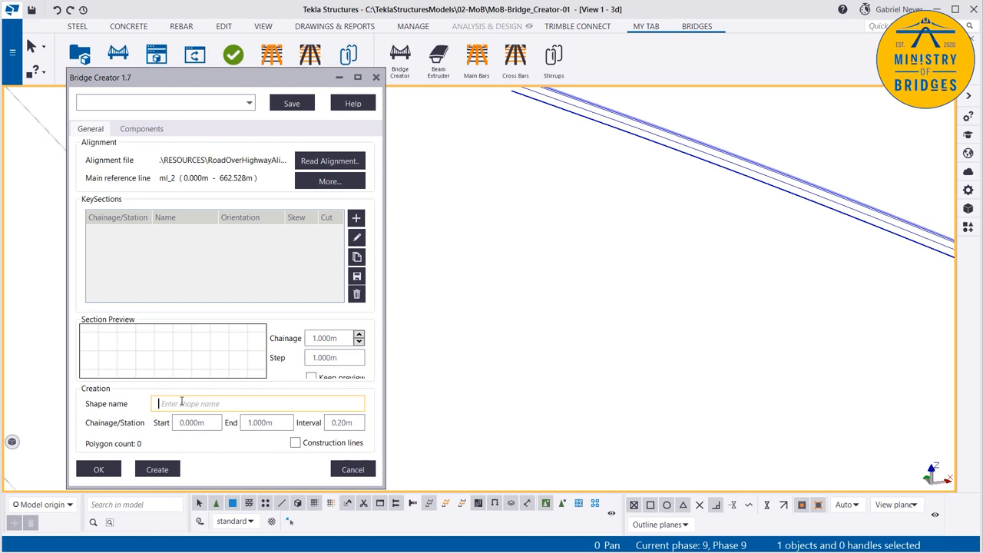
Name the deck shape G-Deck-1 and save it to the Bridge Creator settings list
text(G)
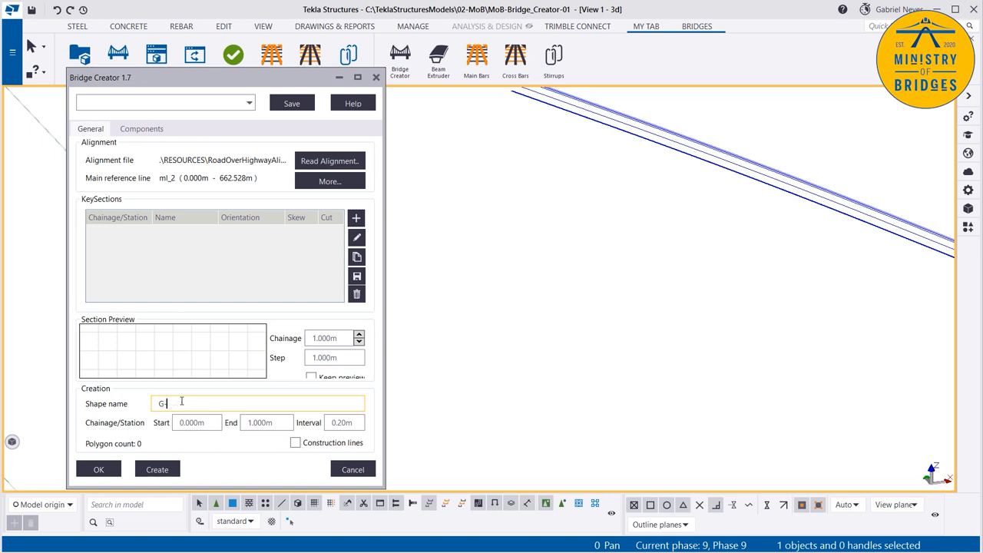
text(-Deck-1)
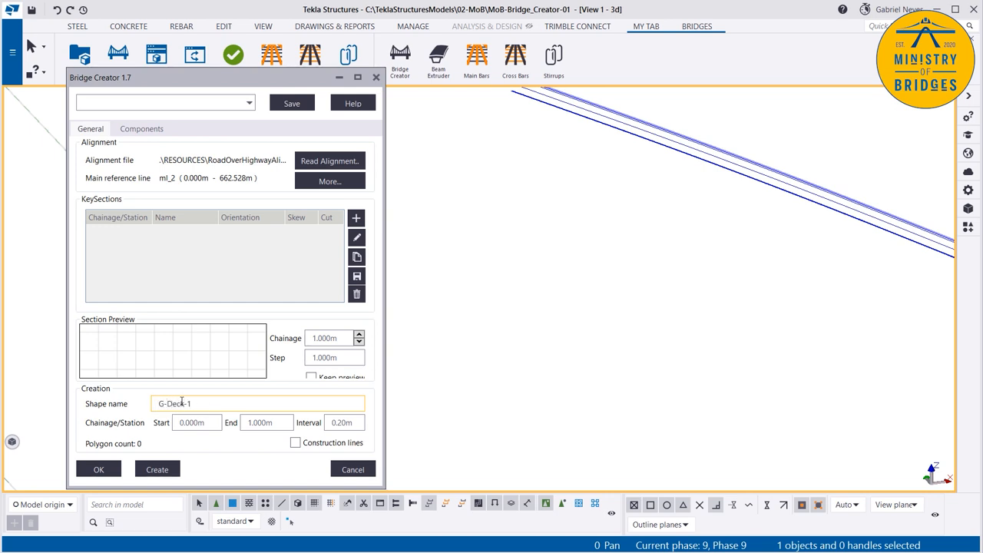
click(161, 102)
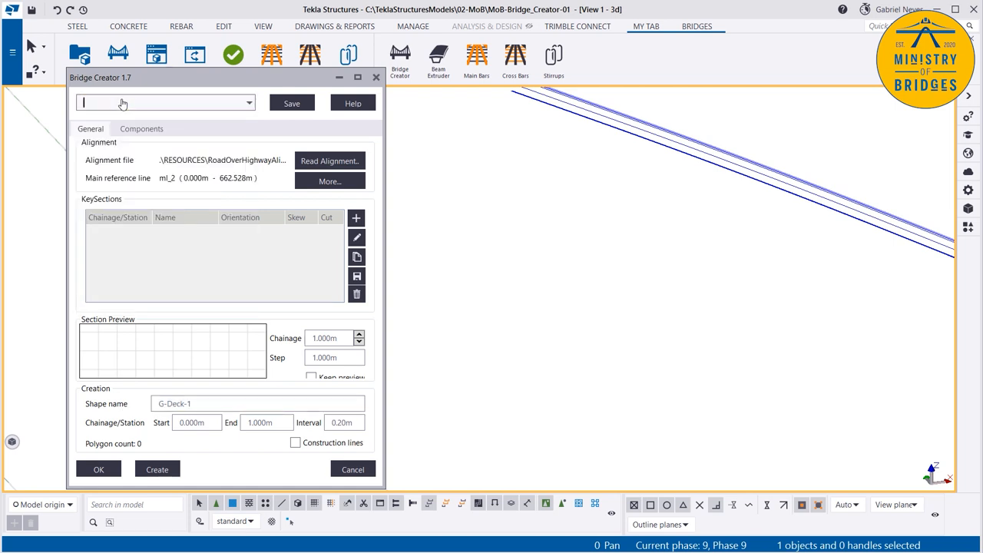
click(248, 103)
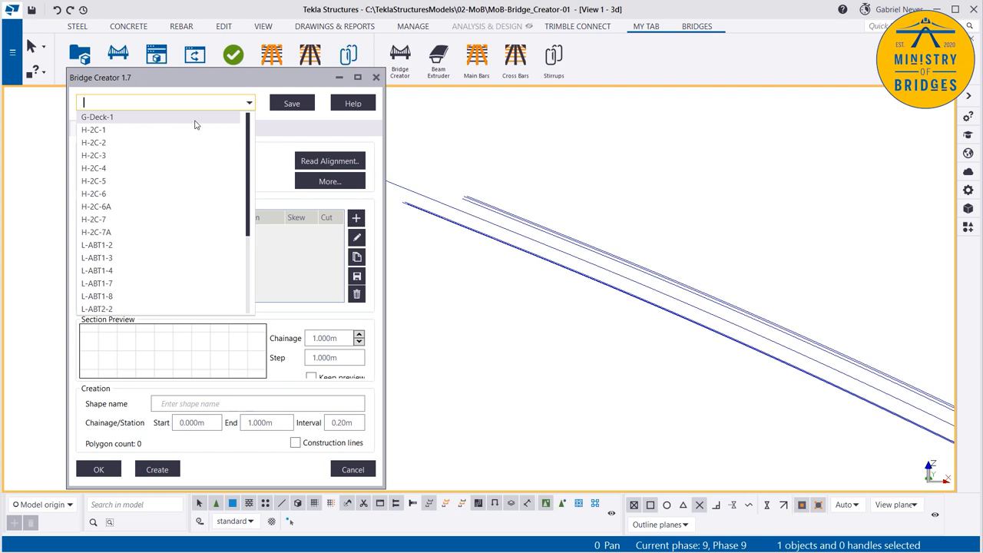
Load G-Deck-1 and add the Sample section from LIBRARY-A as the first key section at 0.000m
click(96, 117)
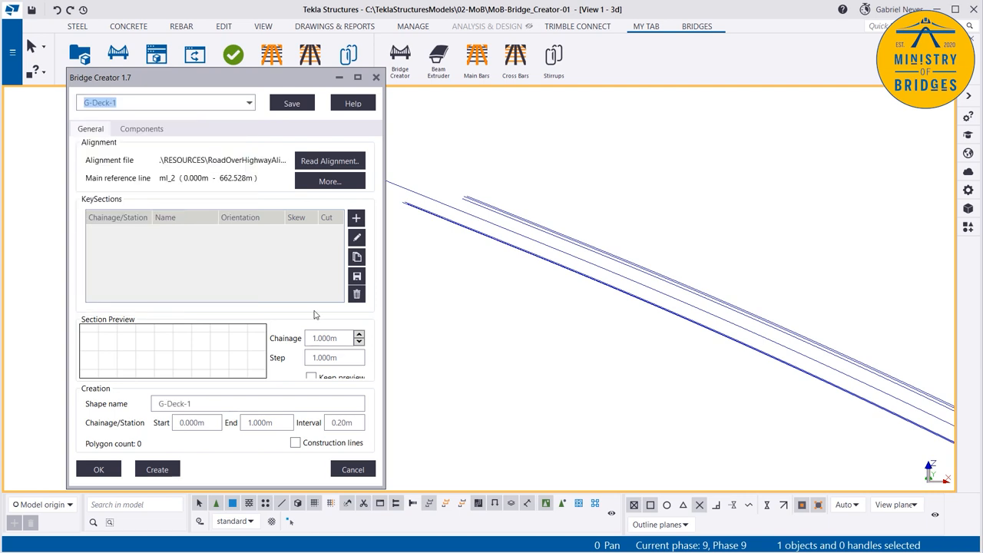
mouse_move(271, 245)
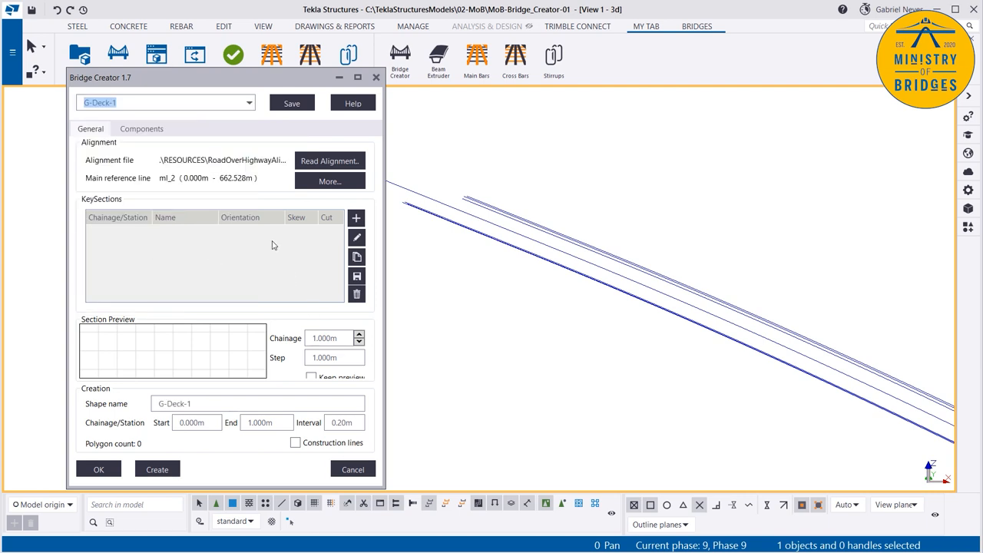
mouse_move(356, 218)
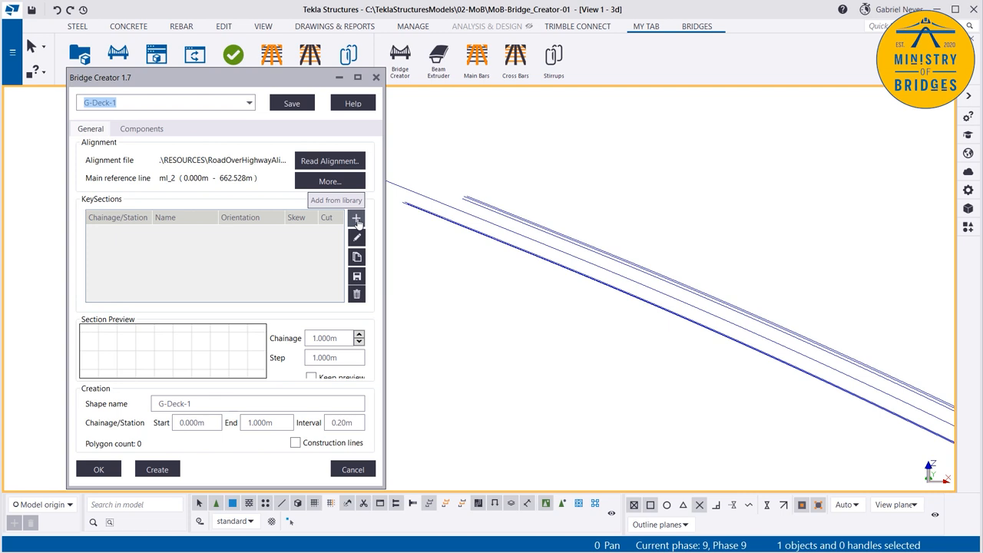
mouse_move(356, 256)
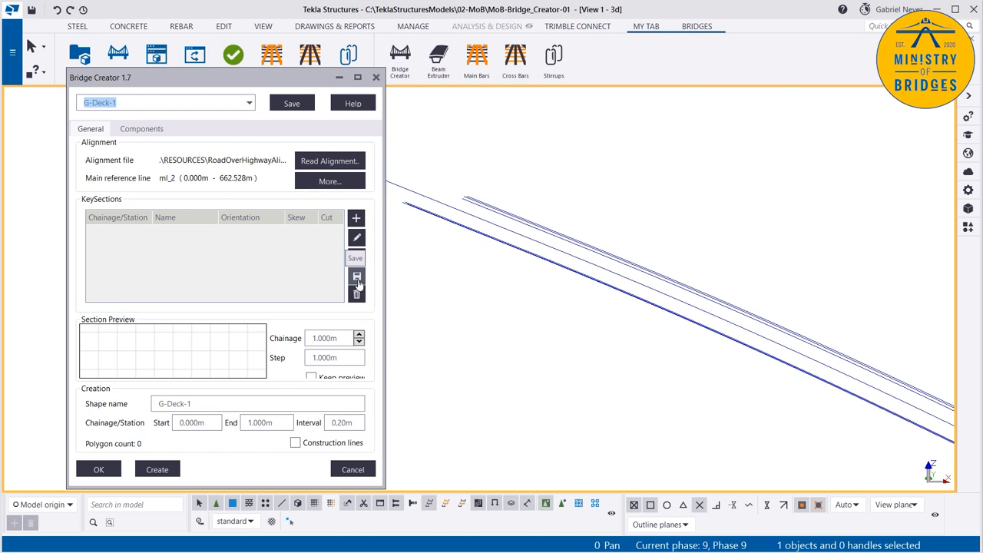
click(355, 278)
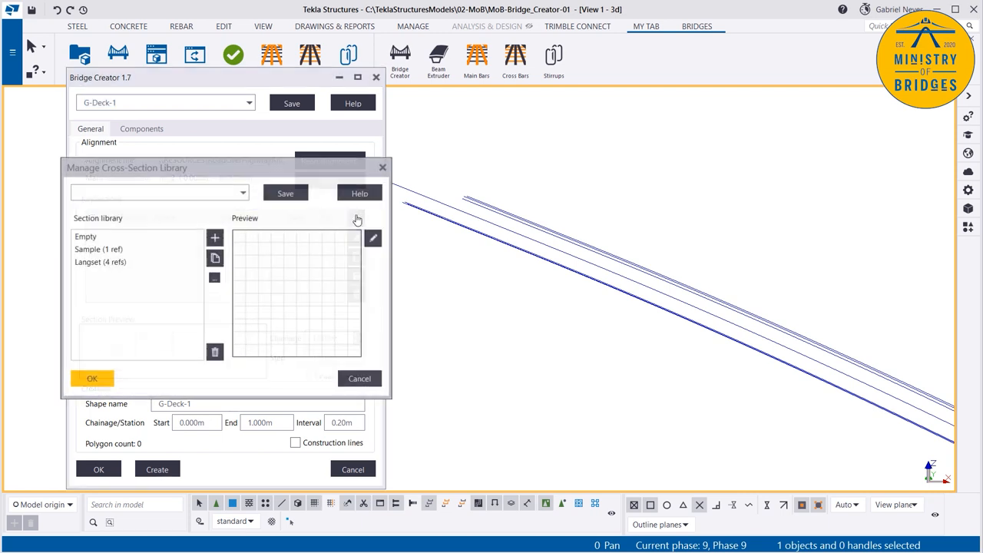
click(98, 249)
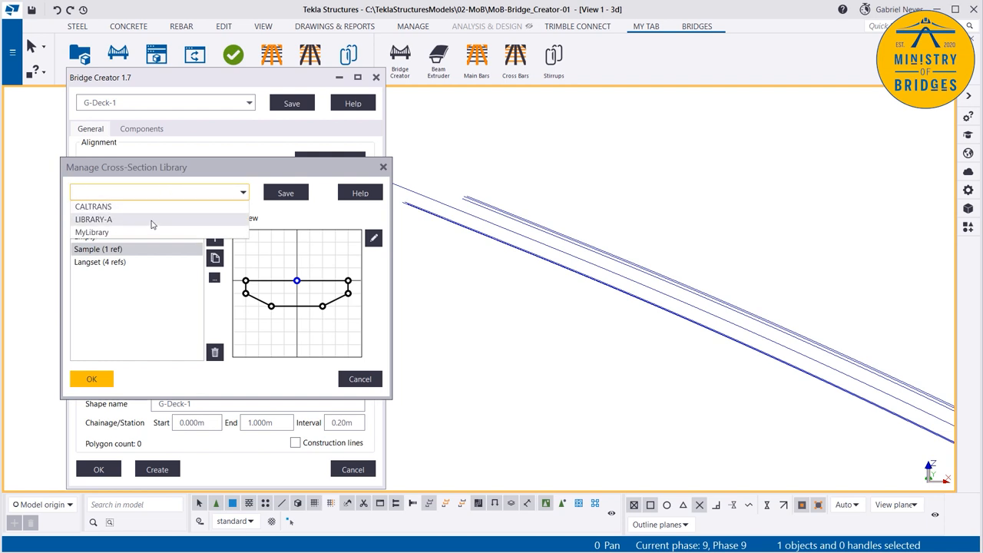
click(94, 219)
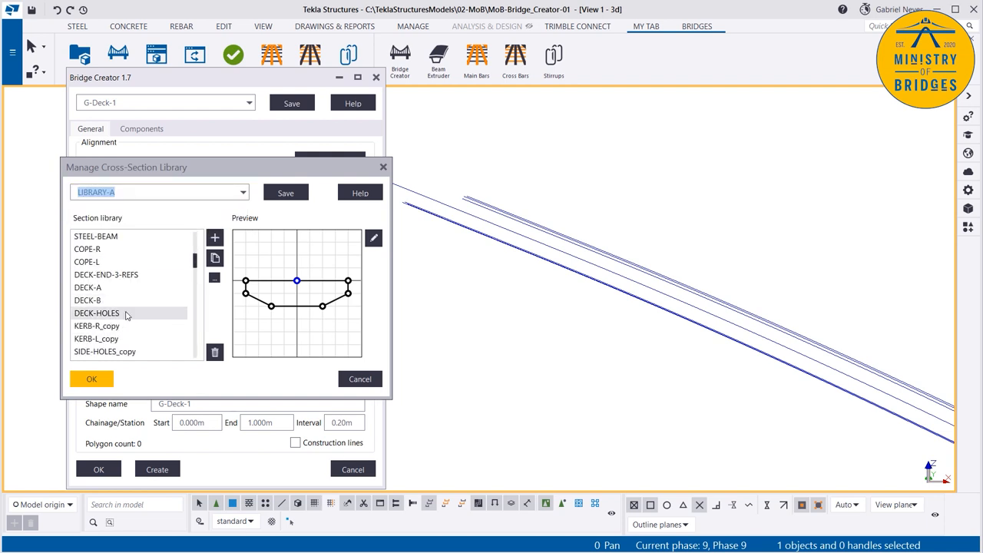
click(88, 286)
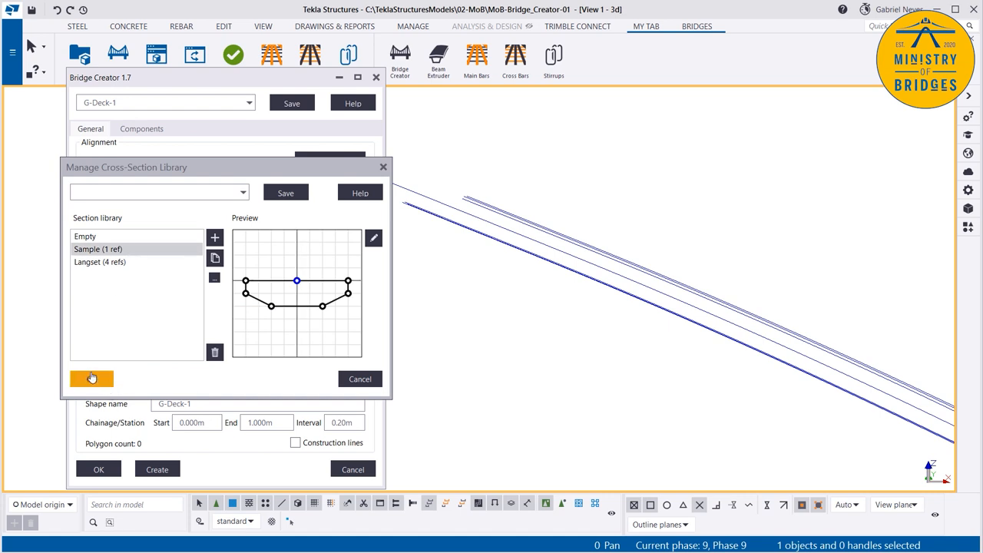
click(91, 377)
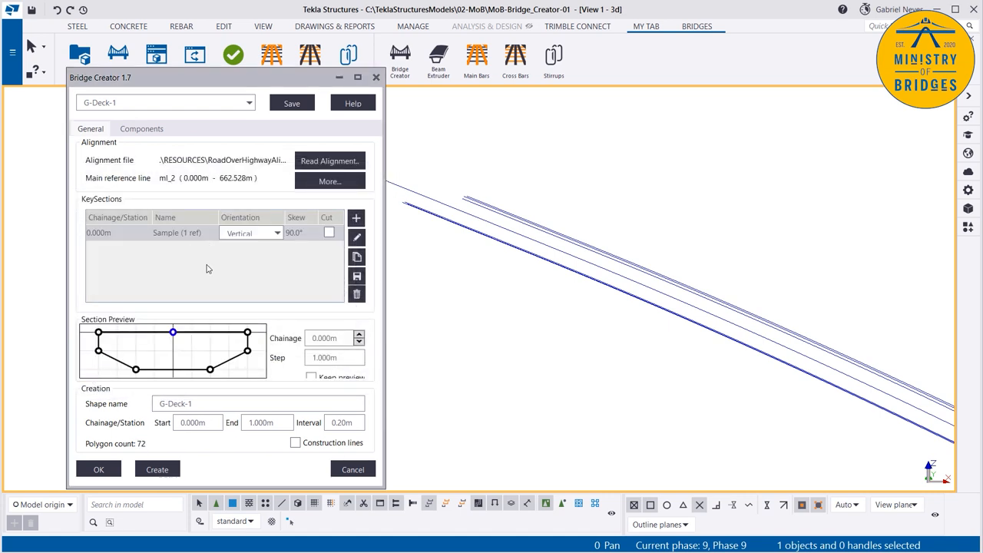
Set the key section's chainage to 307.5 and select it for renaming as Deck-G1
double_click(117, 233)
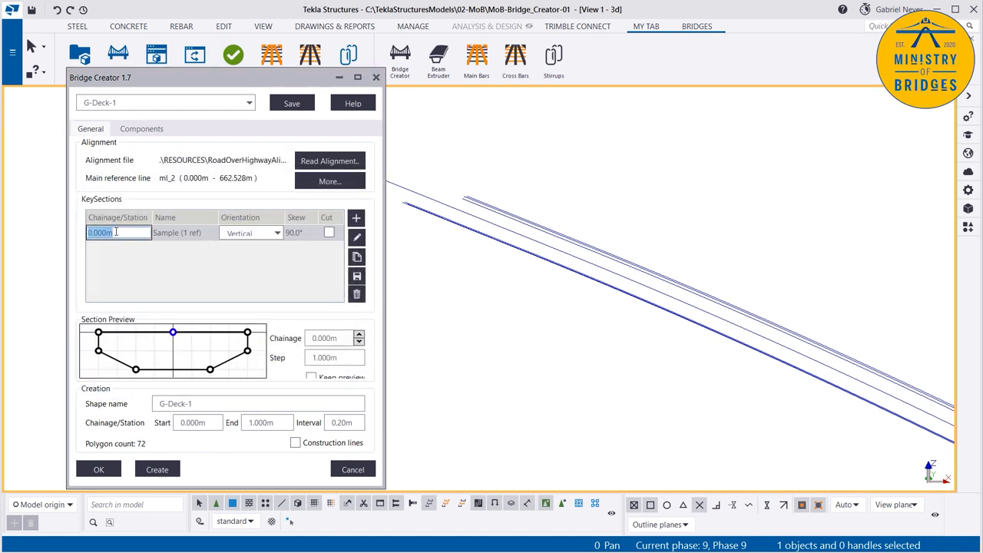
text(307.5)
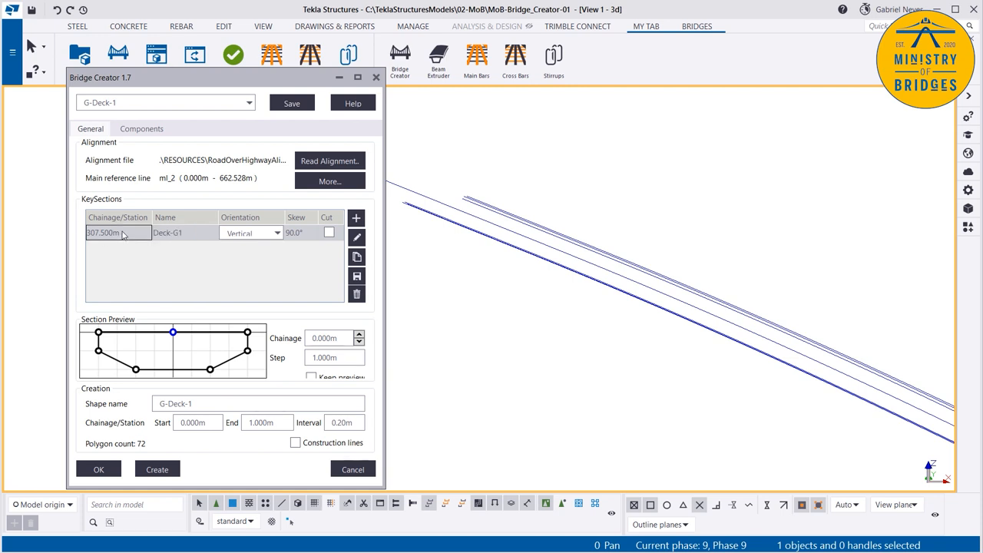
triple_click(192, 422)
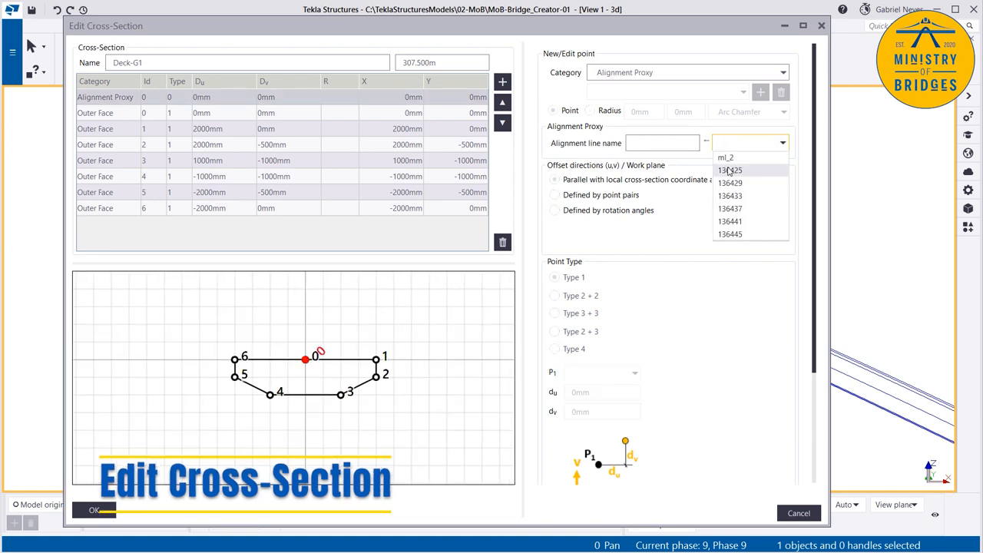
Link Deck-G1's root point to ml_2, add alignment proxy points for 136425–136445, and apply the outer face offsets
click(726, 158)
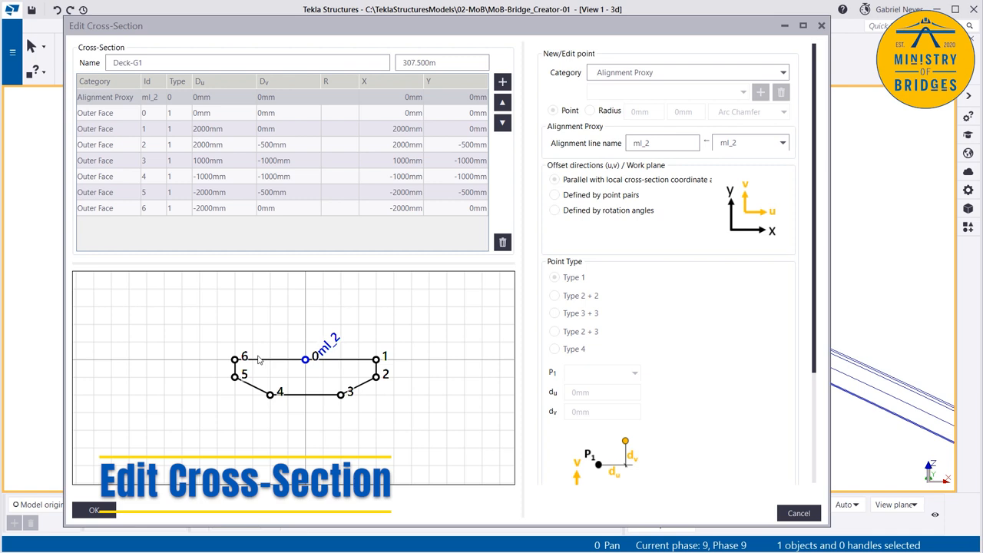
click(502, 81)
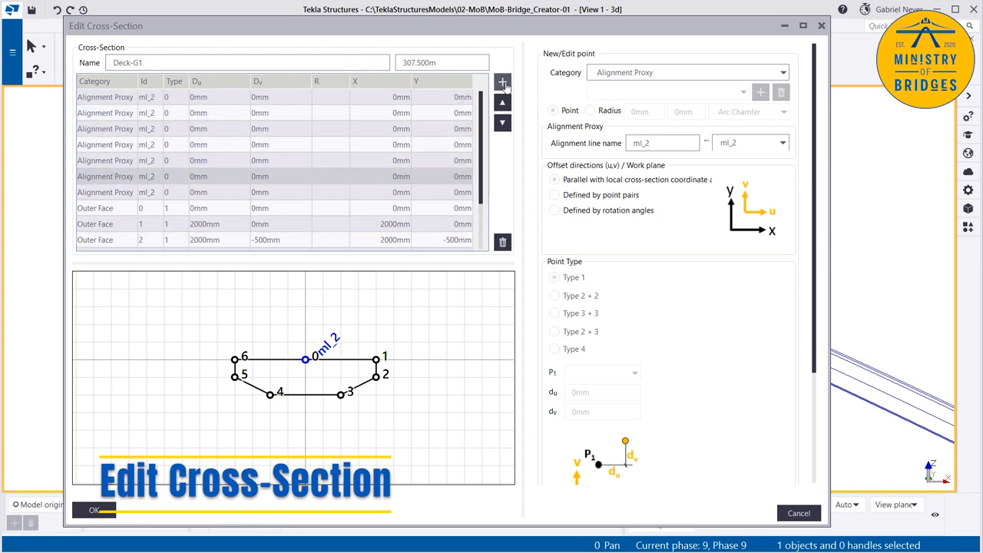
click(502, 82)
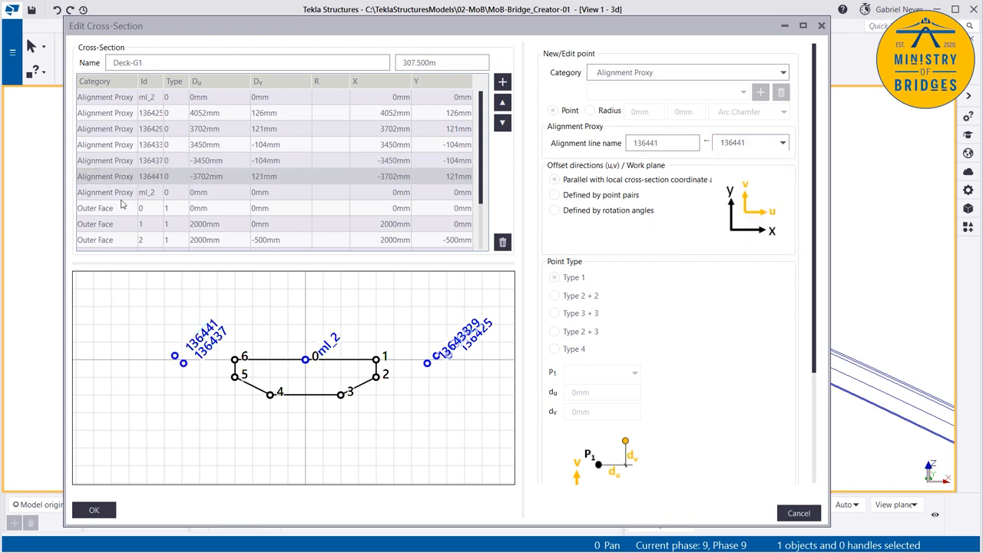
click(95, 223)
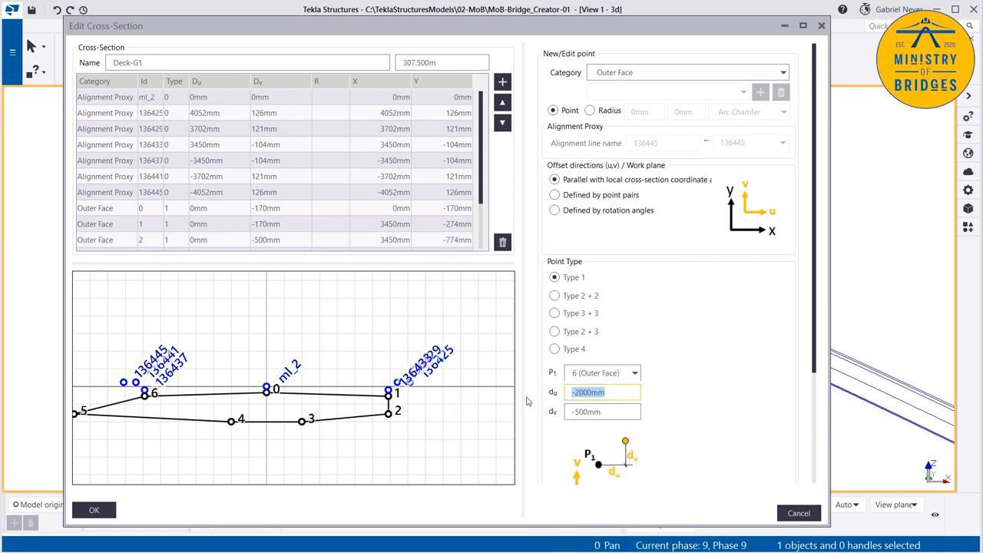
click(94, 509)
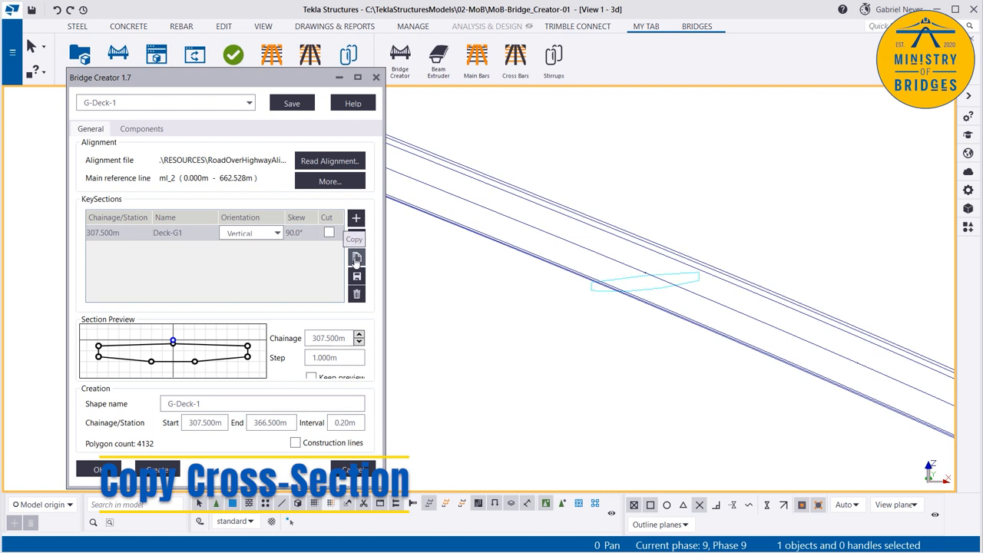
Copy the Deck-G1 key section twice, setting the new rows to chainages 366.5 and 337
click(356, 257)
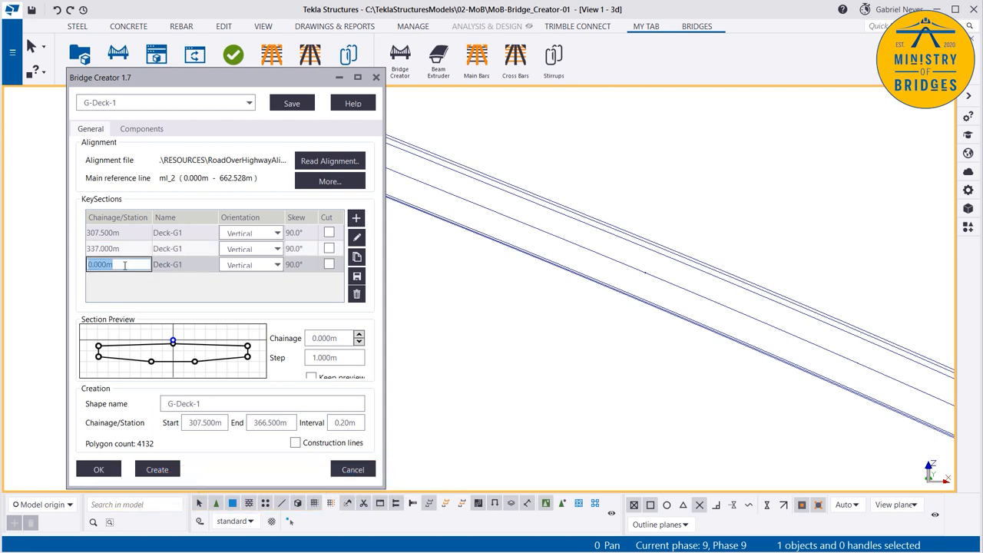
text(366.5)
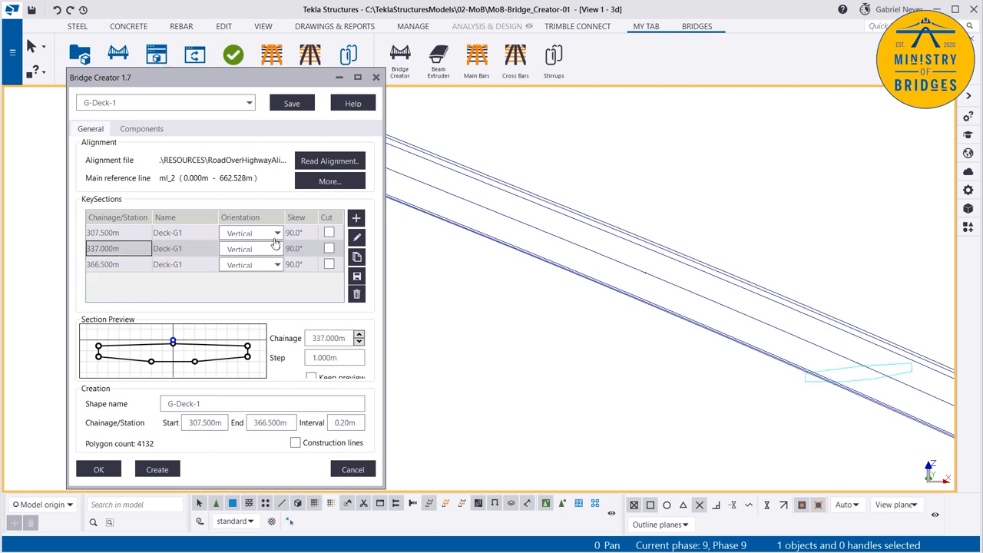
click(355, 232)
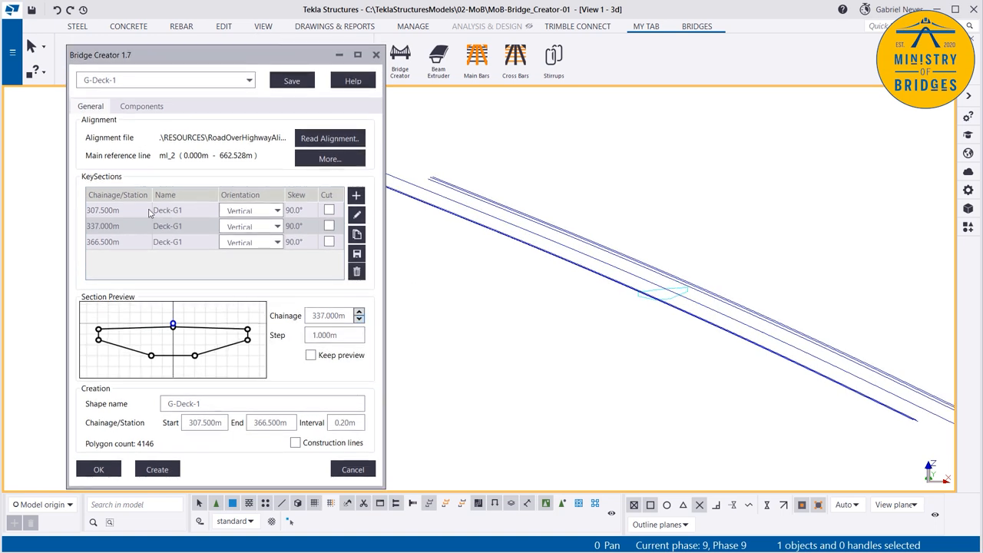
click(102, 209)
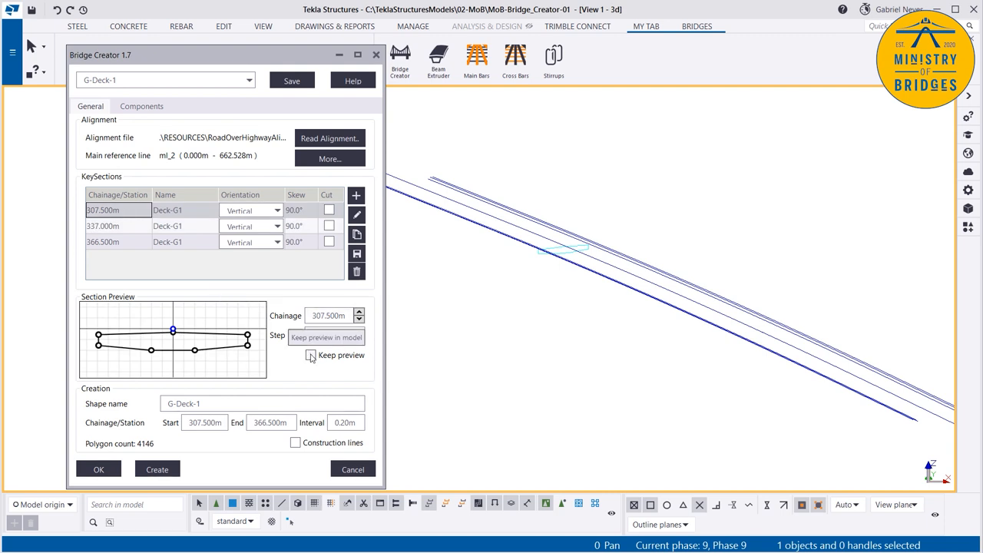
click(359, 312)
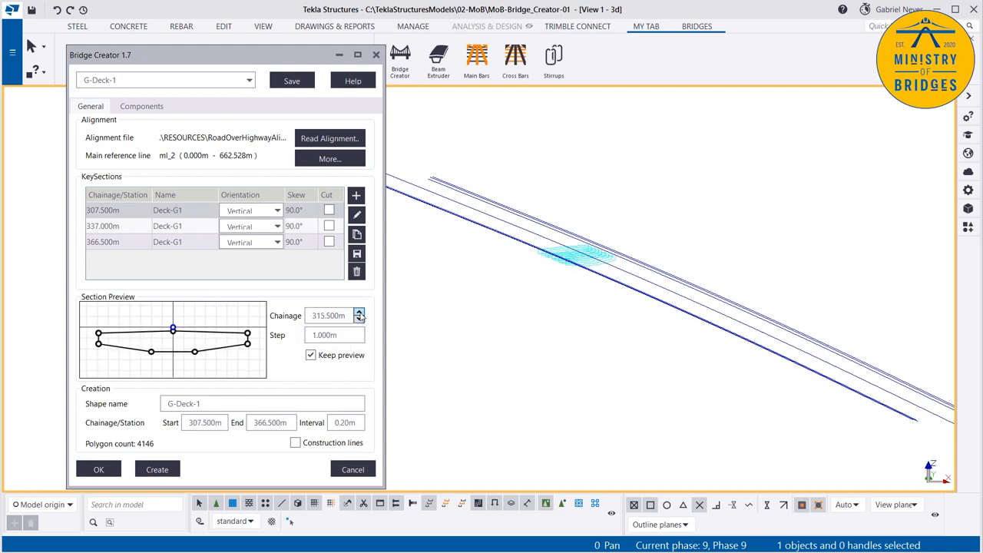
click(358, 312)
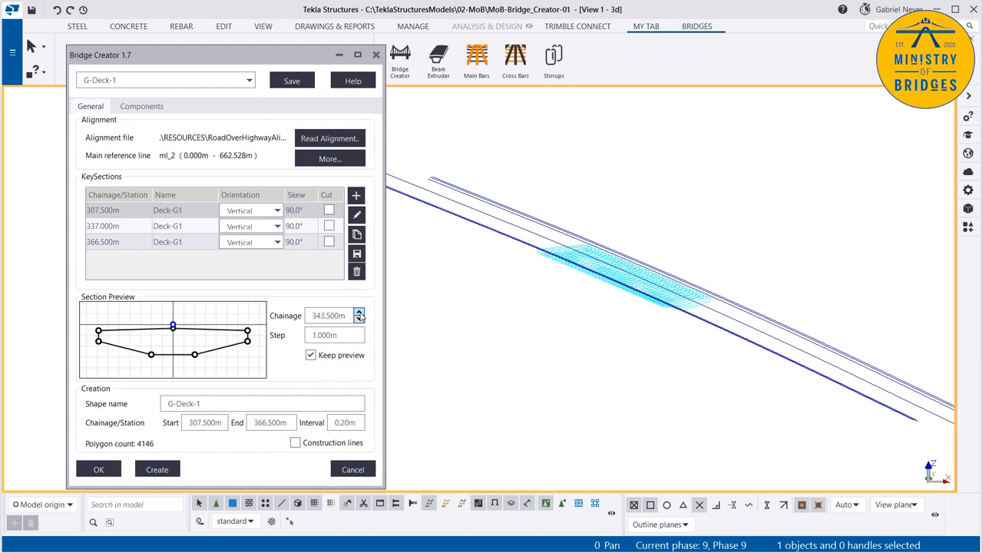
click(358, 313)
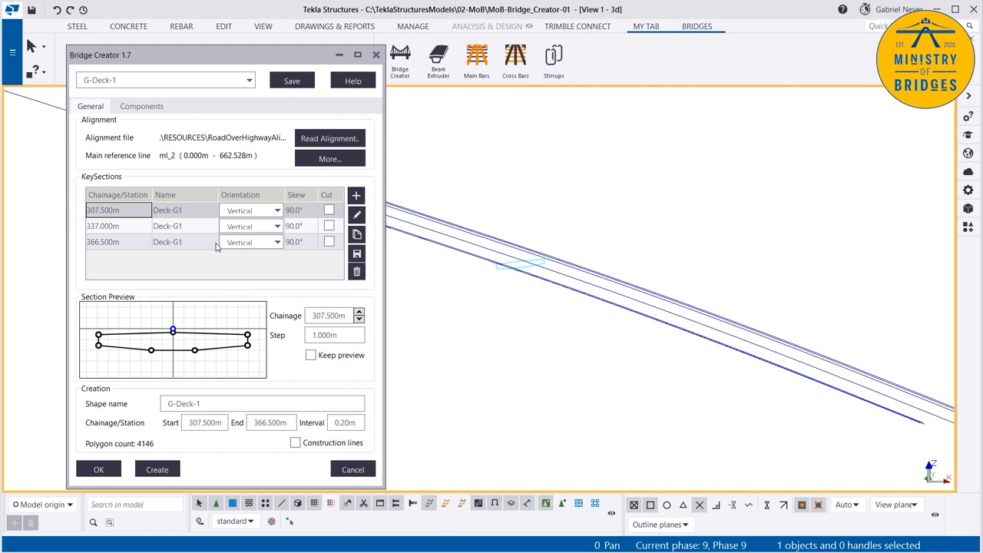
mouse_move(356, 215)
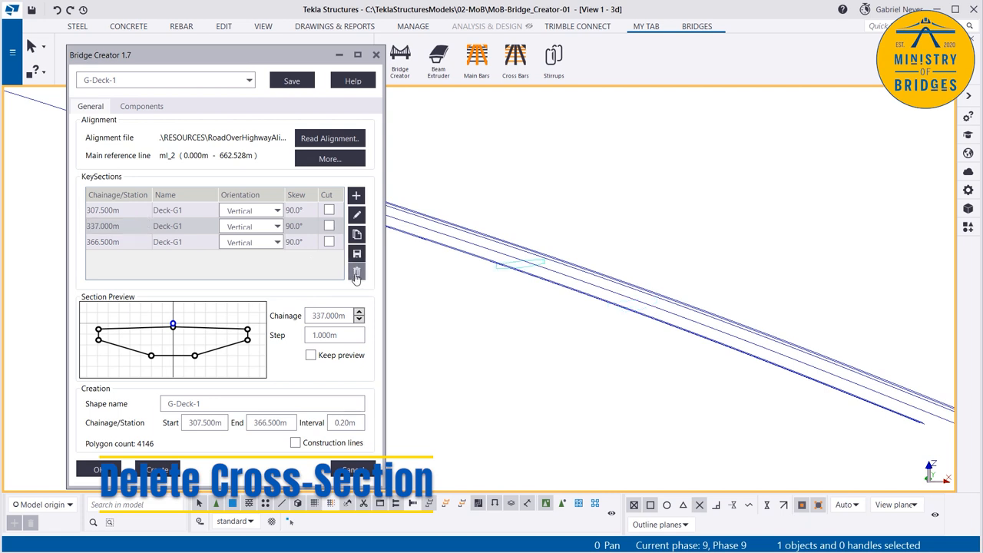
Delete the extra key section and save the Deck-G1 cross-section into MyLibrary
click(355, 273)
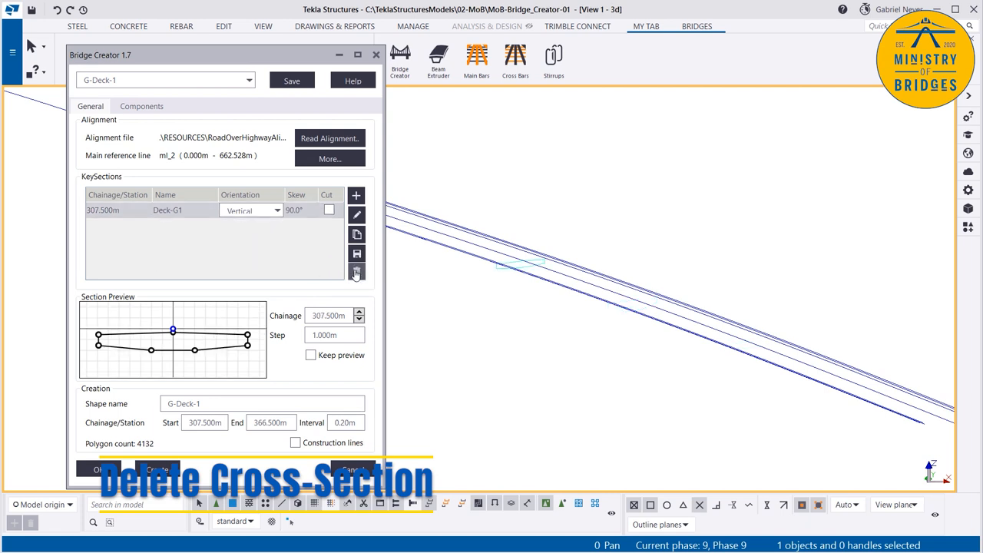
mouse_move(355, 273)
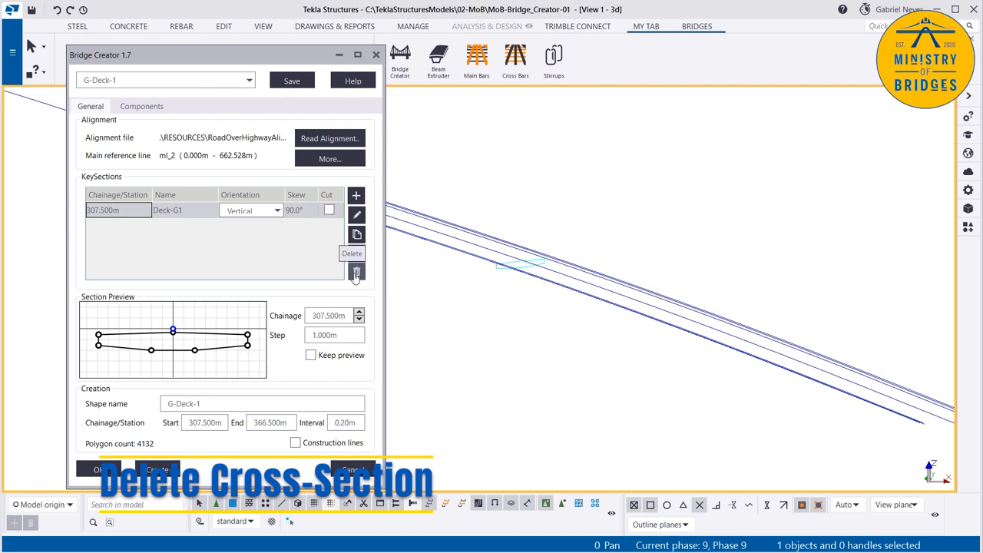
mouse_move(355, 254)
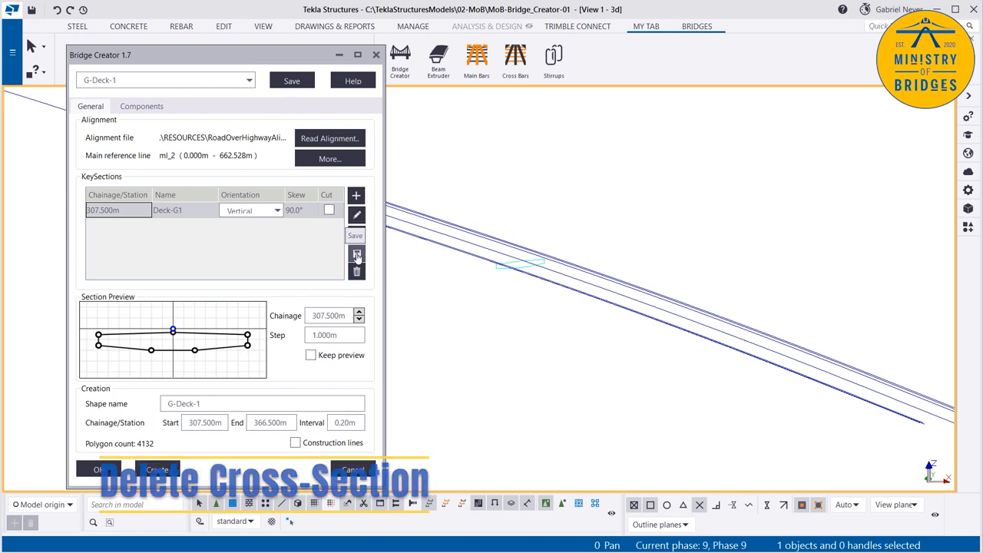
click(355, 235)
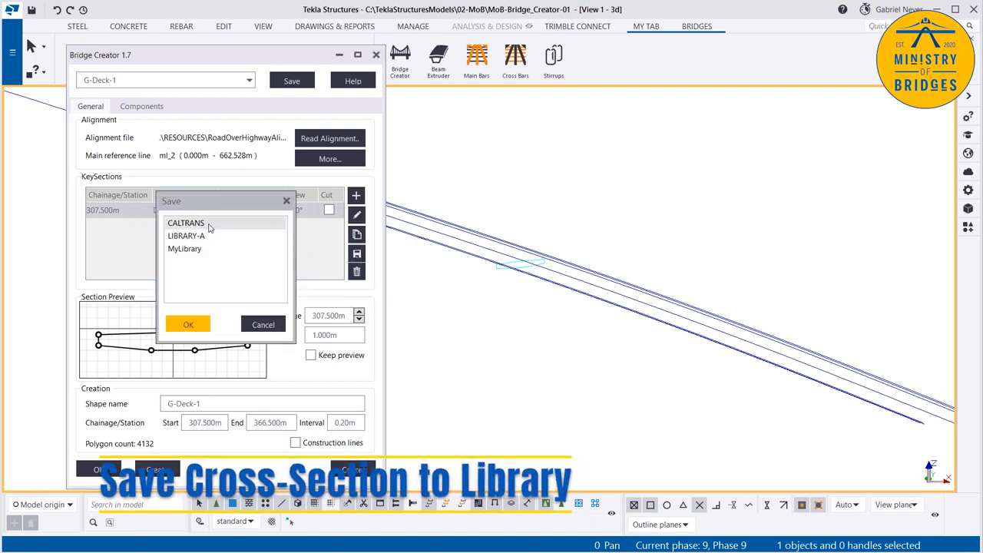
click(184, 249)
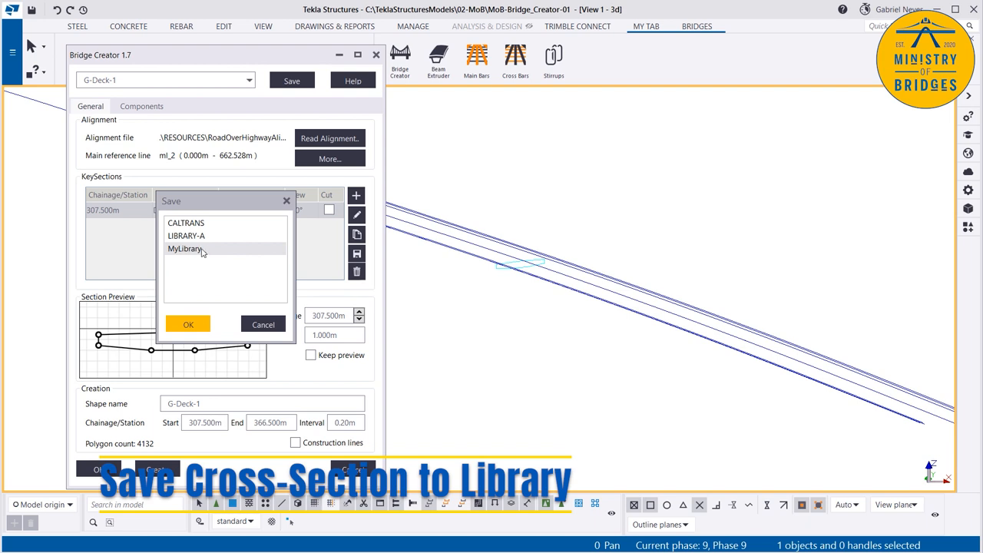
click(189, 323)
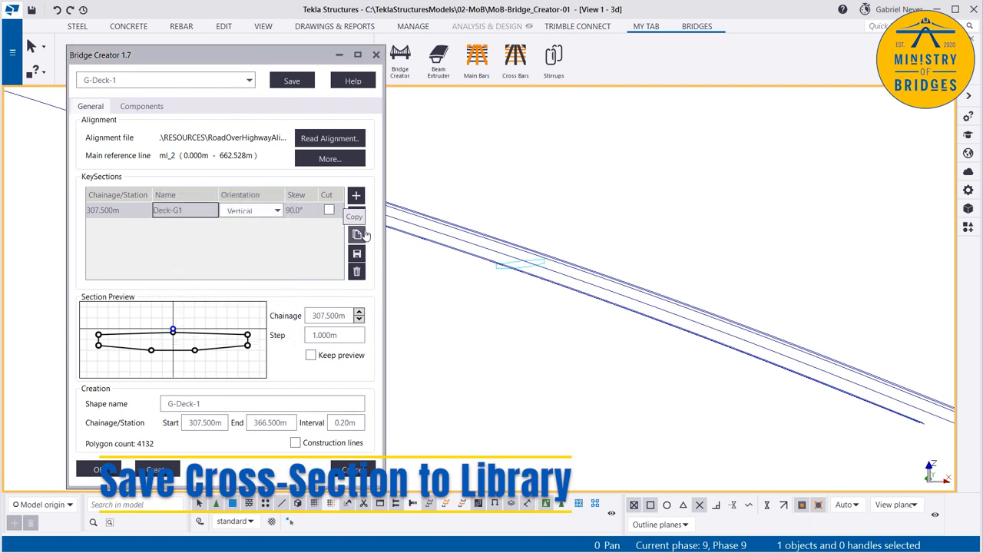
Check the saved Deck-G1_copy section in the library, then reopen Deck-G1's cross-section for editing
click(356, 271)
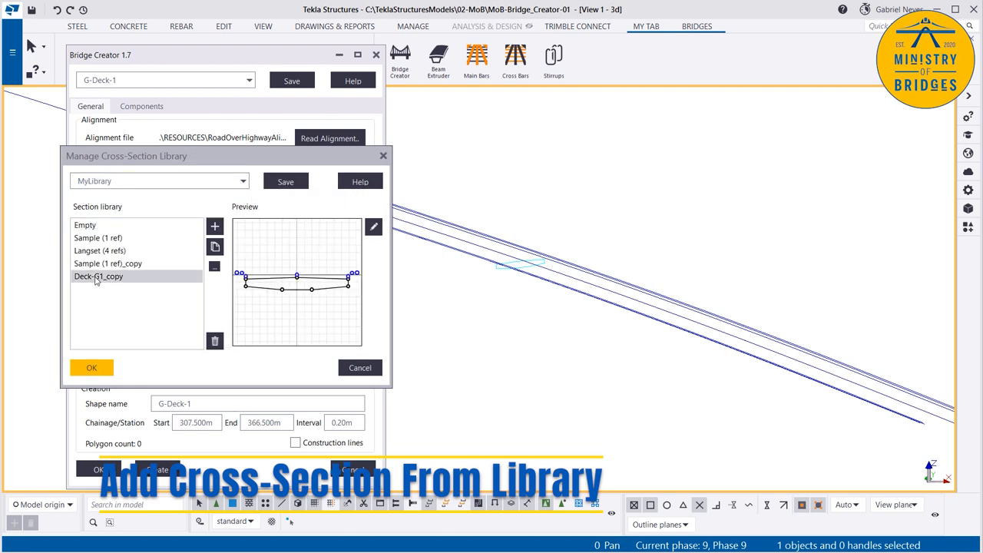
click(91, 367)
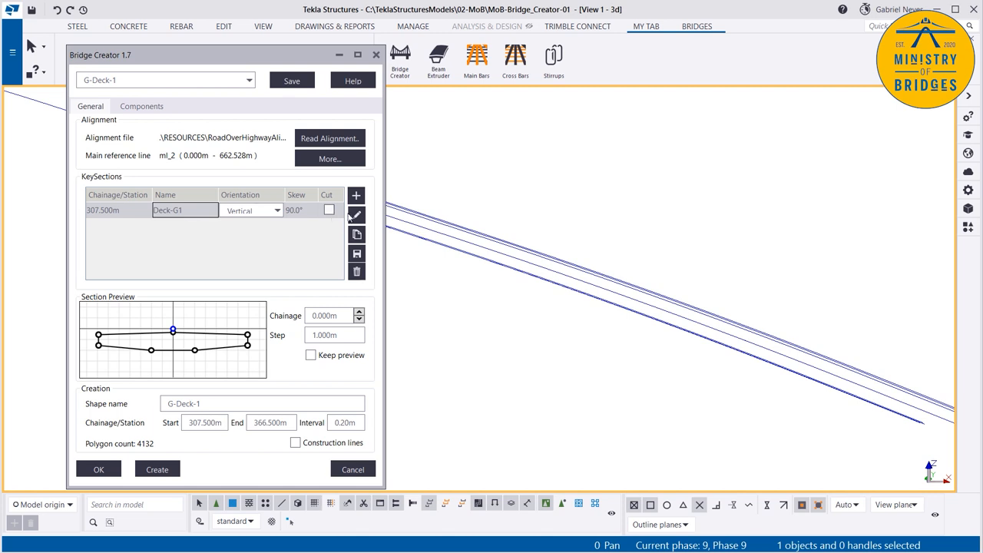
click(356, 214)
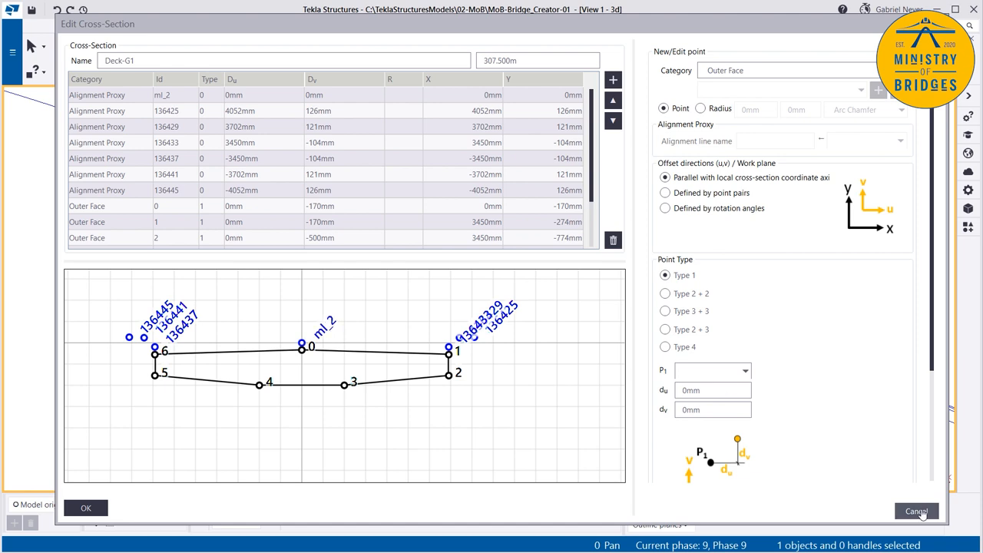
Leave the Deck-G1 cross-section editor without changes, keeping the 307.500m key section
click(915, 511)
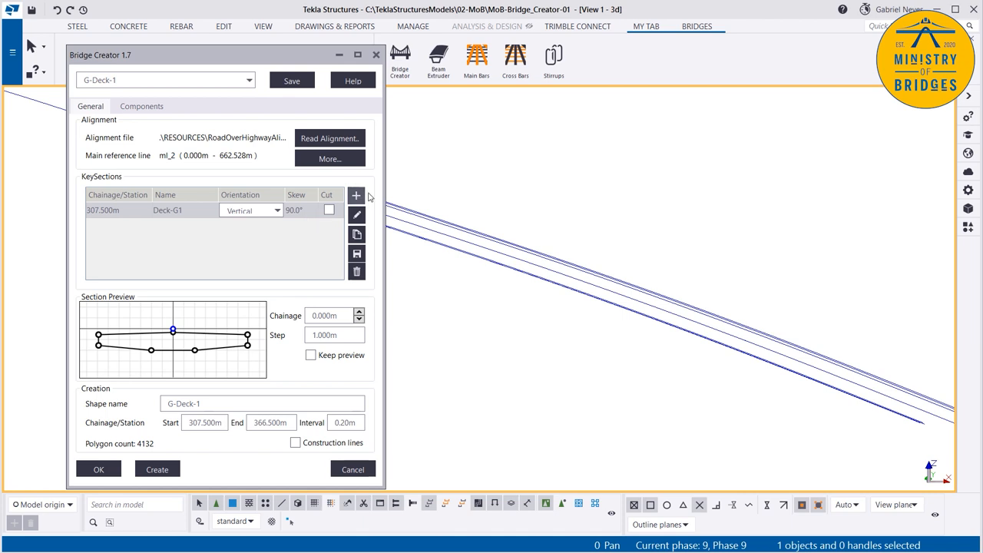
mouse_move(356, 215)
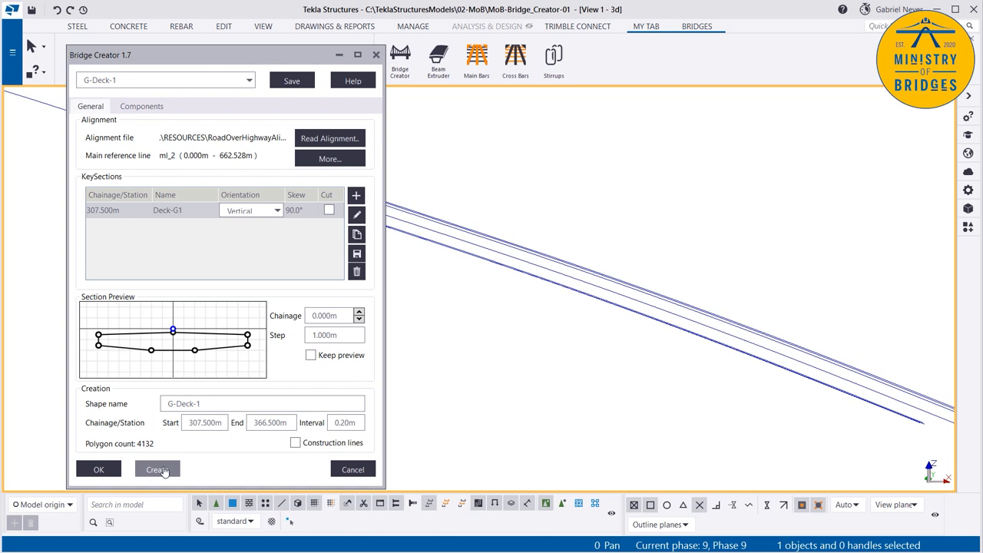
Create the G-Deck-1 concrete deck solid and bring up its properties for material selection
click(157, 469)
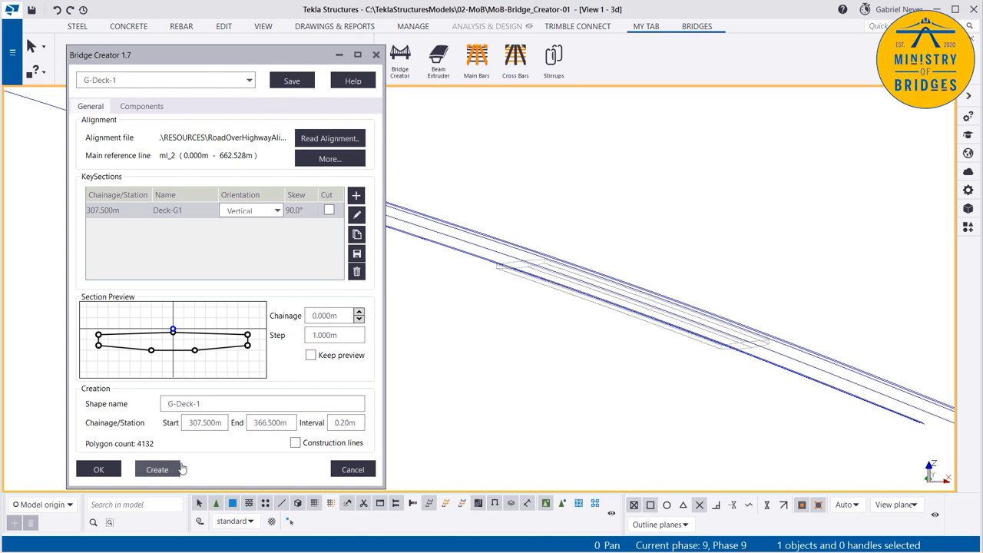
mouse_move(577, 356)
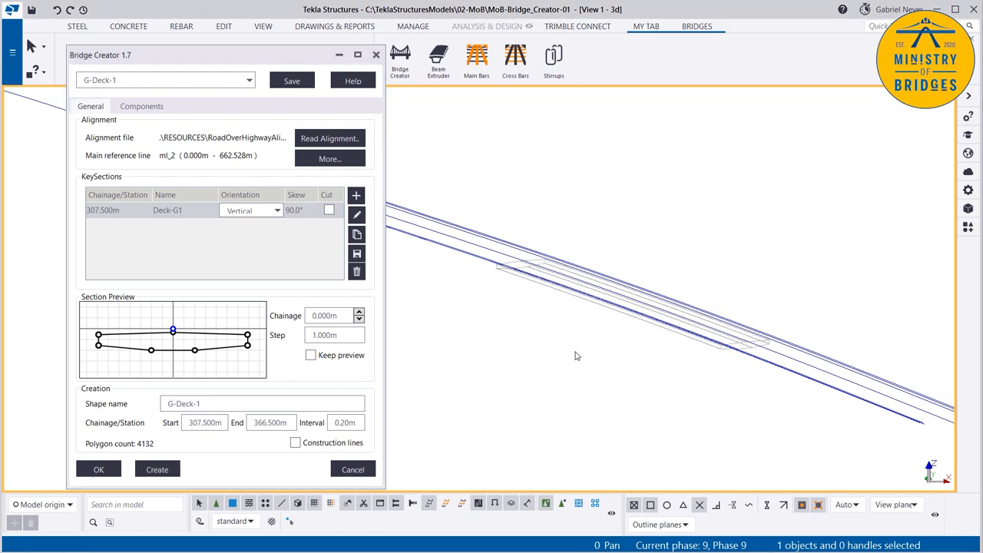
click(157, 468)
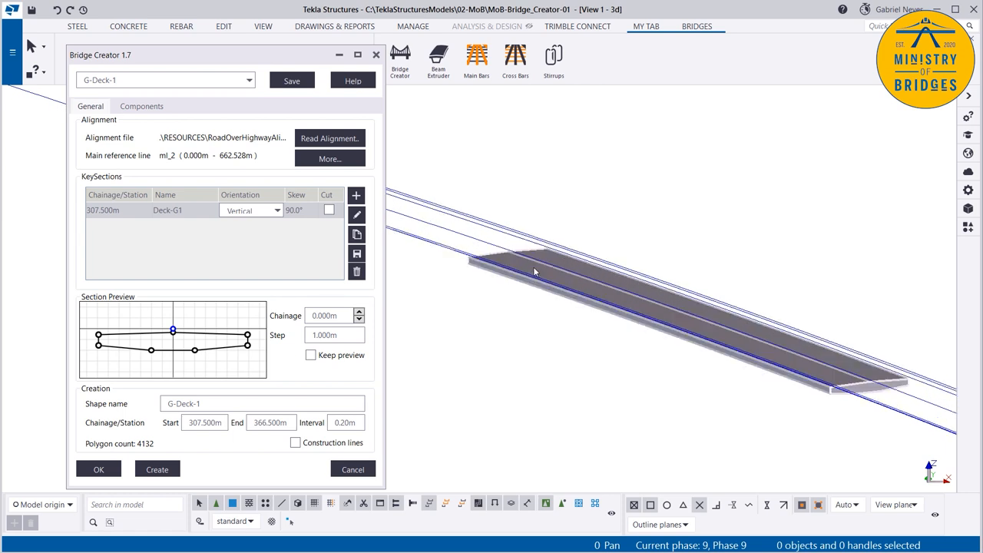
click(535, 271)
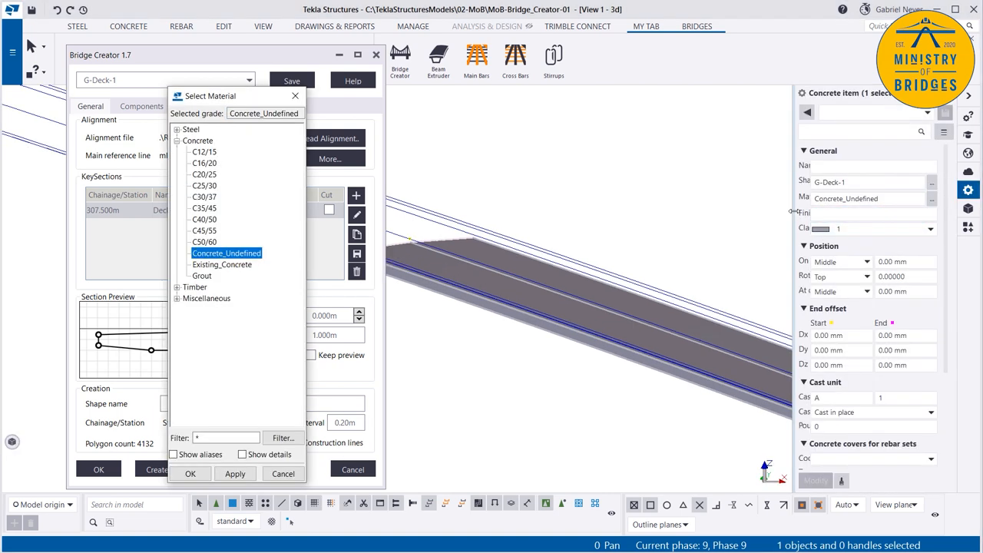
Give the G-Deck-1 deck C50/60 concrete and class 2, then modify it in the model
click(190, 473)
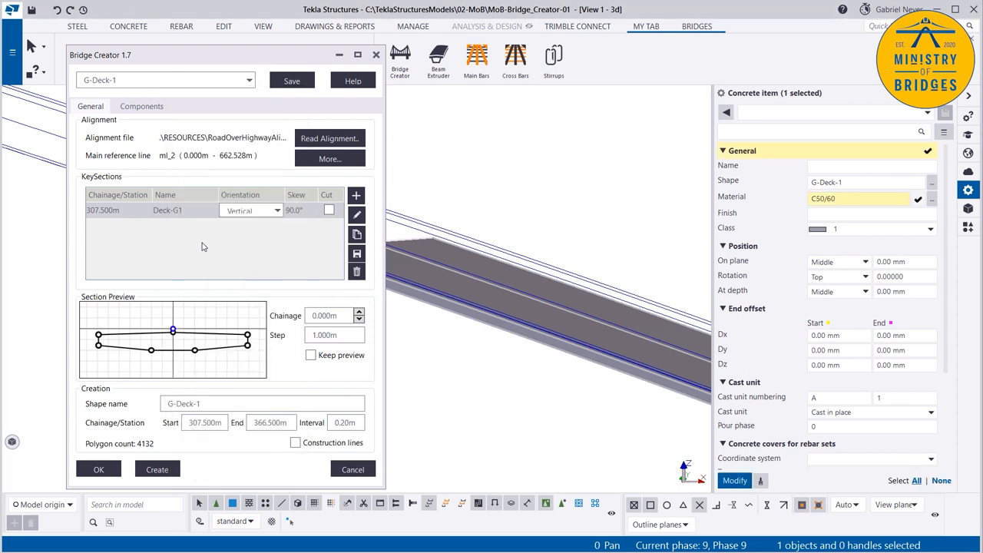
click(867, 228)
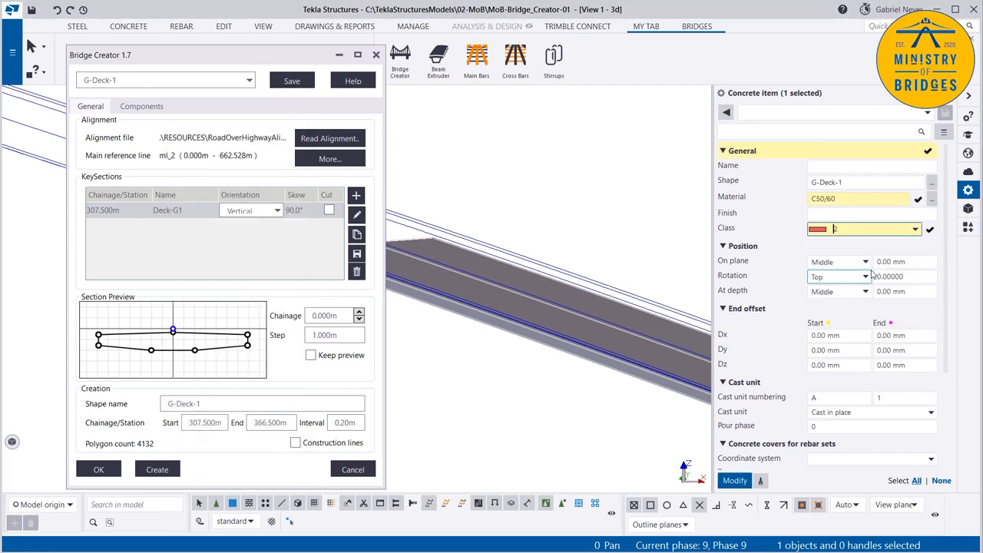
click(734, 480)
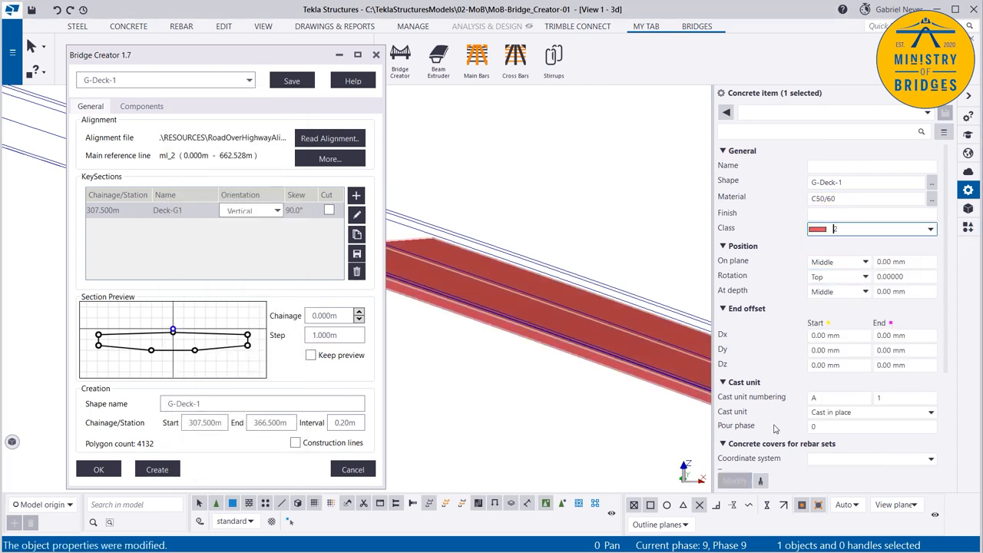
scroll(down, 3)
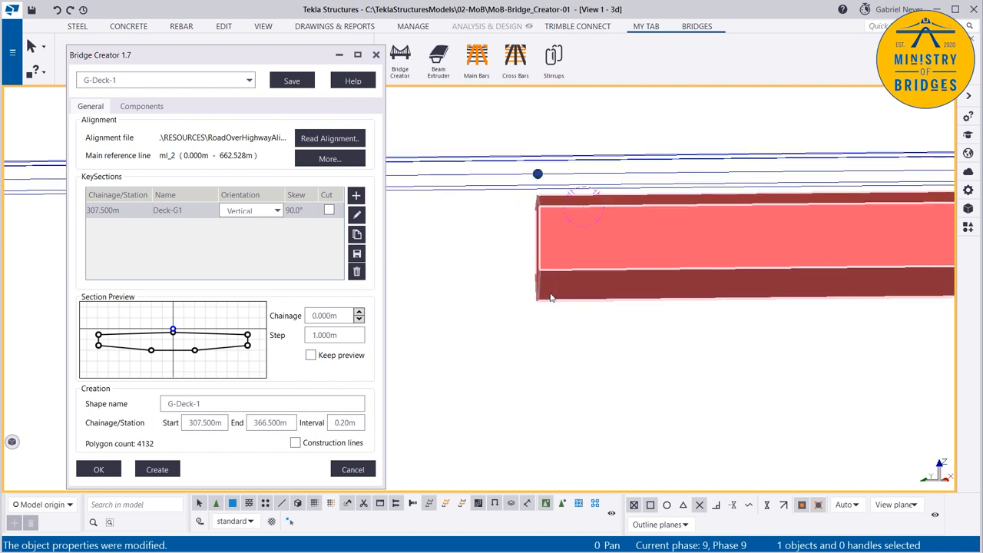
click(277, 210)
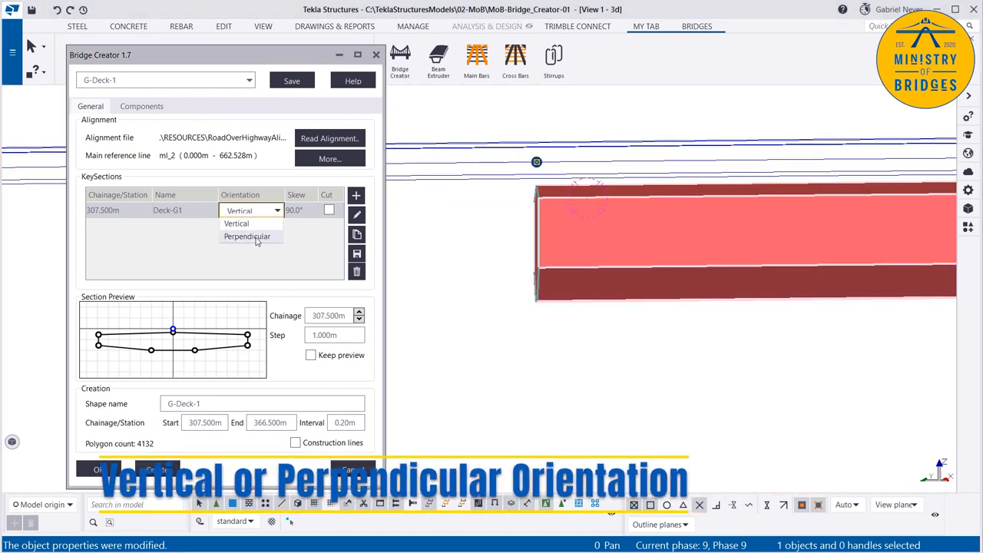
click(246, 236)
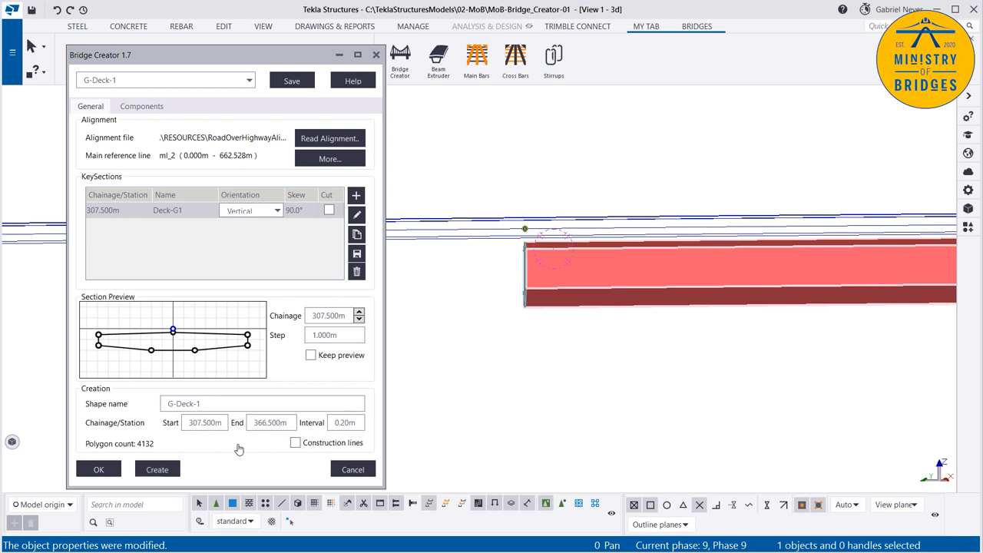
mouse_move(290, 275)
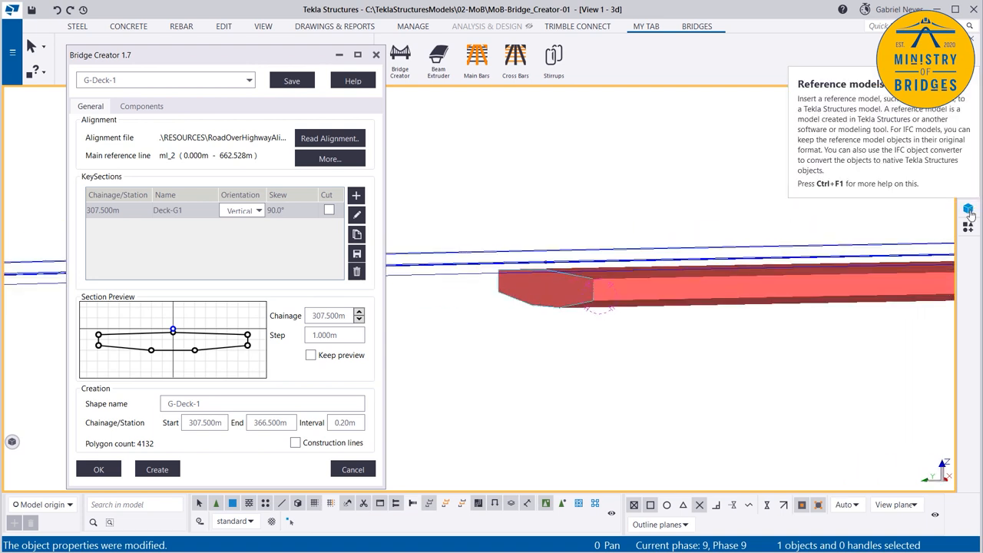
click(968, 208)
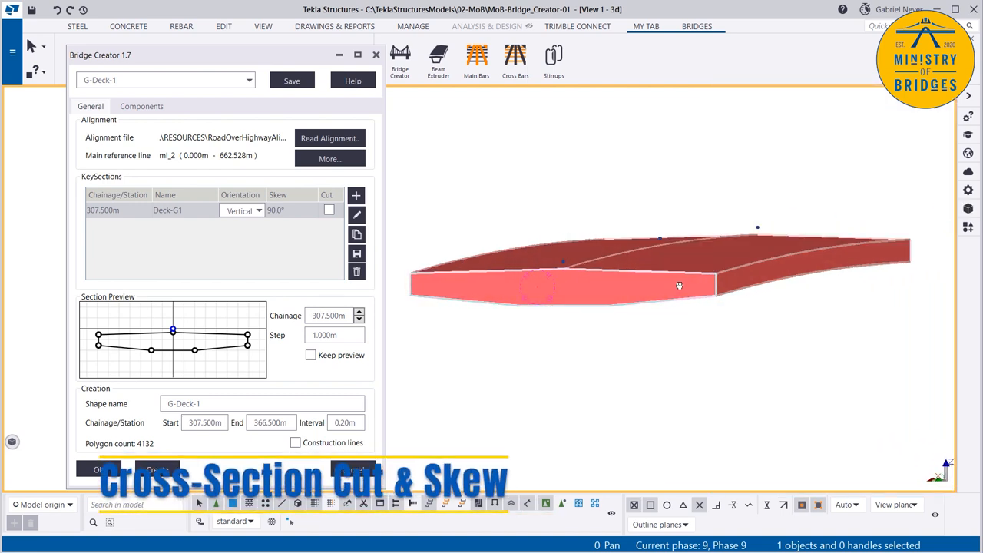
drag(678, 284, 621, 306)
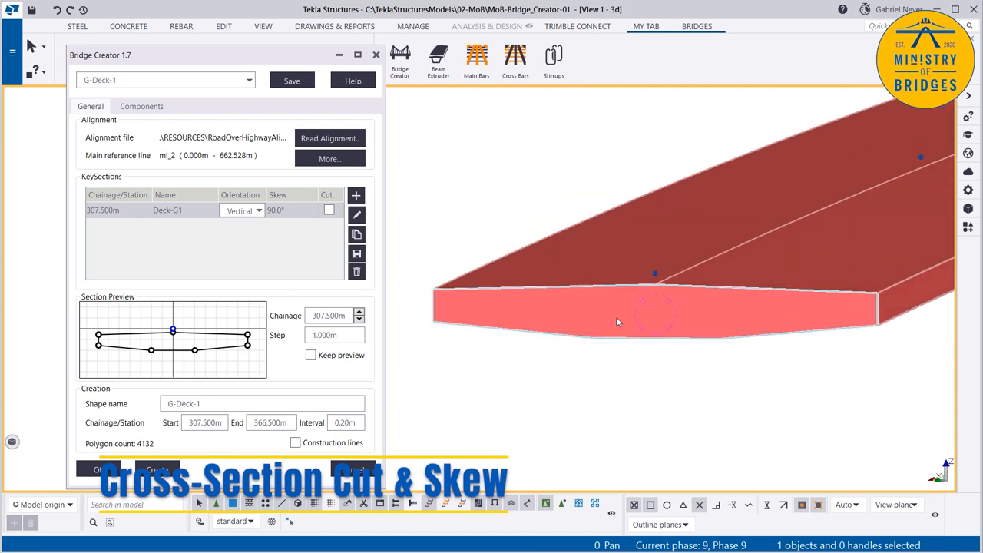
click(223, 26)
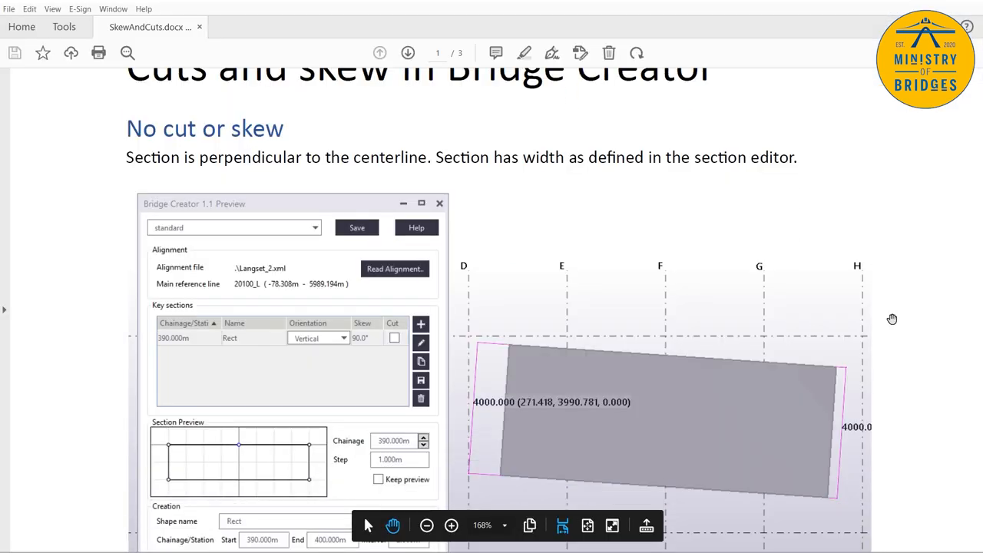
mouse_move(602, 323)
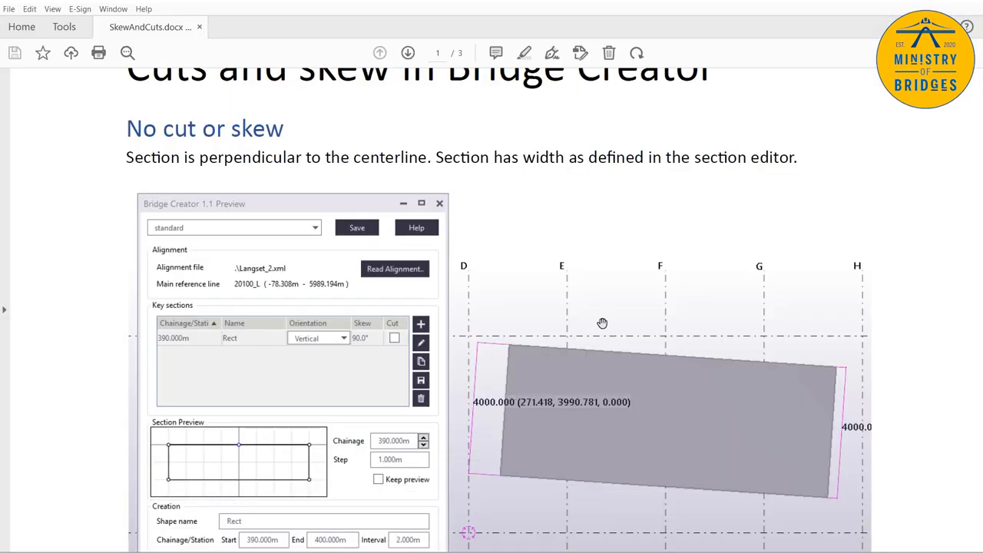
Read the SkewAndCuts outline from 'No cut or skew' through page 2, 'Cut in one end'
scroll(down, 3)
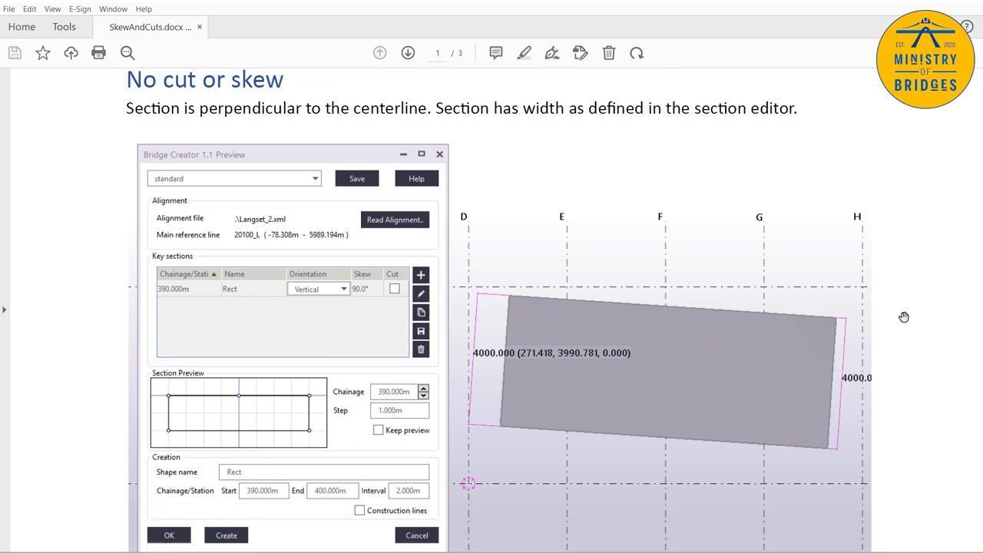
scroll(down, 3)
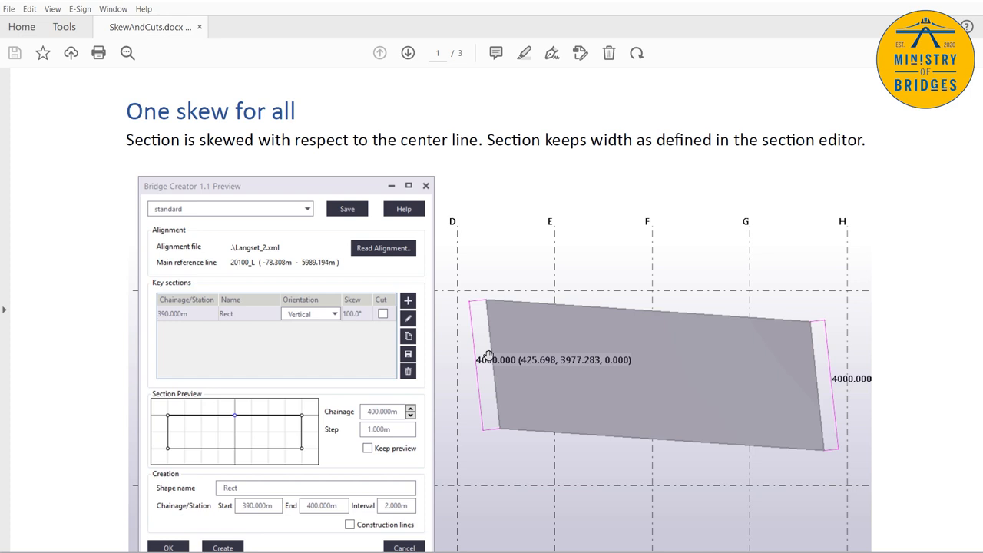
mouse_move(483, 313)
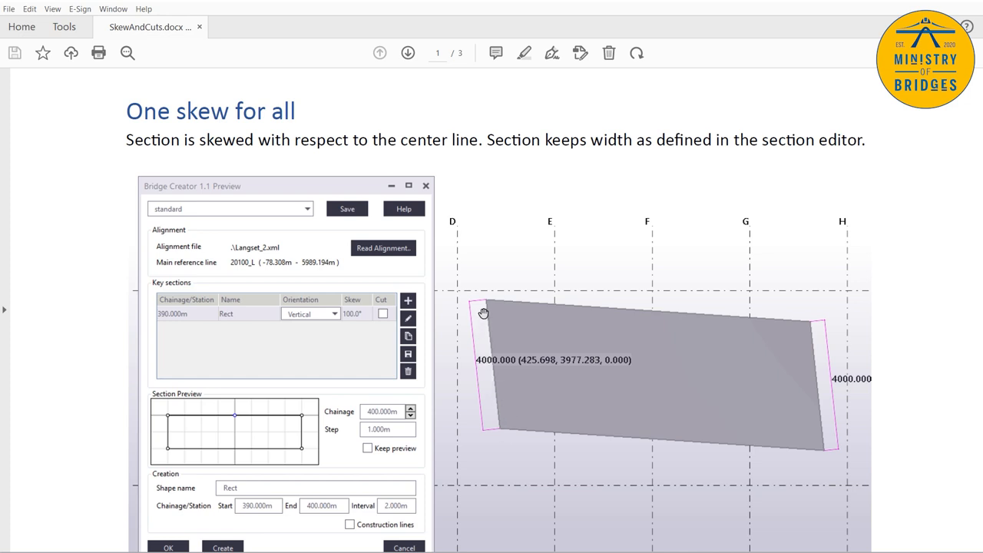
mouse_move(526, 353)
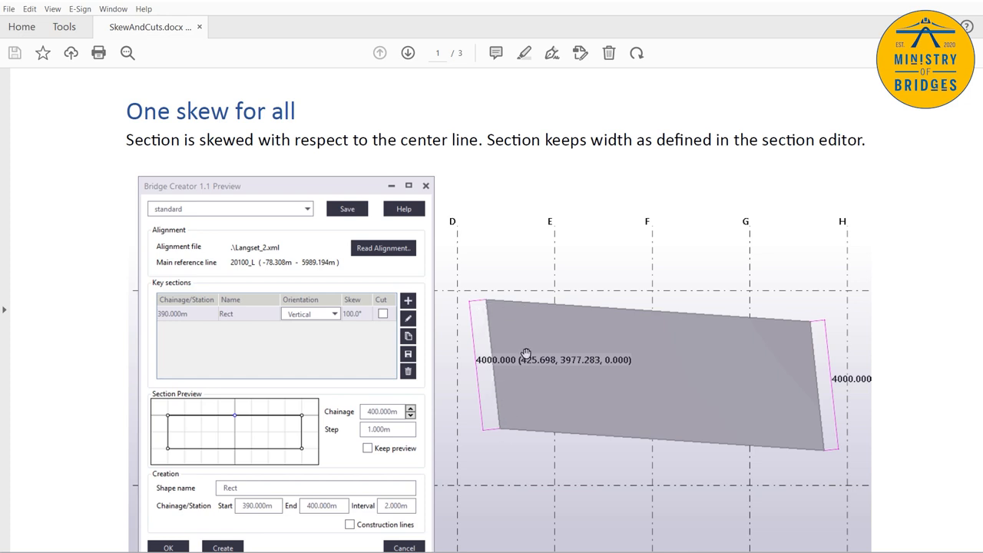
scroll(down, 3)
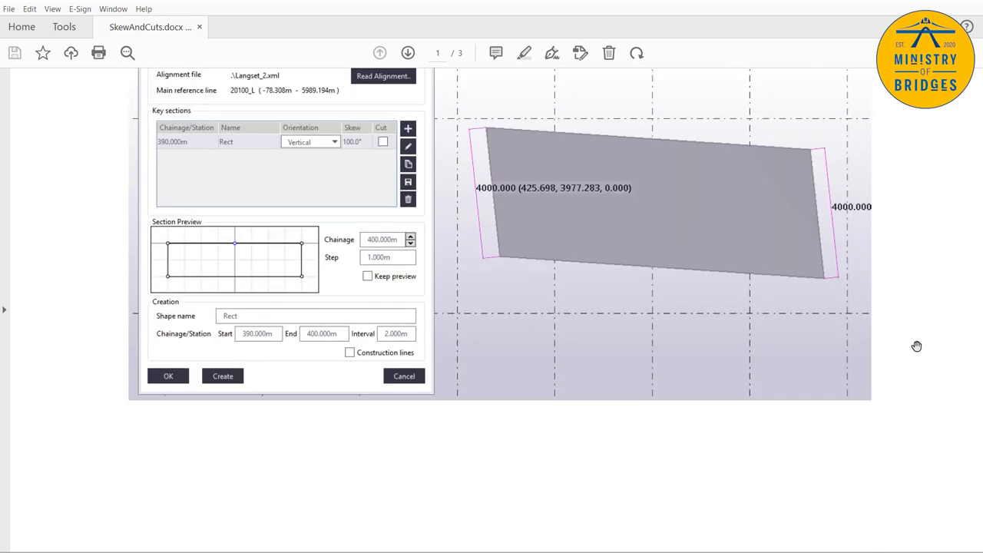
click(407, 53)
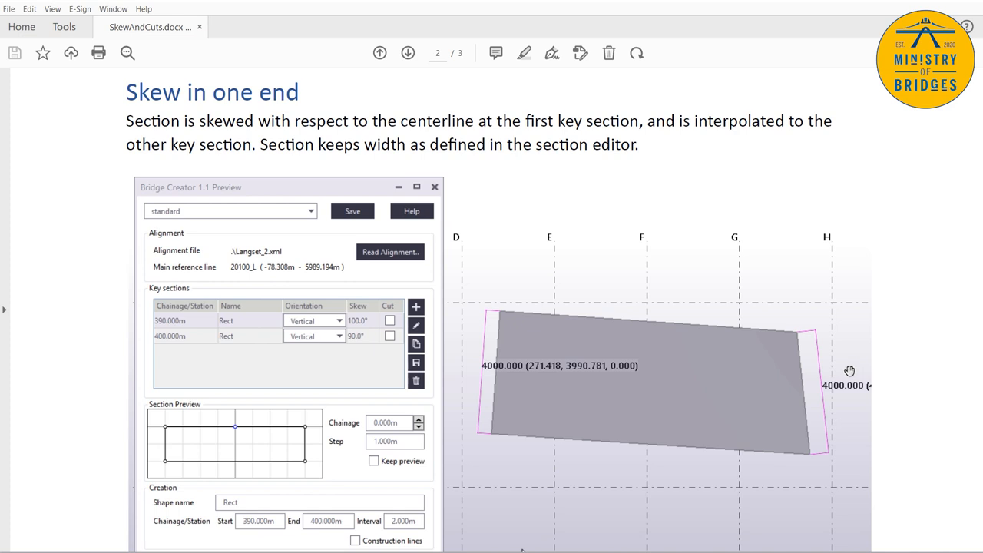
mouse_move(669, 443)
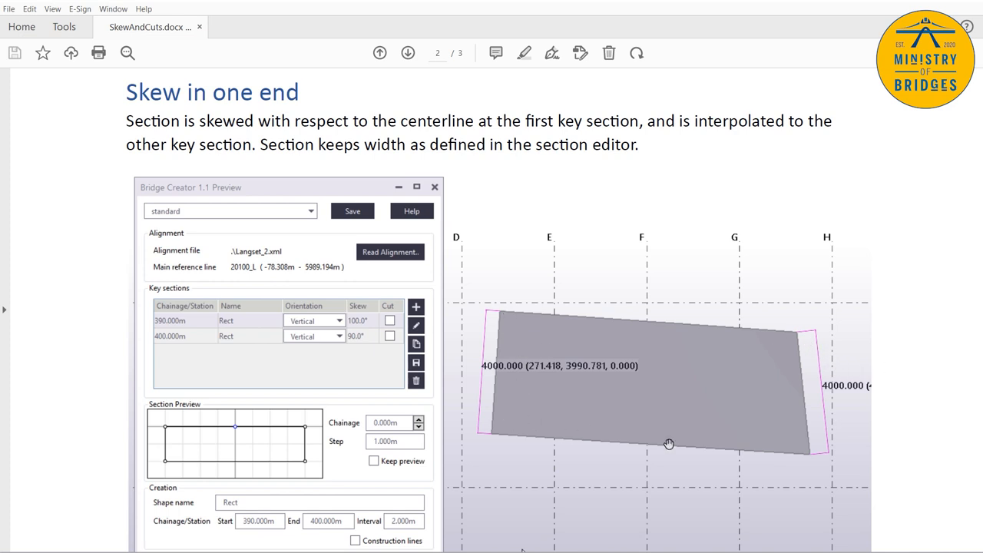
scroll(down, 3)
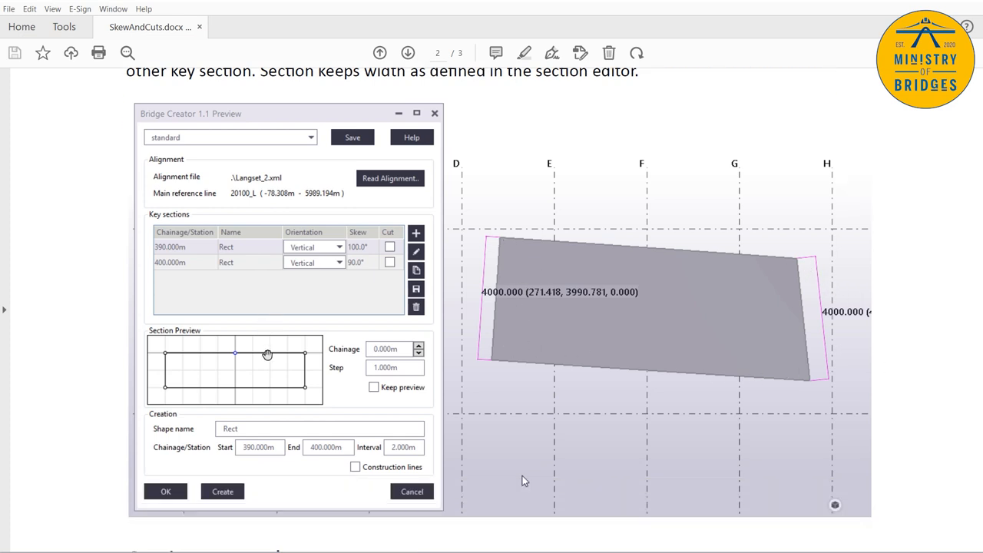
scroll(down, 3)
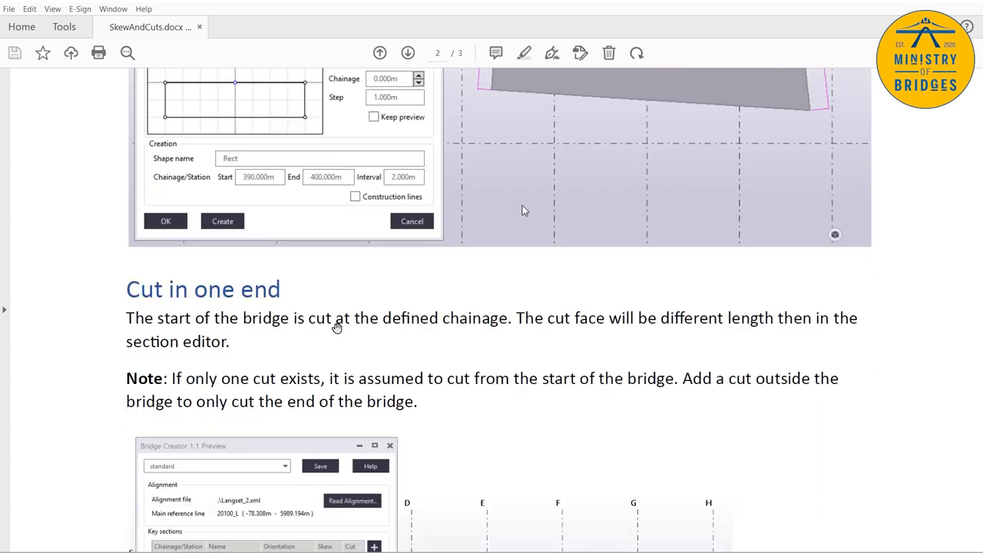
Continue past the one-end cut notes to the 'Two cuts' section on page 3
scroll(down, 3)
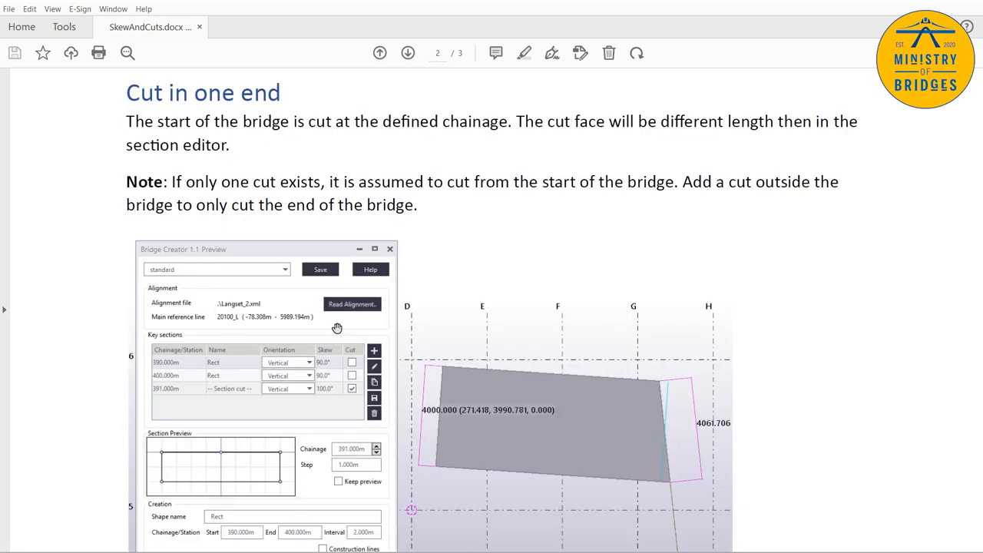
mouse_move(546, 297)
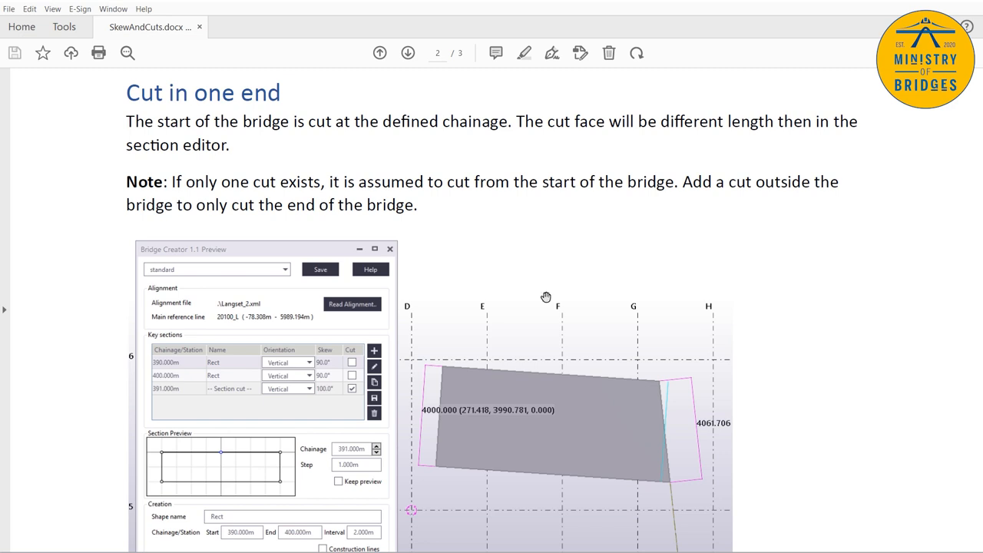
mouse_move(708, 441)
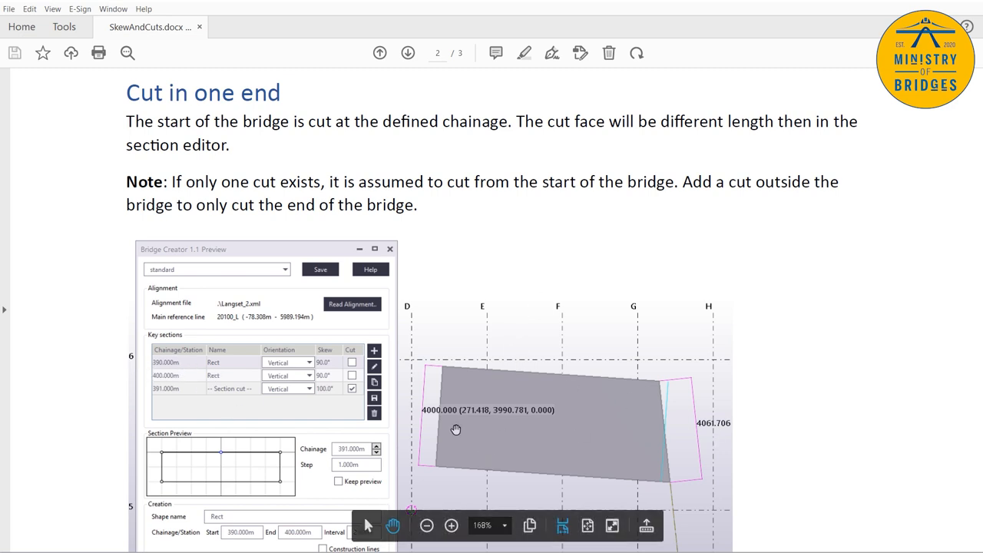
mouse_move(209, 398)
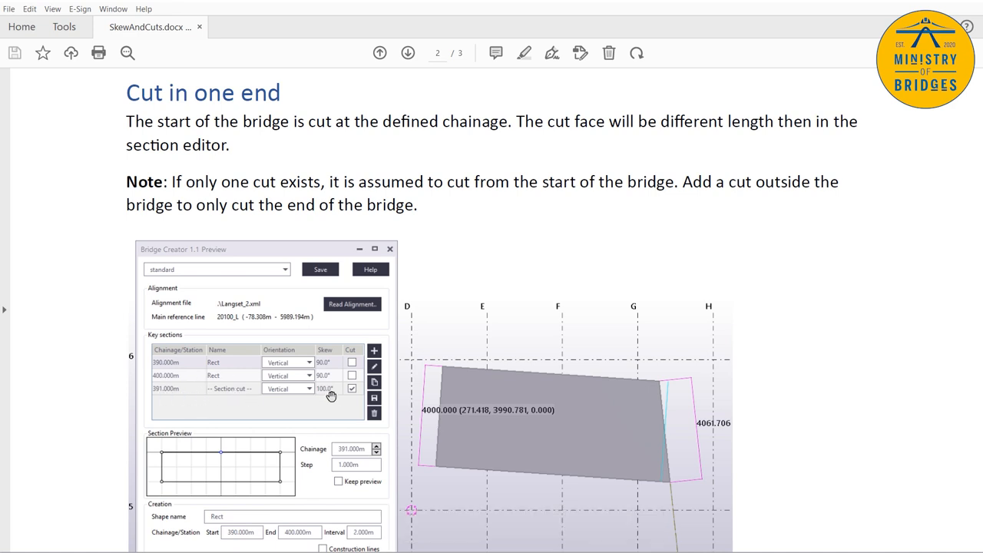
mouse_move(326, 393)
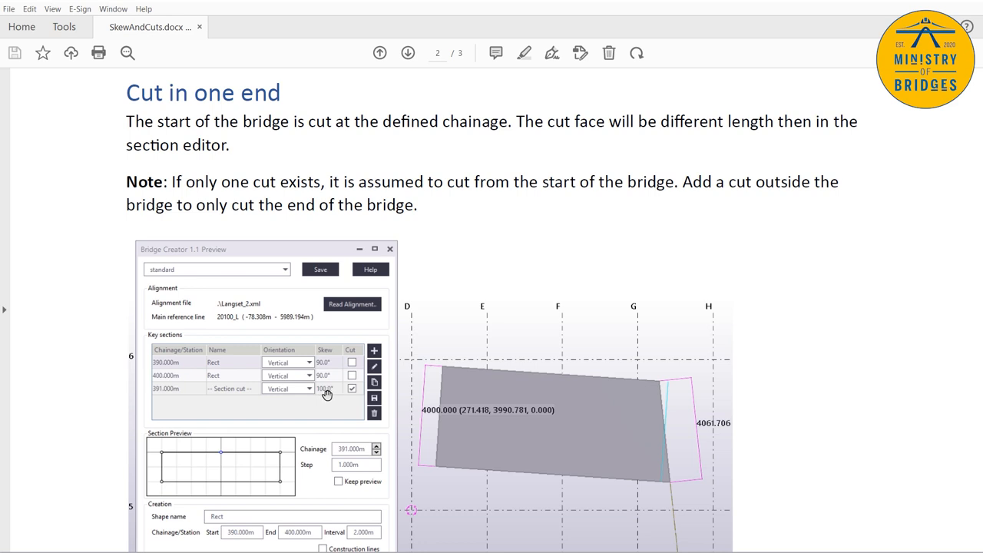
scroll(down, 3)
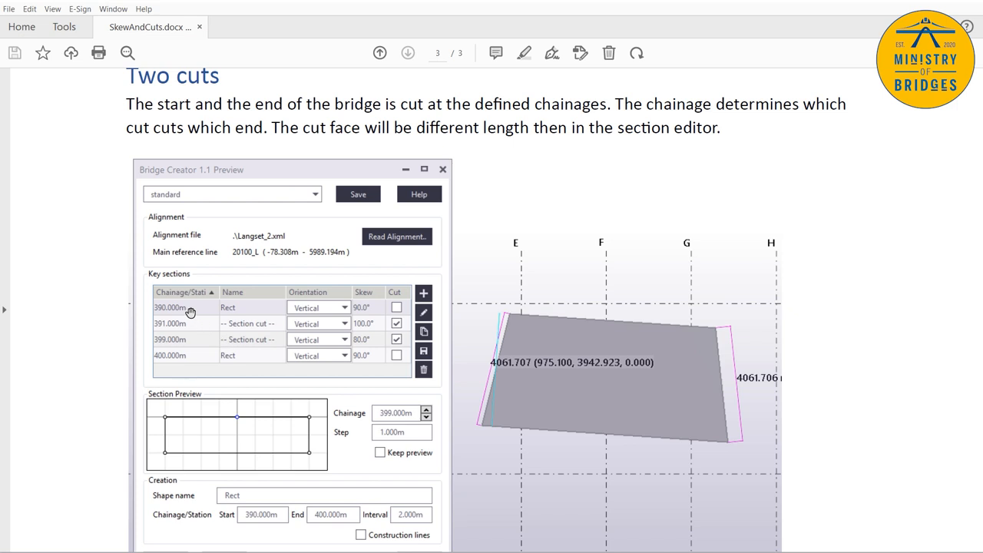
mouse_move(211, 362)
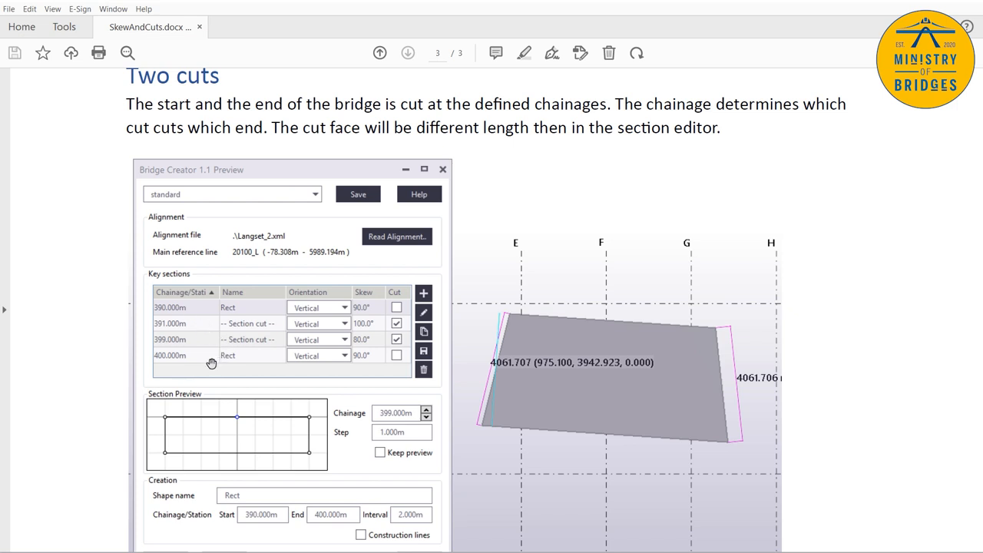
mouse_move(236, 328)
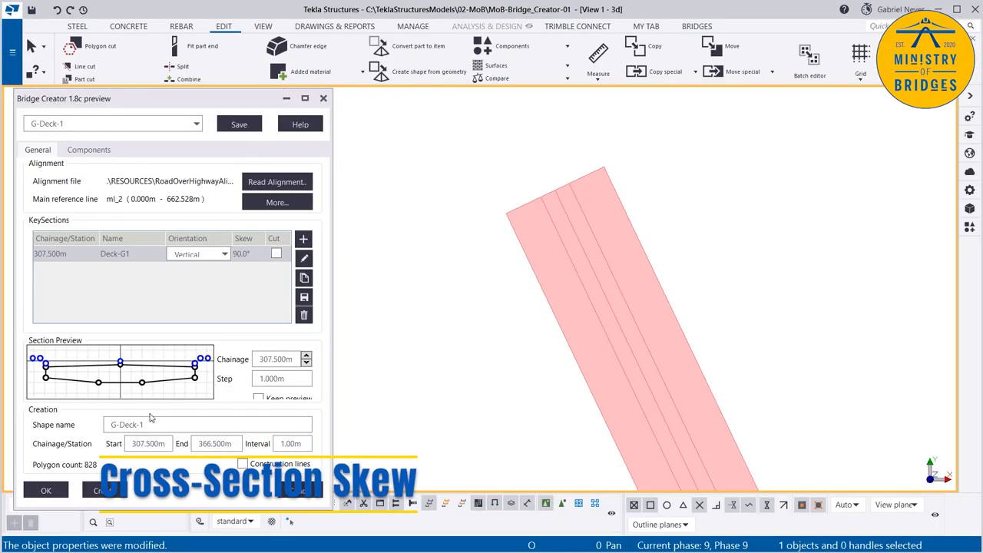
mouse_move(568, 98)
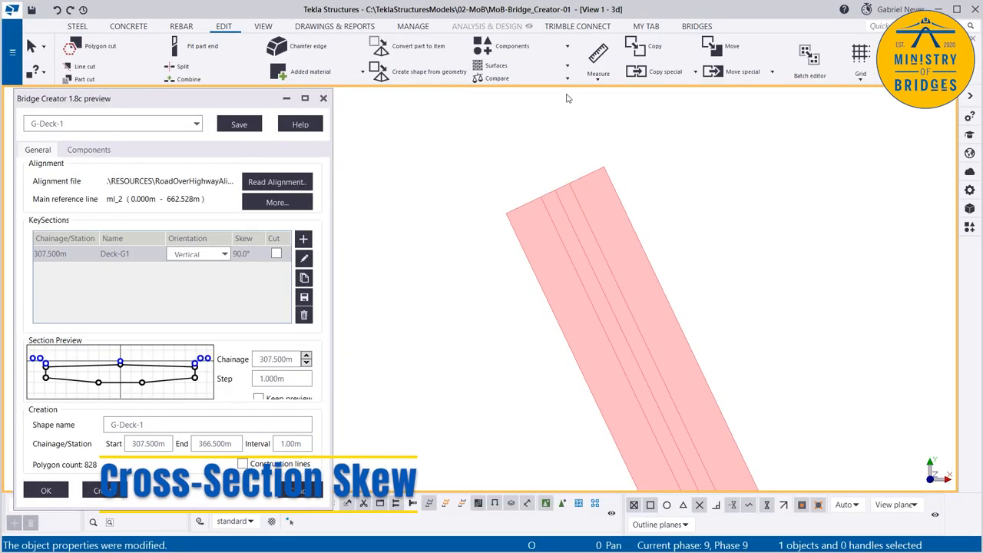
mouse_move(517, 199)
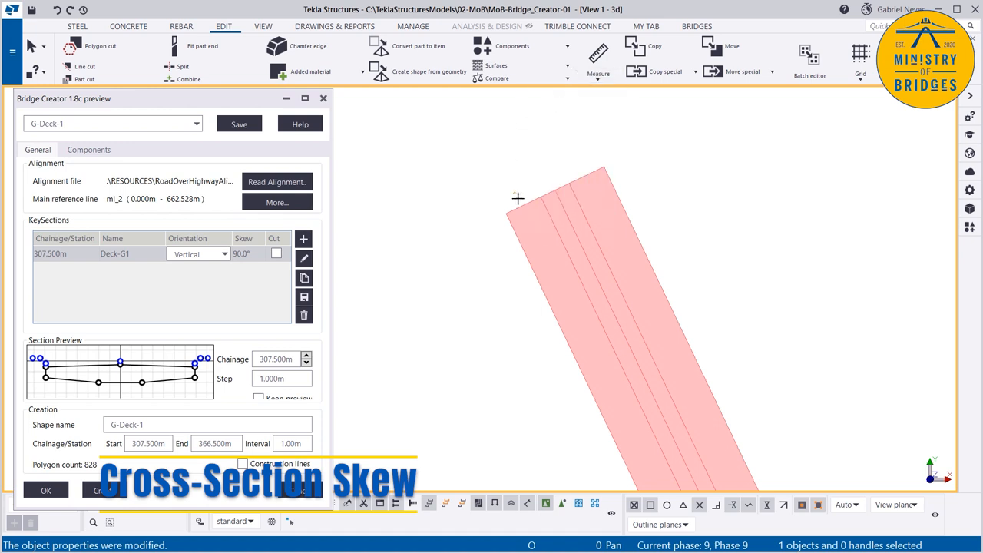
Measure across the end of deck G-Deck-1 between its two corners
click(598, 58)
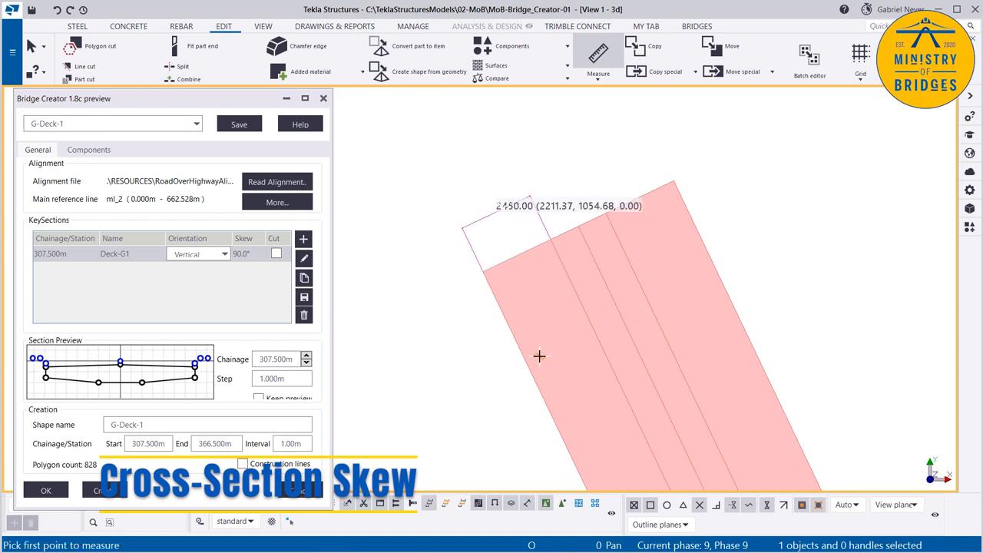
click(539, 355)
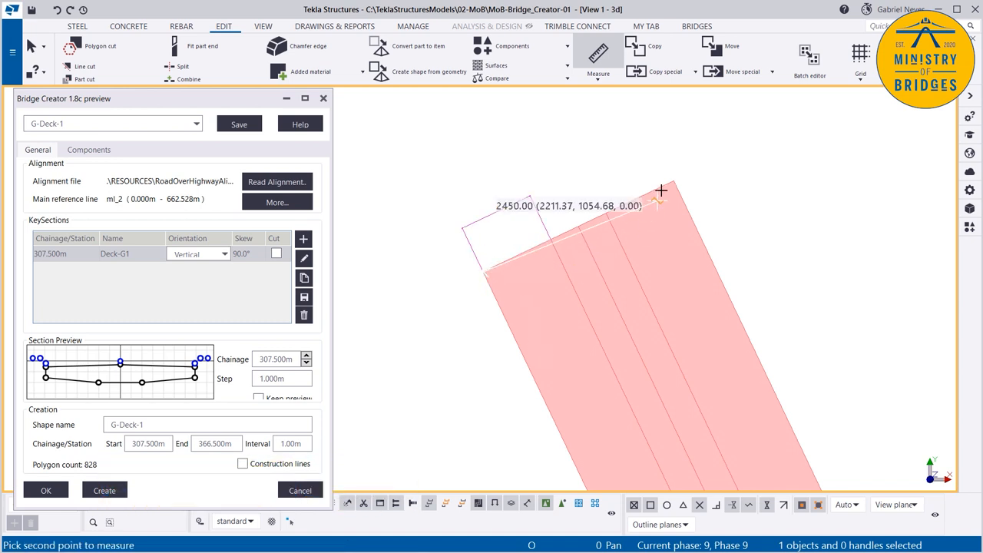
click(662, 188)
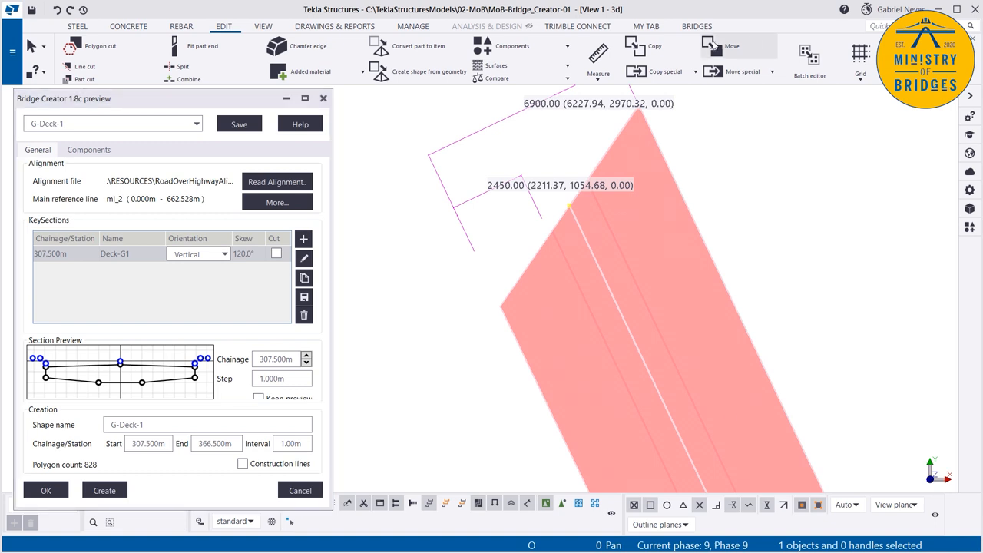
click(598, 51)
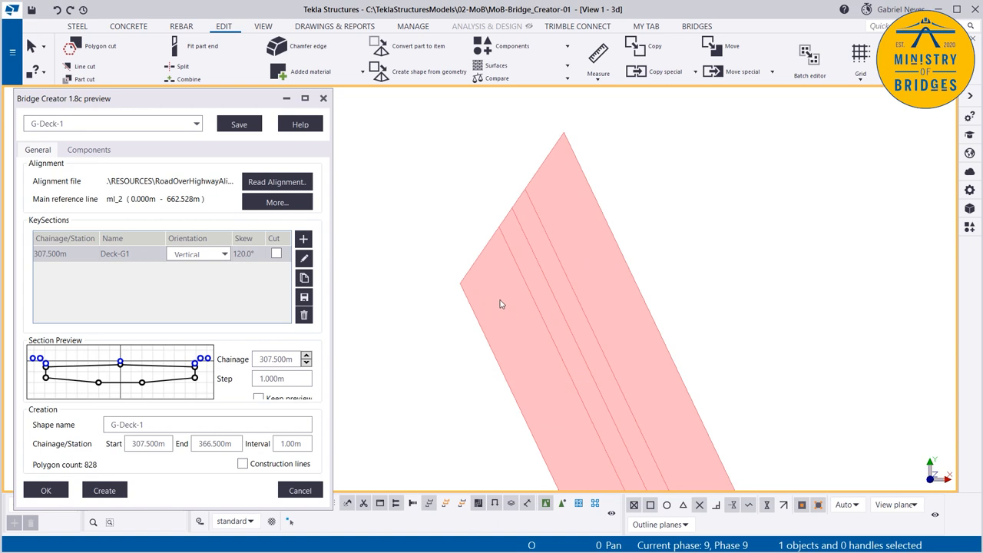
Add an Empty key section at chainage 310, accepting the point-count mismatch warning
click(245, 254)
text(90)
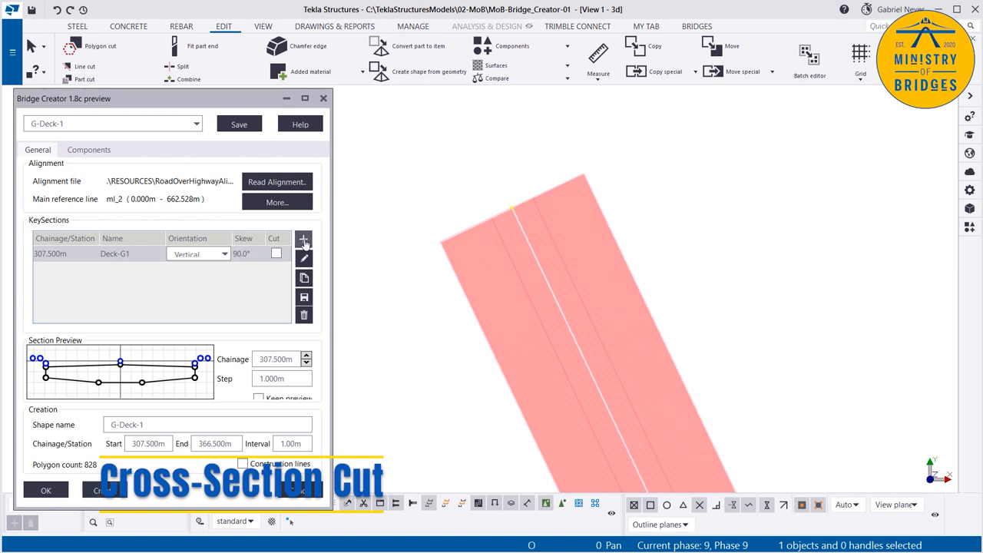
click(304, 239)
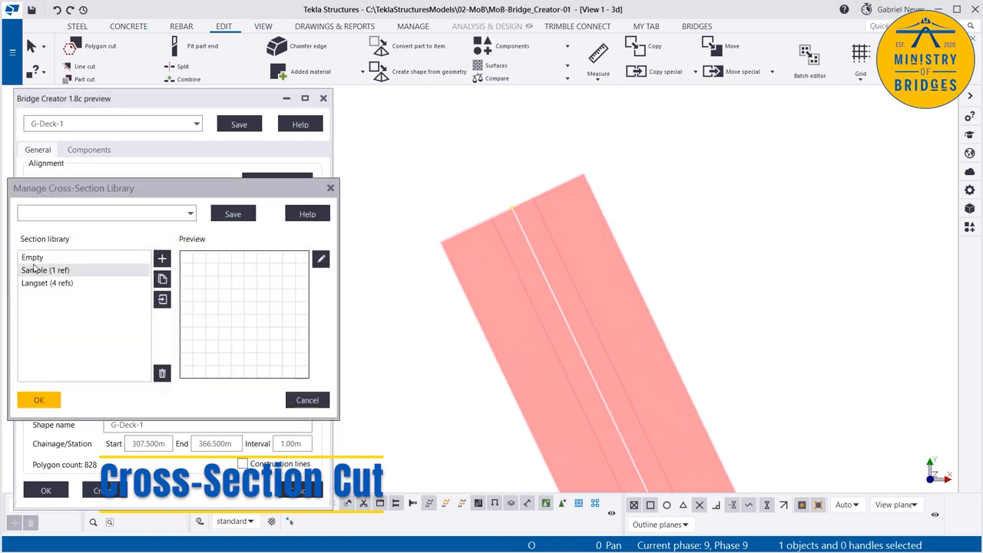
click(38, 399)
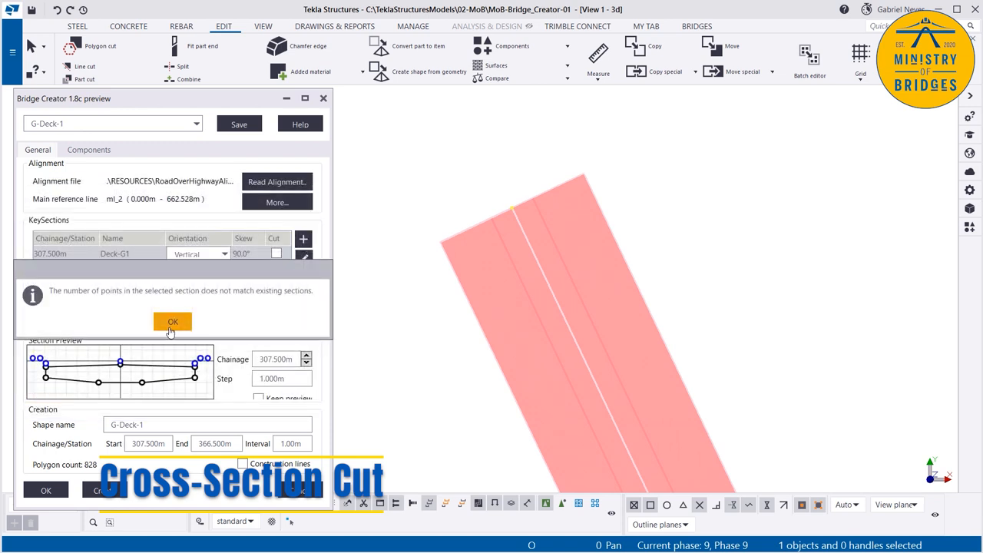
click(172, 321)
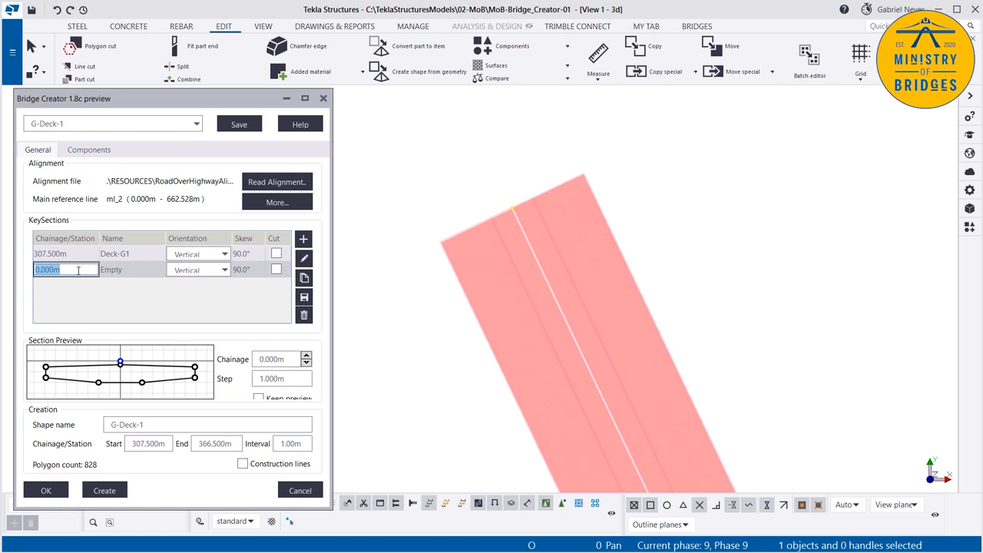
text(310)
click(248, 269)
text(80)
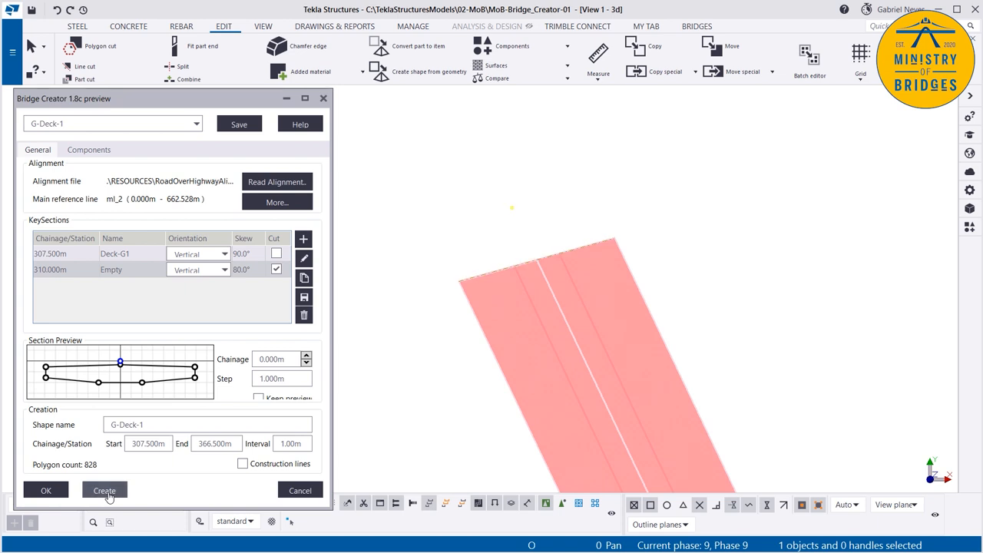
Rebuild the deck with the new cut and start adjusting its skew angle to 120 degrees
click(104, 490)
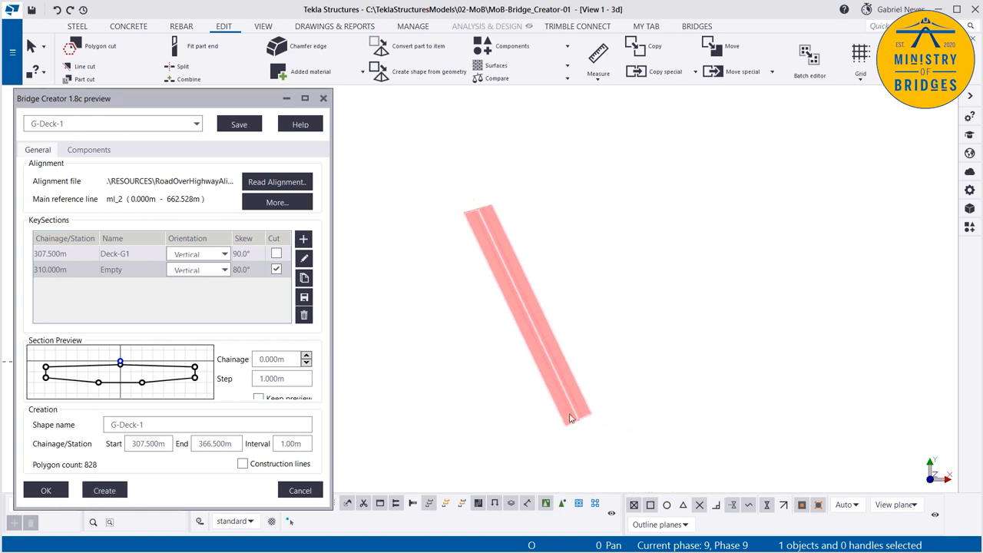
scroll(up, 3)
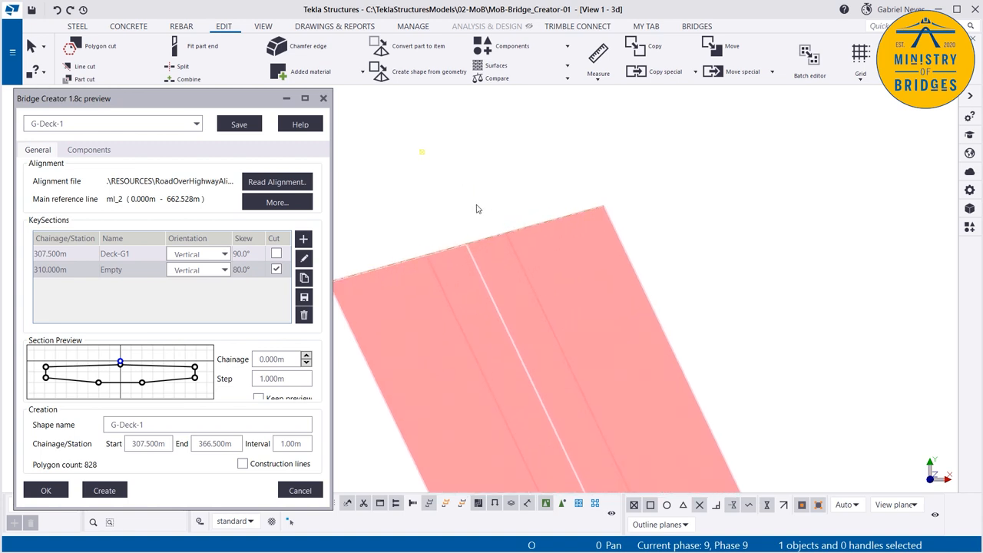
click(244, 269)
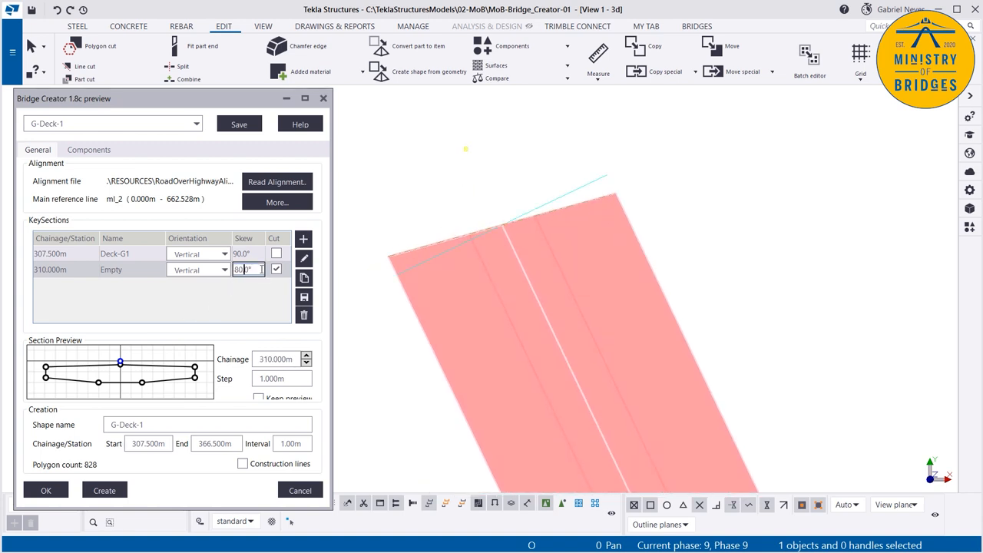
mouse_move(584, 159)
text(120)
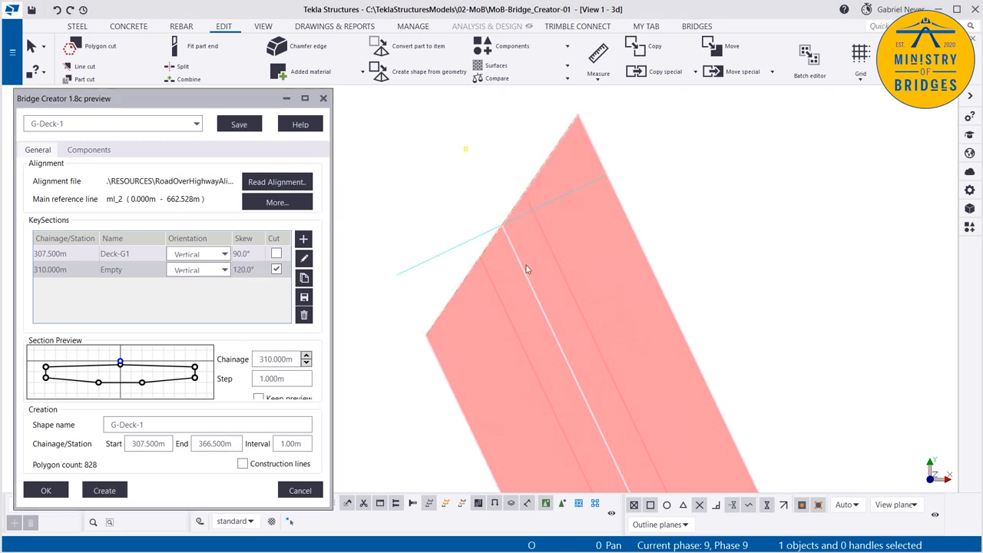
mouse_move(557, 249)
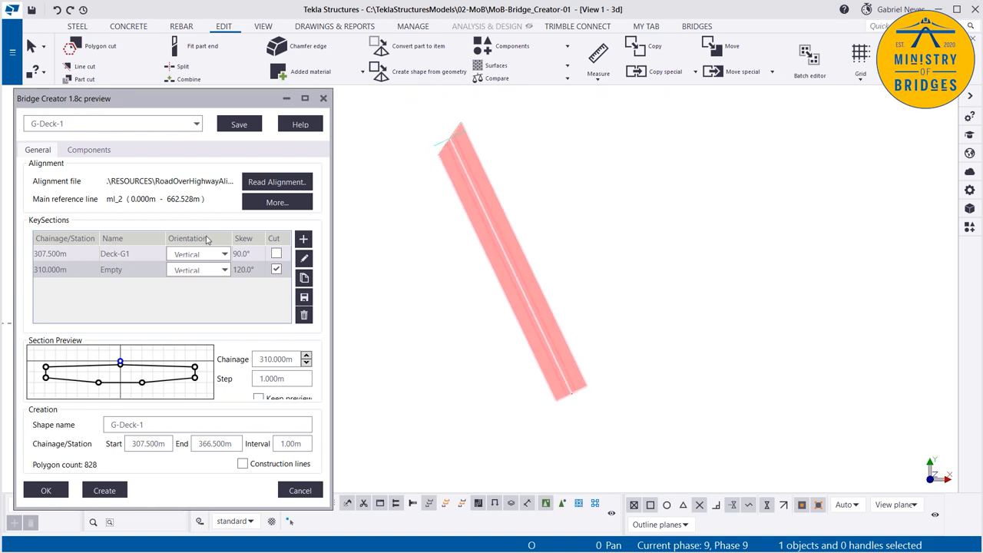
Add a 365.000m cut at 80° skew, move the first cut to 308.000m and rebuild the deck
double_click(112, 269)
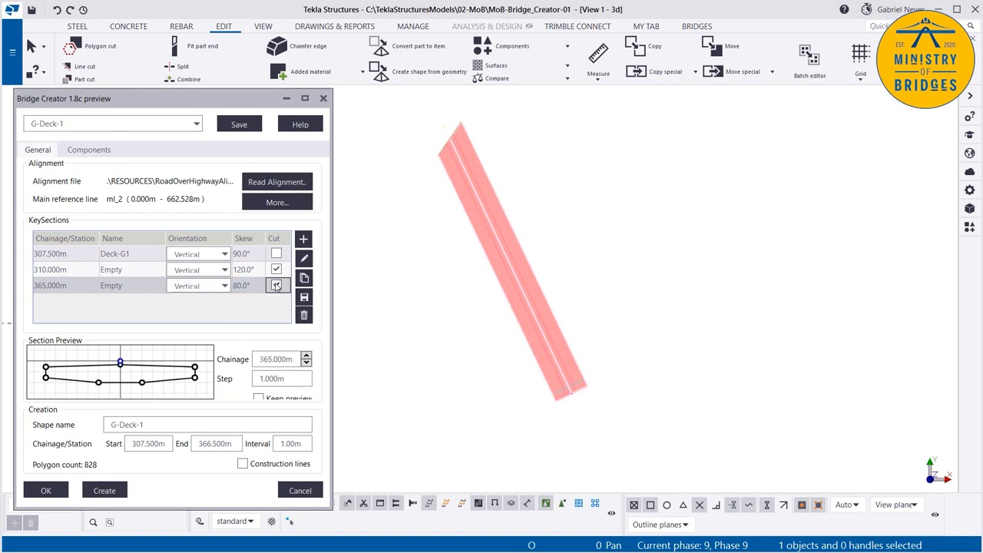
click(277, 285)
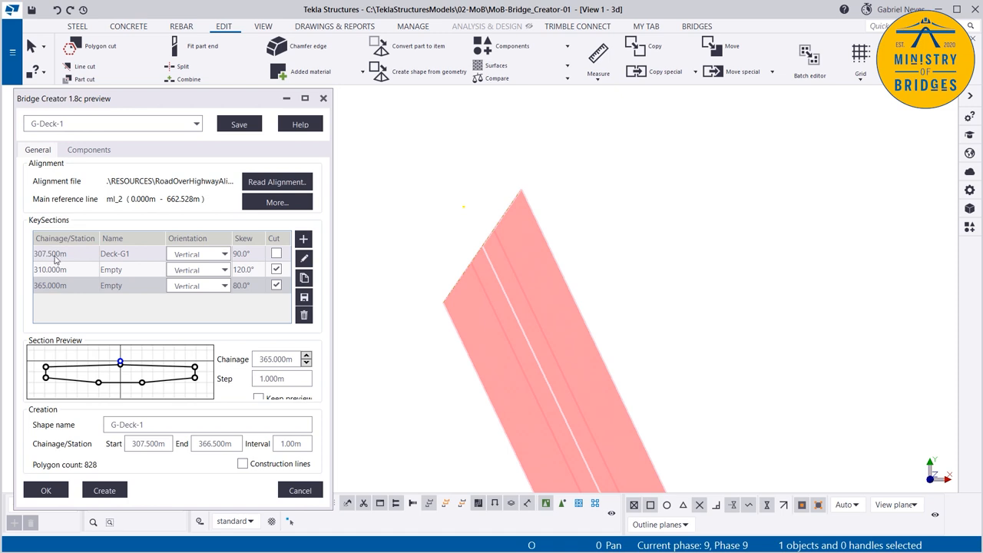
click(50, 269)
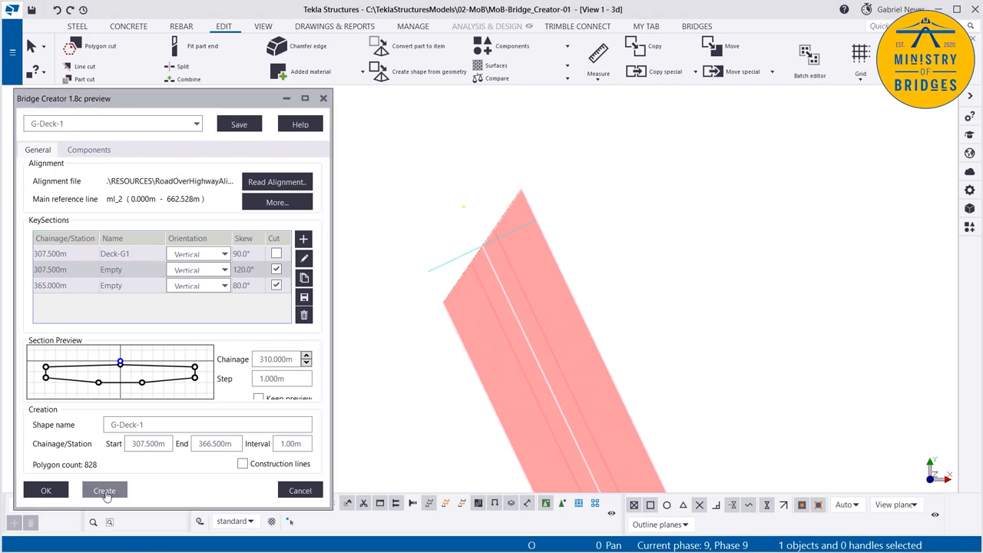
click(104, 490)
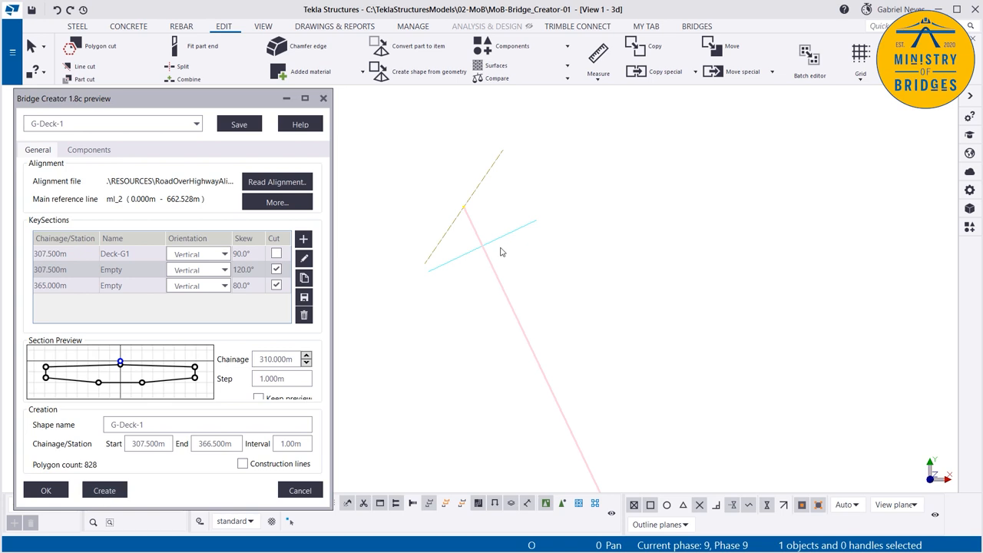
click(65, 269)
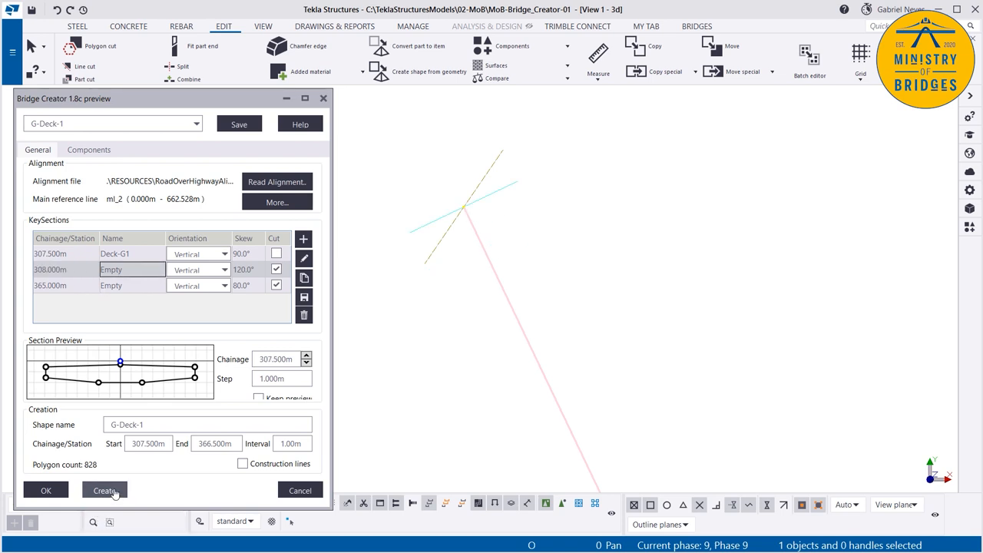
Set the second key section's chainage to 307.5 and regenerate the deck
click(104, 490)
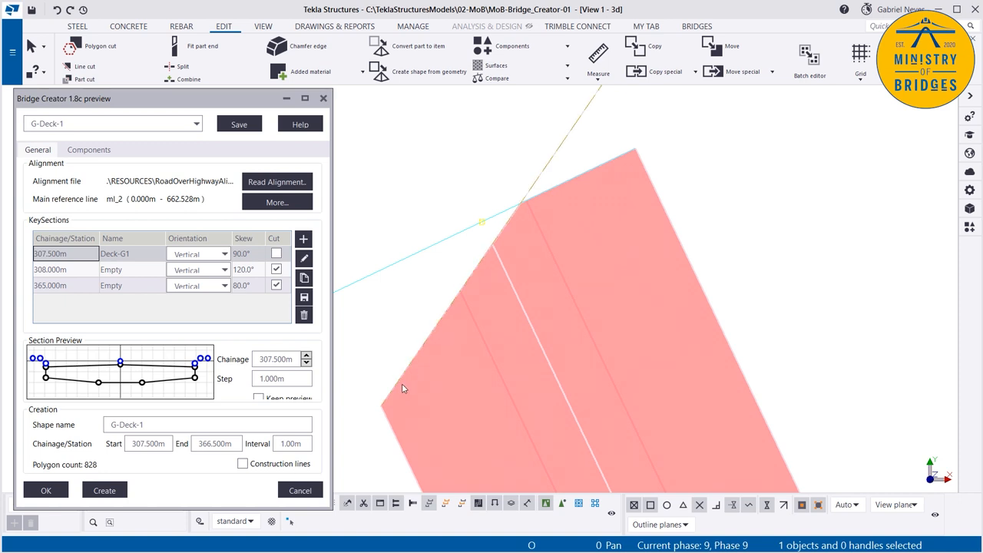
mouse_move(650, 157)
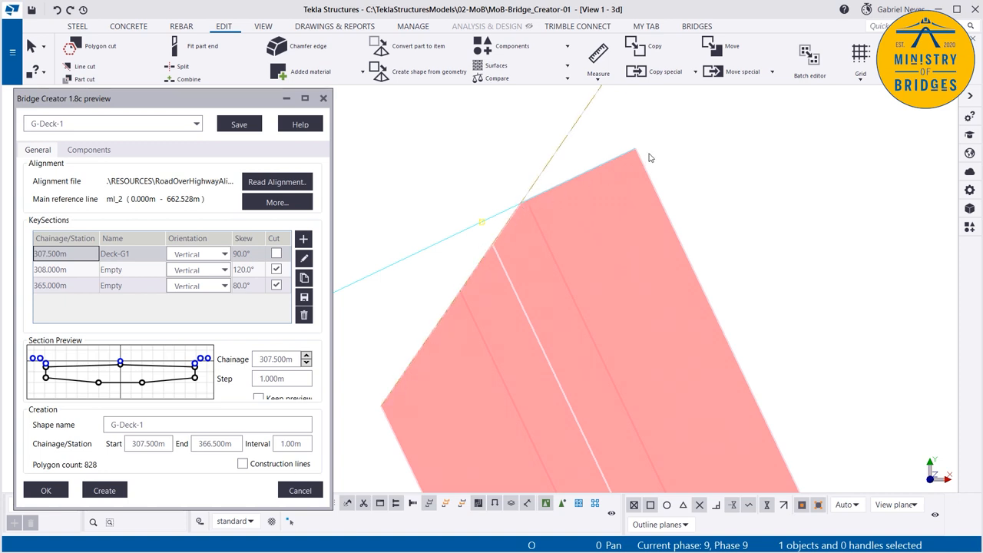
click(65, 269)
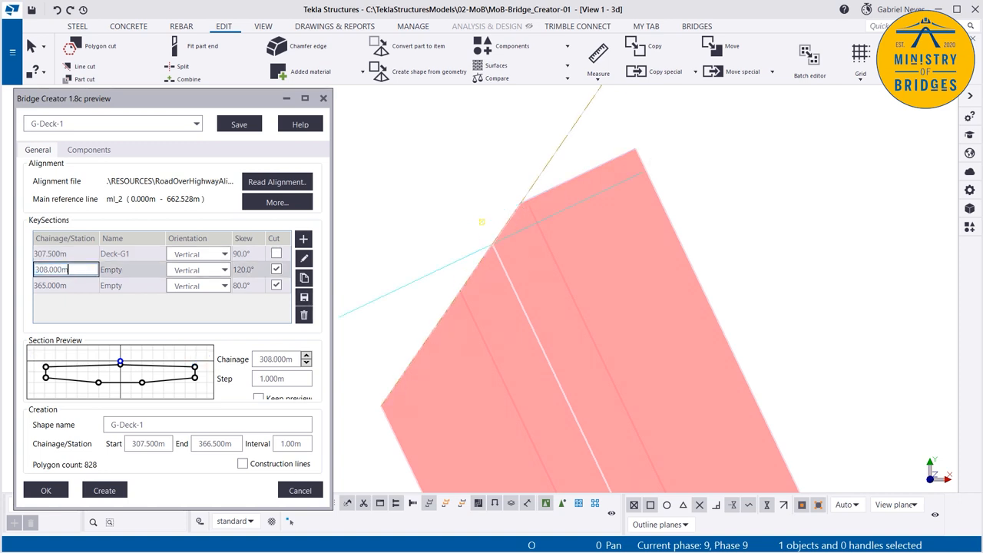
text(307.5)
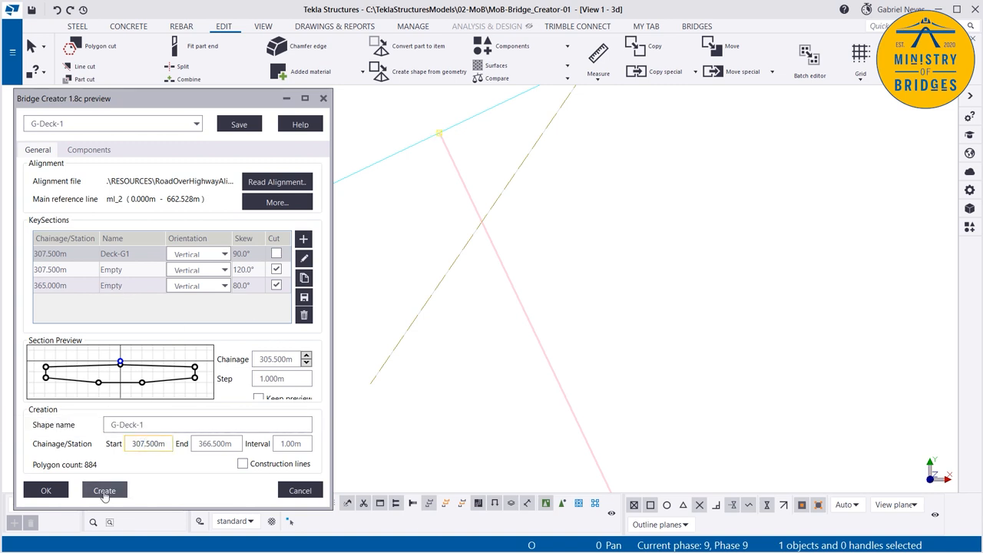
click(103, 490)
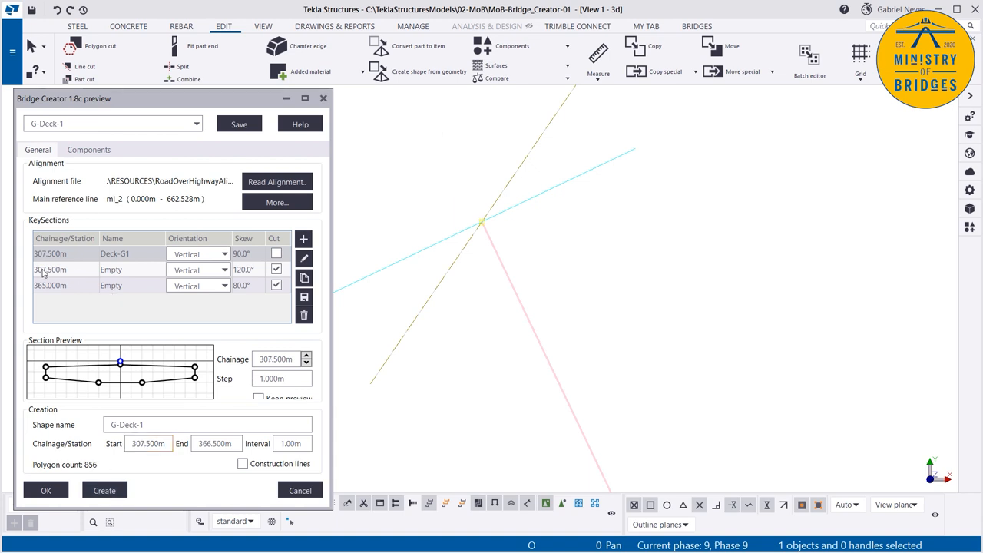
click(65, 268)
text(8)
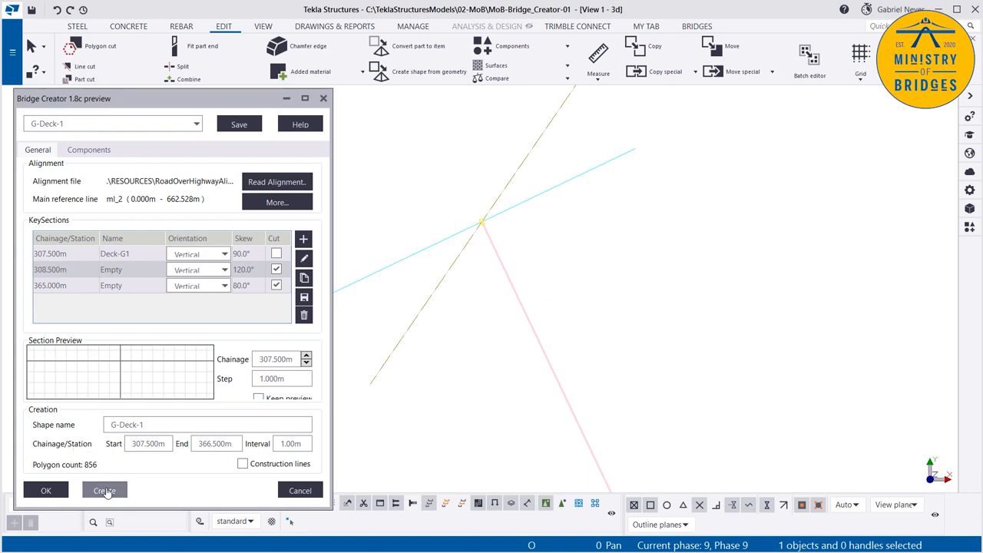
click(103, 490)
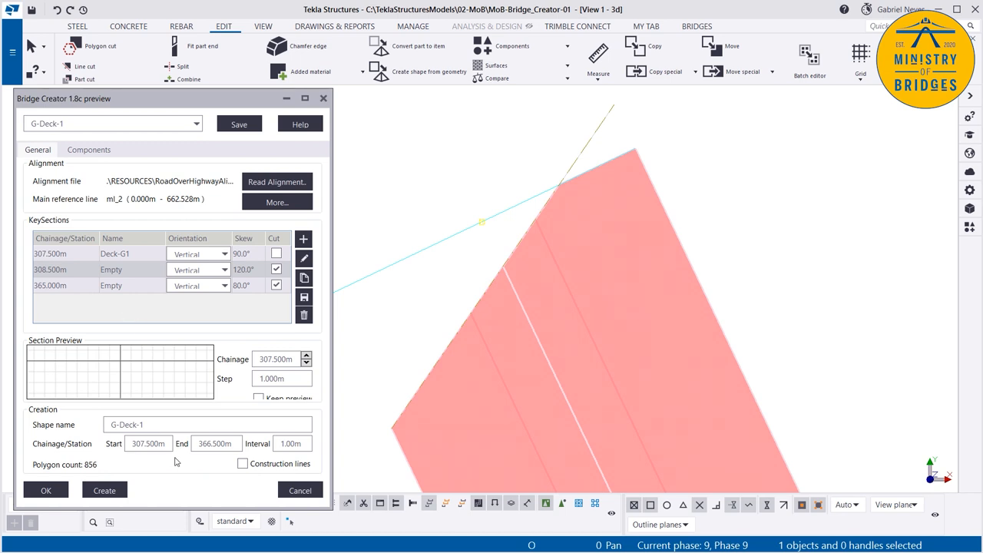
Move Deck-G1 to 305.500m with the cut at 307.500m, start 305.500m, and regenerate
click(65, 253)
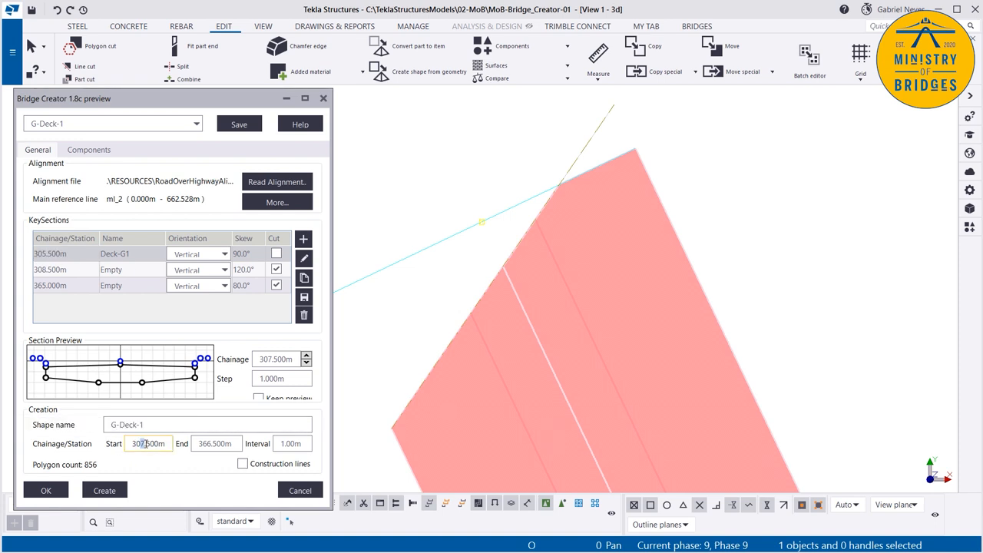
click(65, 269)
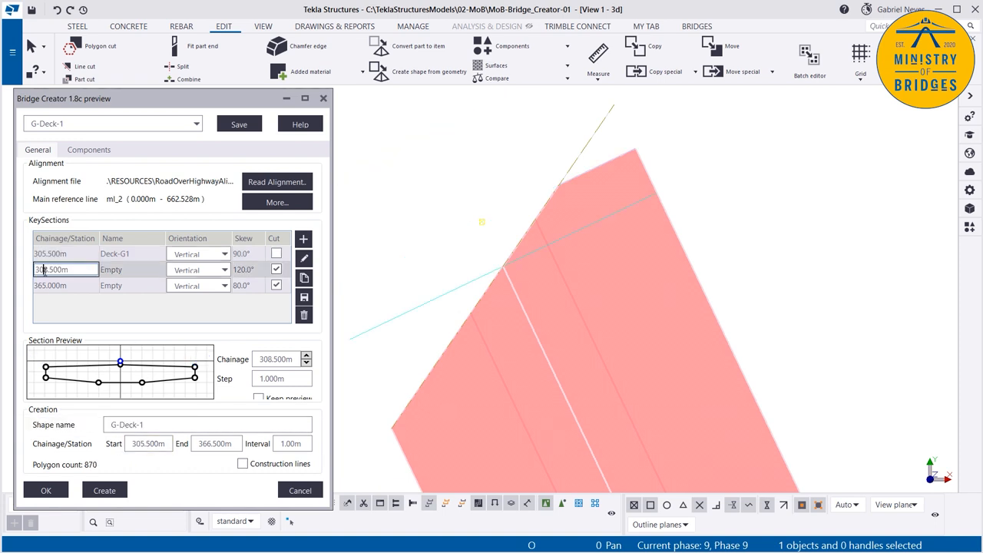
text(307.500m)
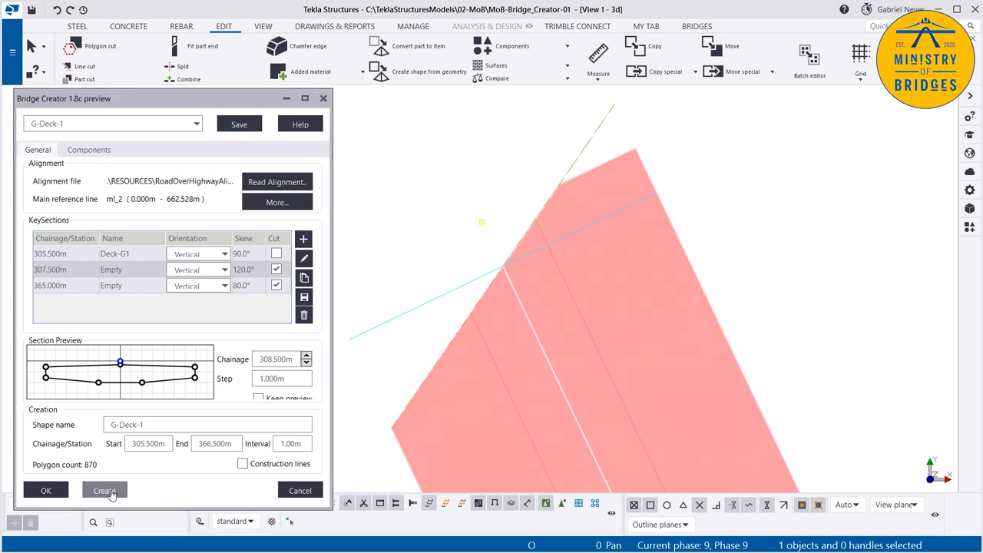
click(104, 490)
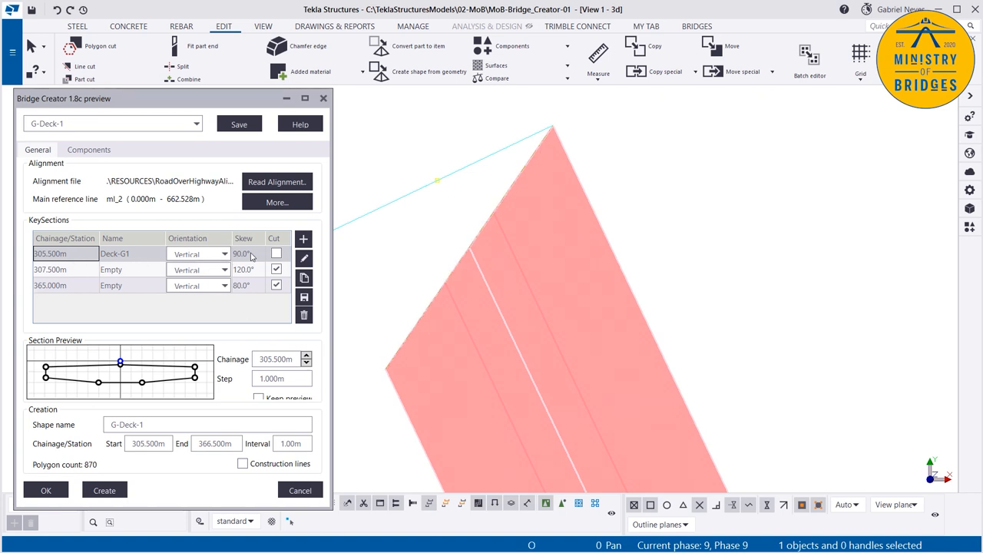
Move the last key section to 366.500m, extend the deck end to 369.500m and regenerate
click(52, 269)
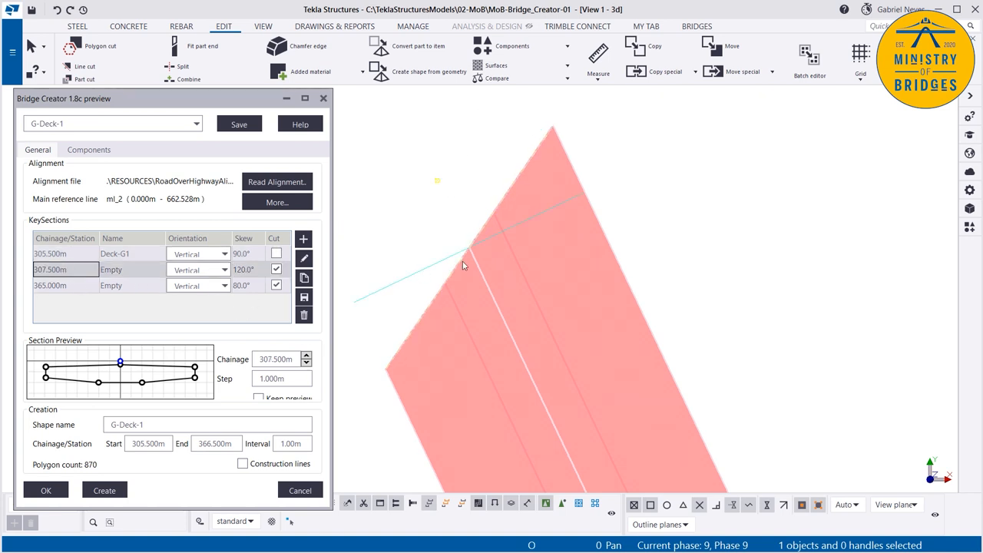
mouse_move(470, 253)
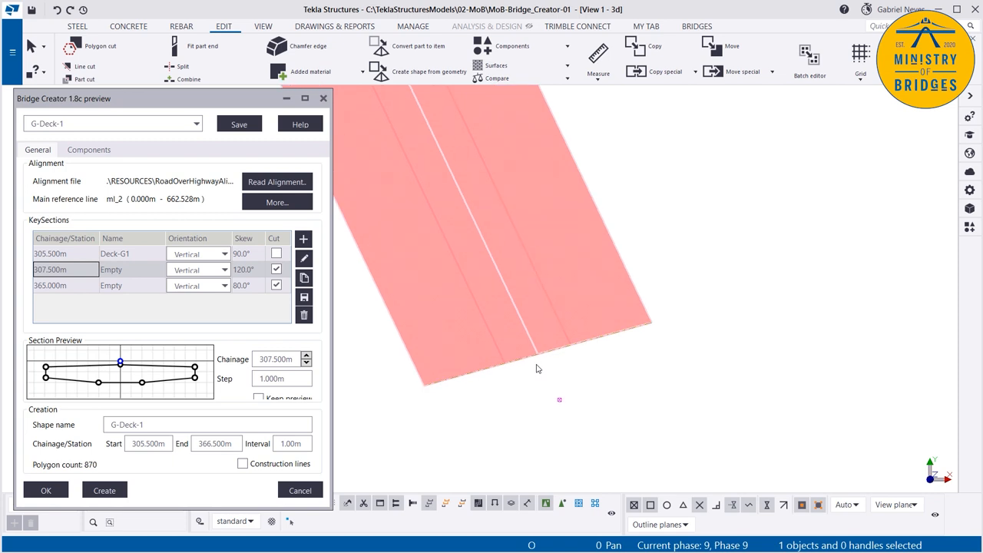
mouse_move(49, 291)
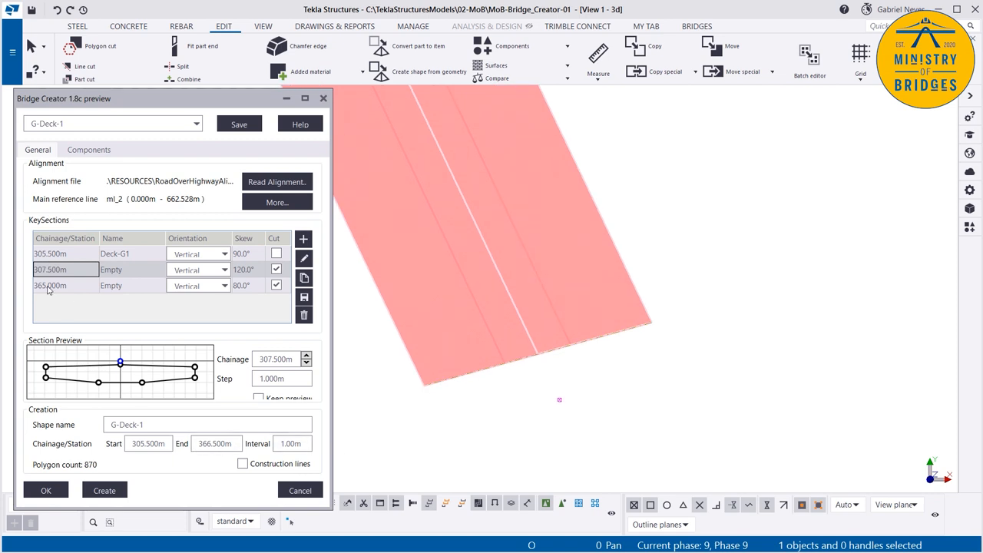
click(66, 285)
text(6.)
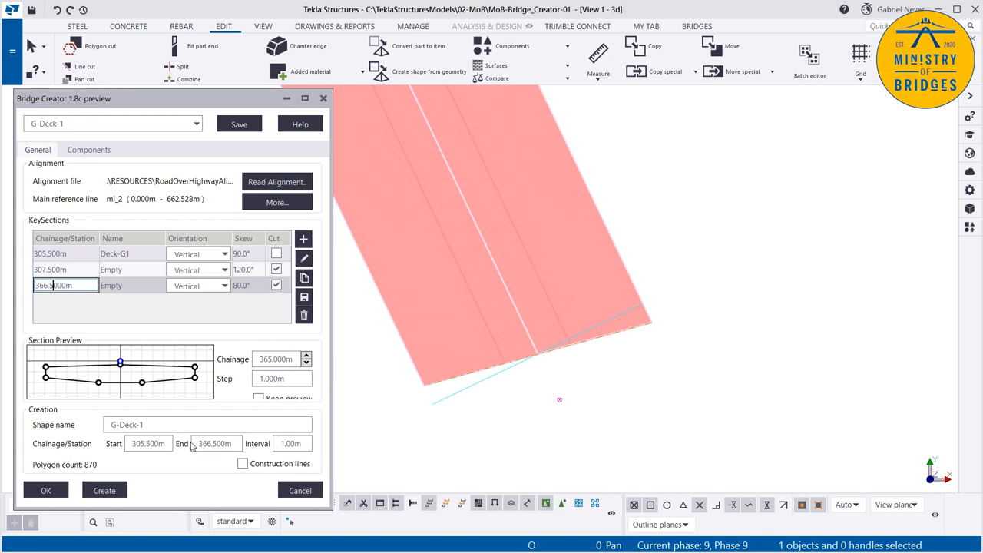
click(215, 443)
text(9)
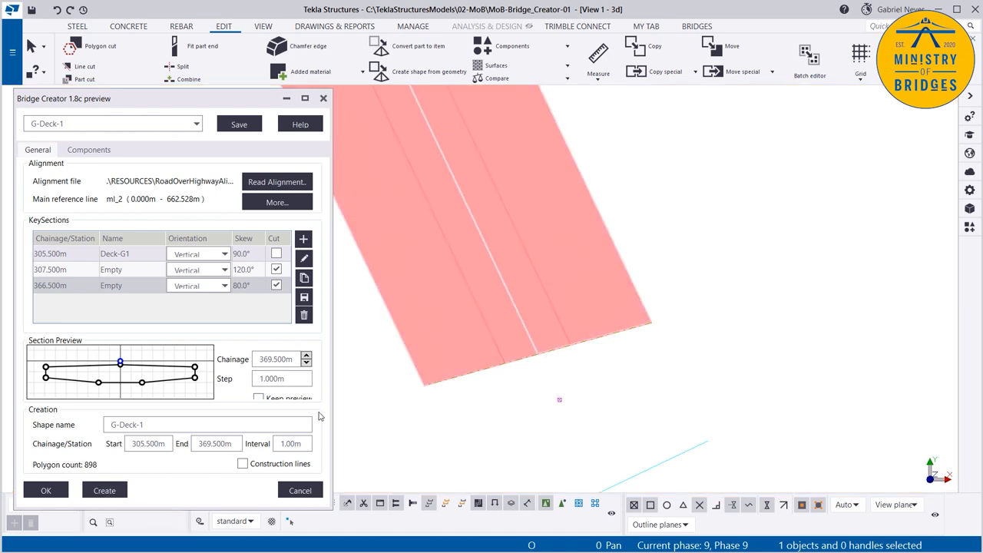
mouse_move(104, 490)
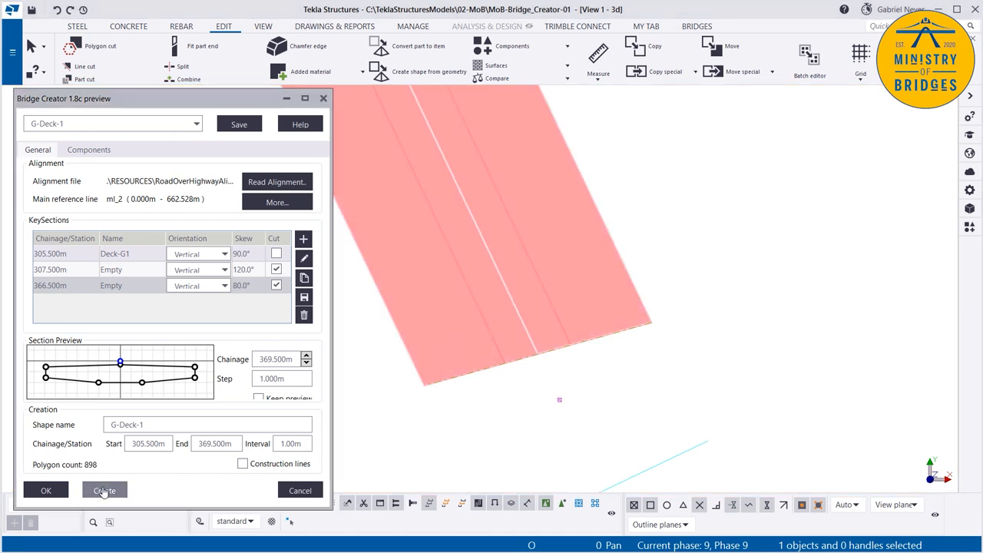
click(105, 490)
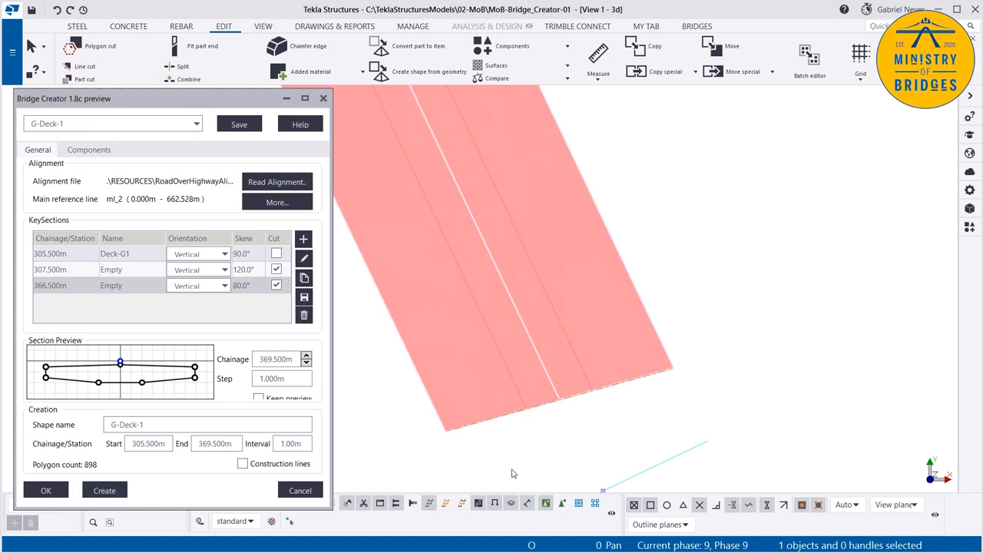
click(65, 285)
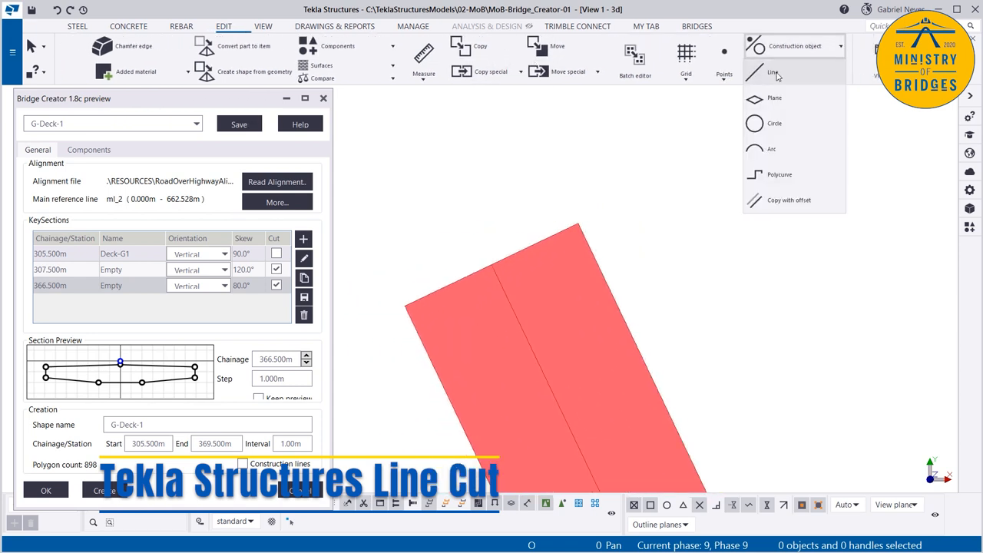
Start a construction line from the Edit tab's Construction object menu
click(773, 72)
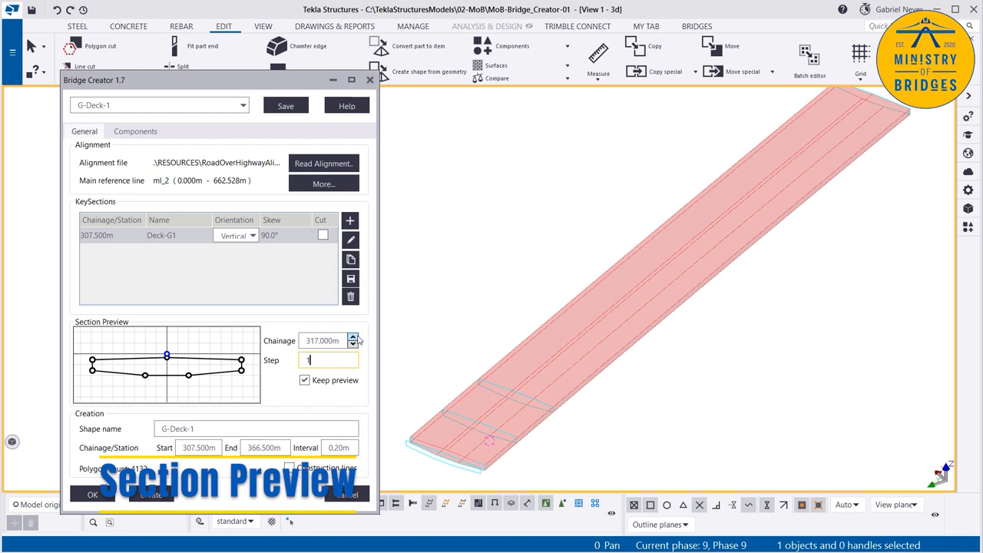
Preview sections with step 1.000m, then turn Keep preview off and Construction lines on
click(353, 338)
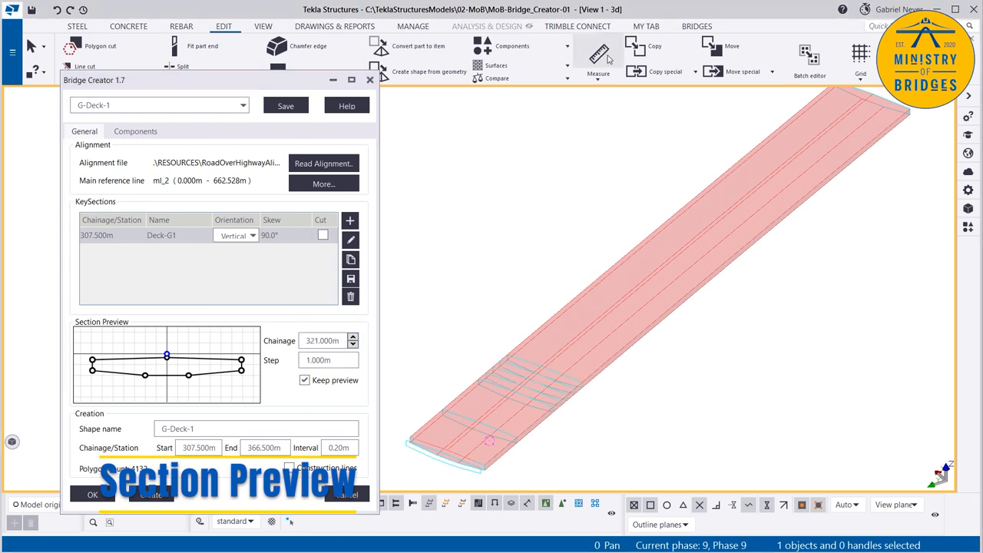
click(598, 54)
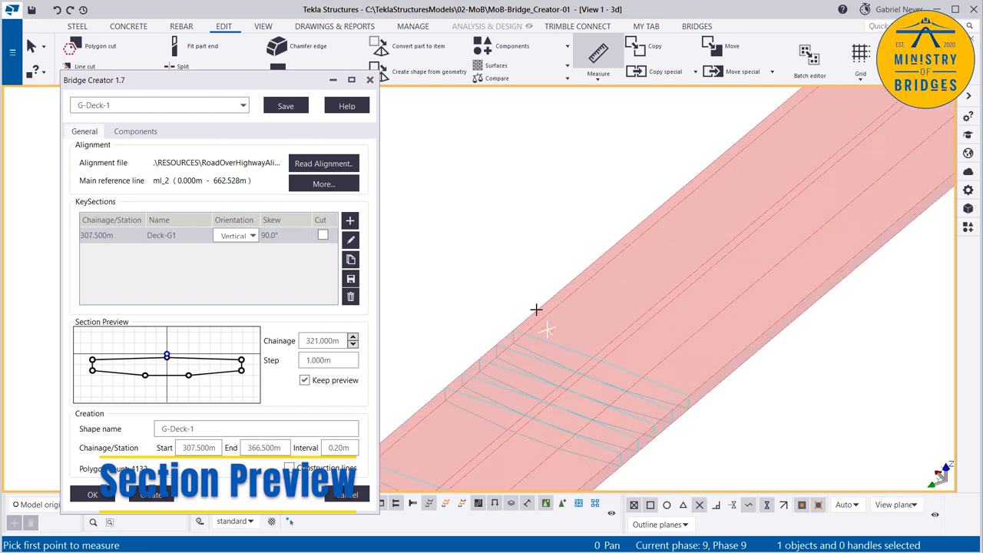
click(305, 380)
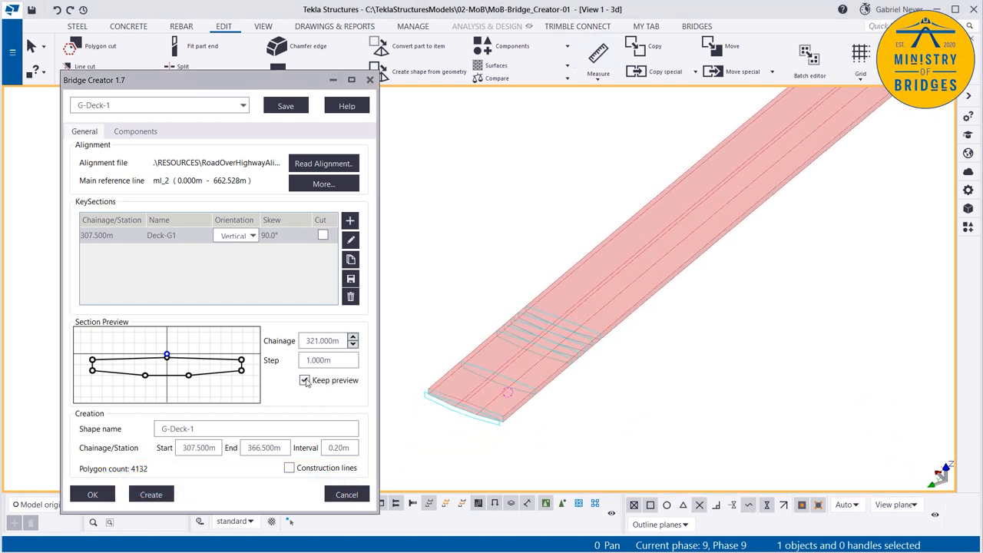
click(304, 380)
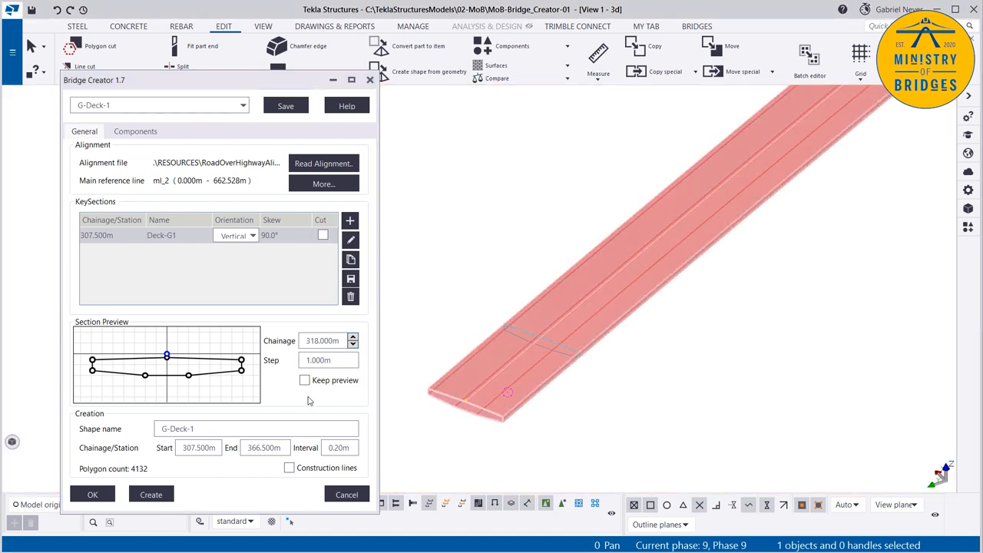
click(289, 468)
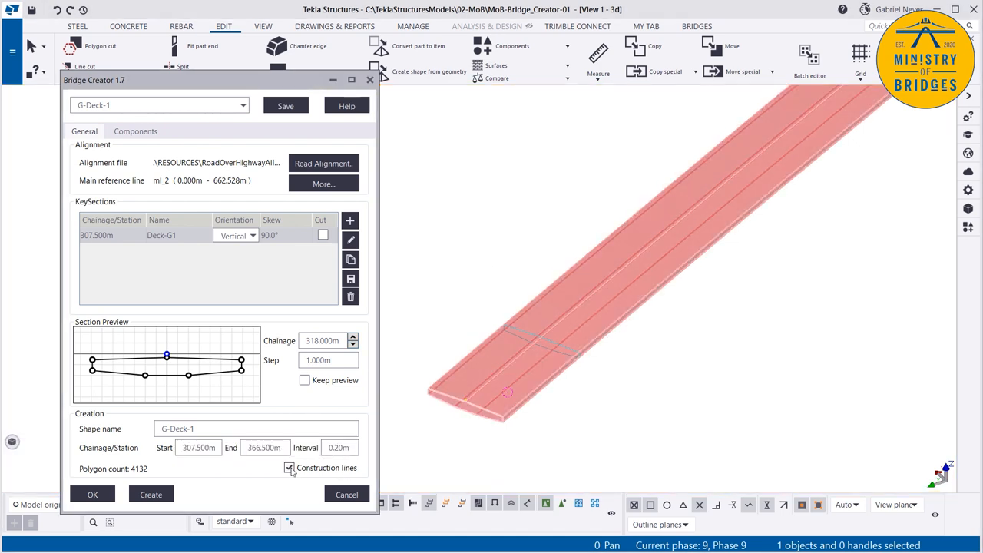
mouse_move(339, 447)
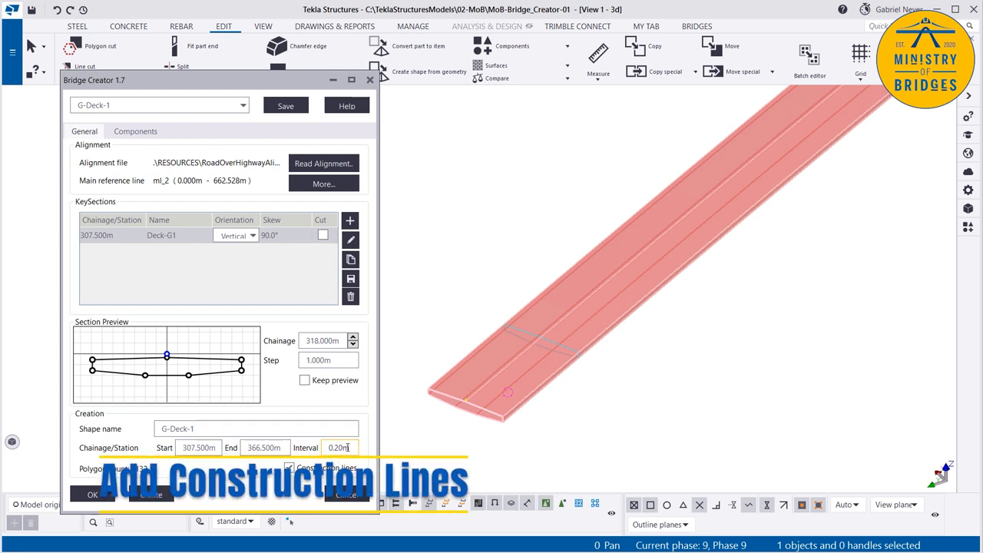
Regenerate deck G-Deck-1 with construction lines at a 5.00m interval, then edit the spacing
triple_click(338, 447)
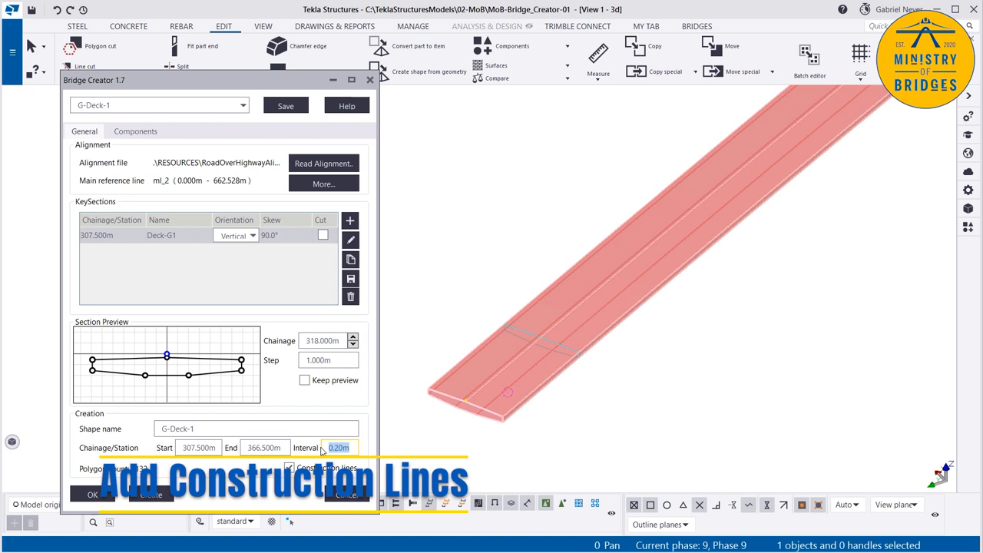
text(5.00m)
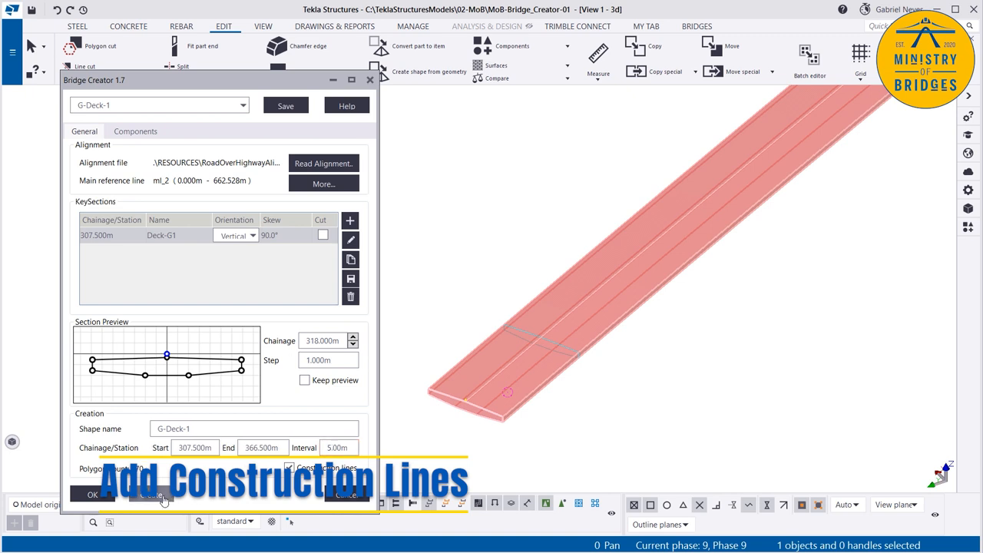
click(598, 52)
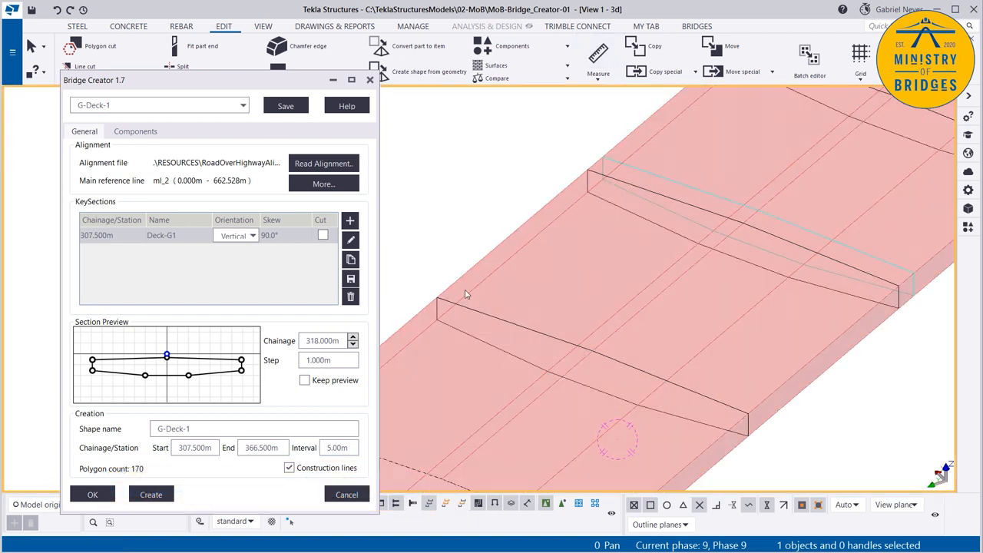
click(546, 382)
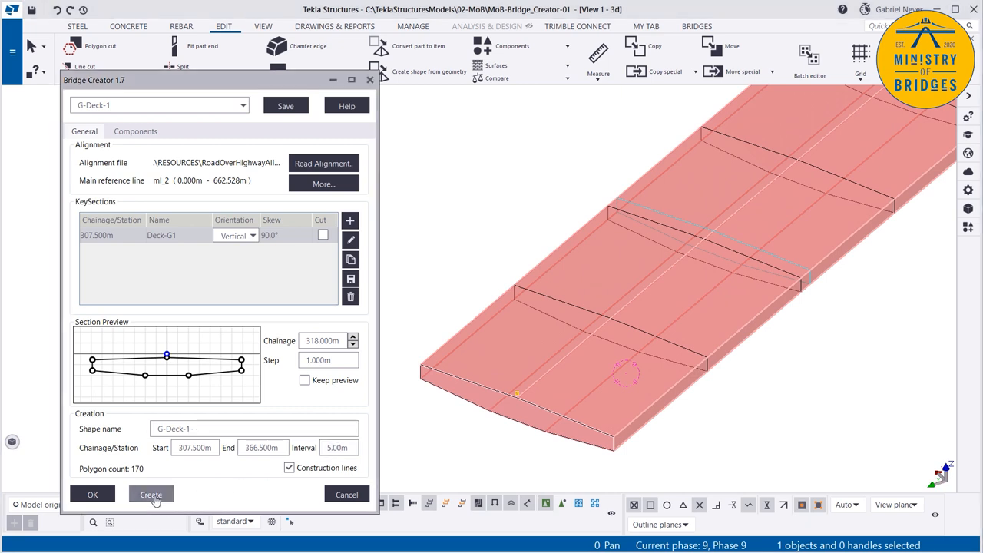
mouse_move(549, 247)
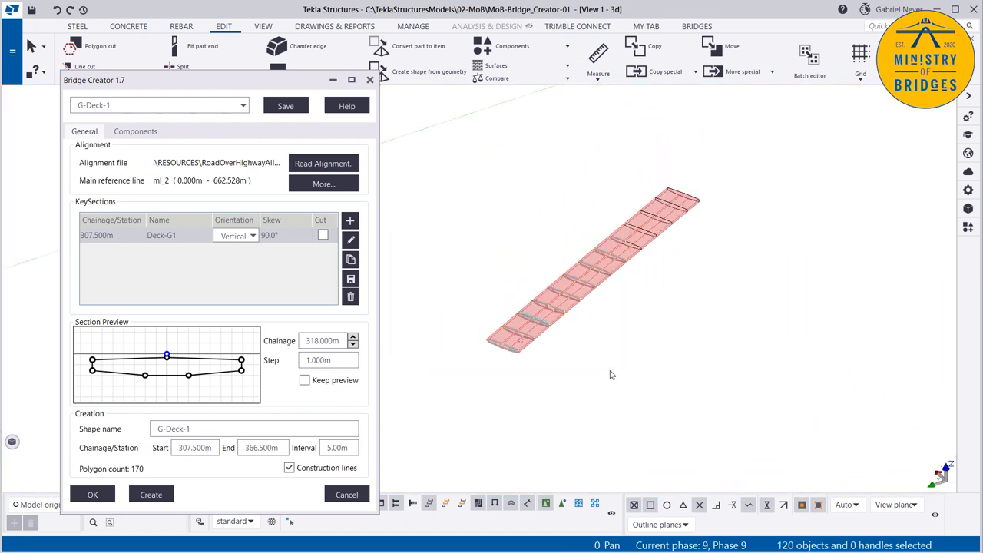
click(338, 448)
text(10)
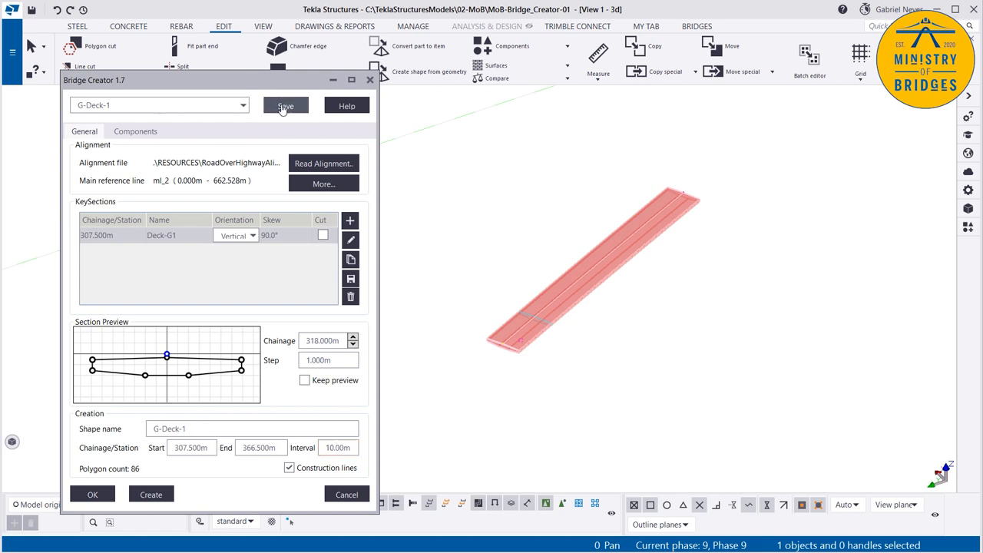
Save the deck settings and use a 0.20m interval without construction lines (4132 polygons)
click(285, 105)
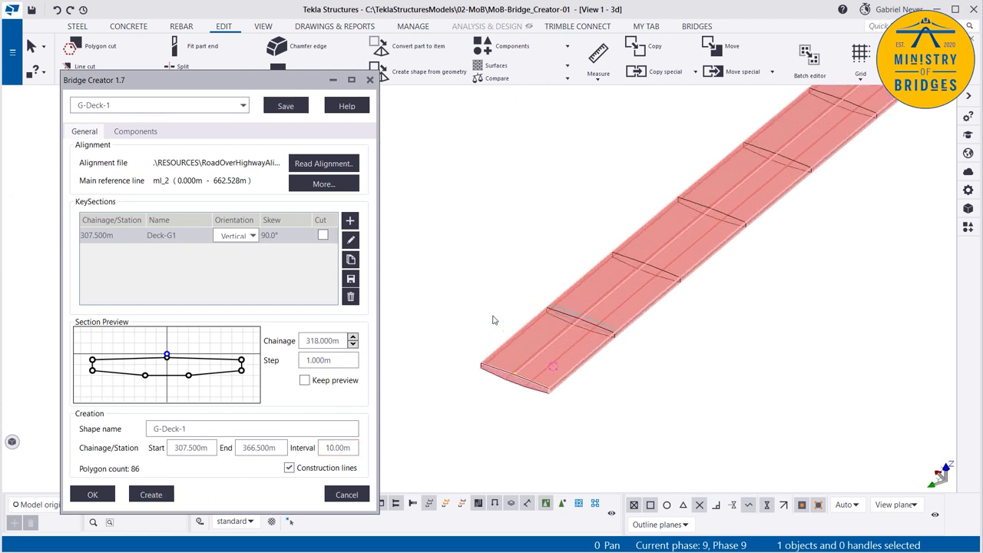
mouse_move(499, 352)
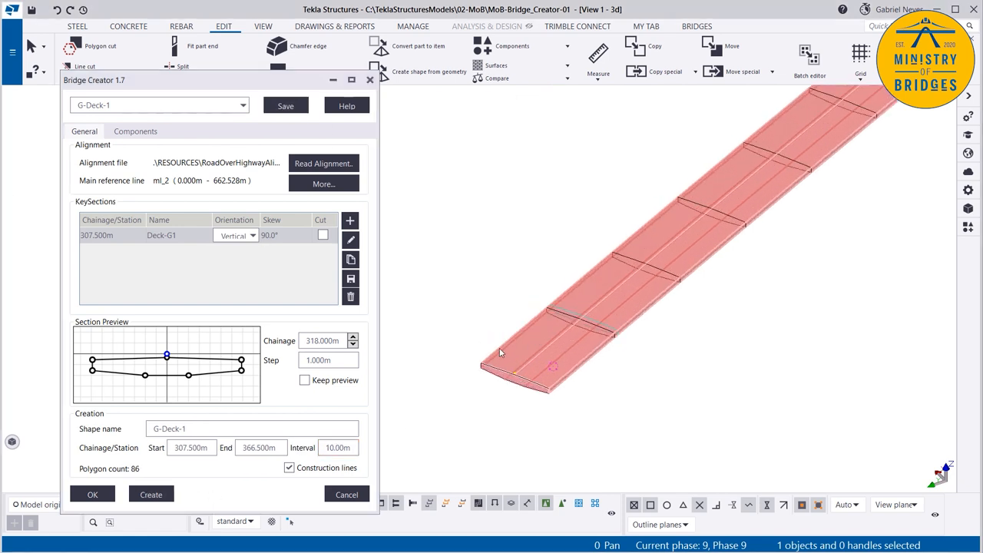
mouse_move(338, 448)
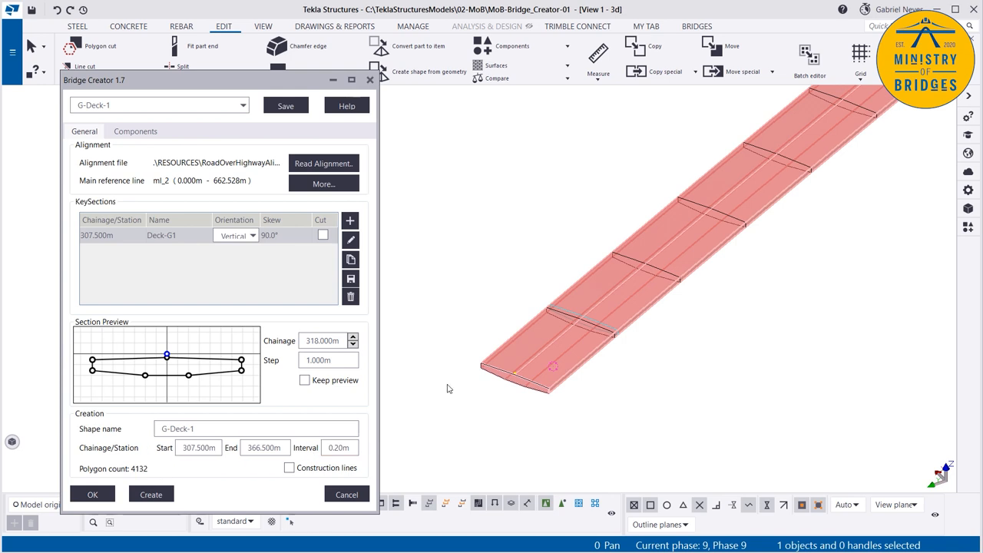
mouse_move(548, 427)
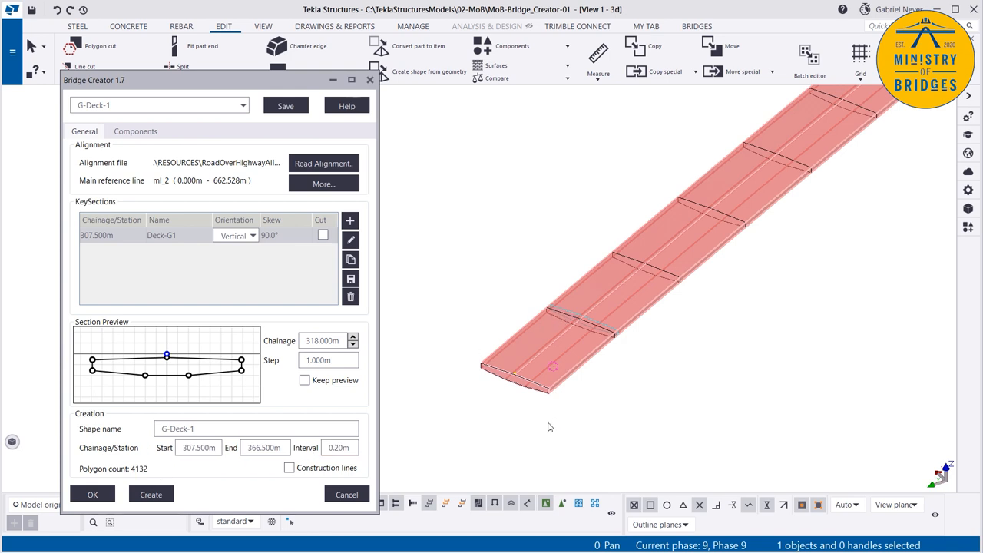
mouse_move(611, 432)
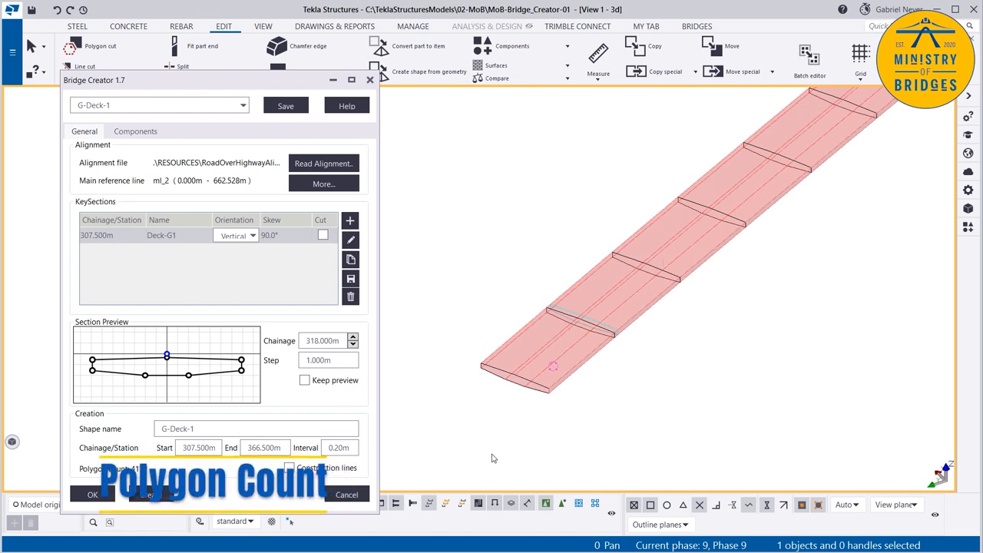
click(257, 428)
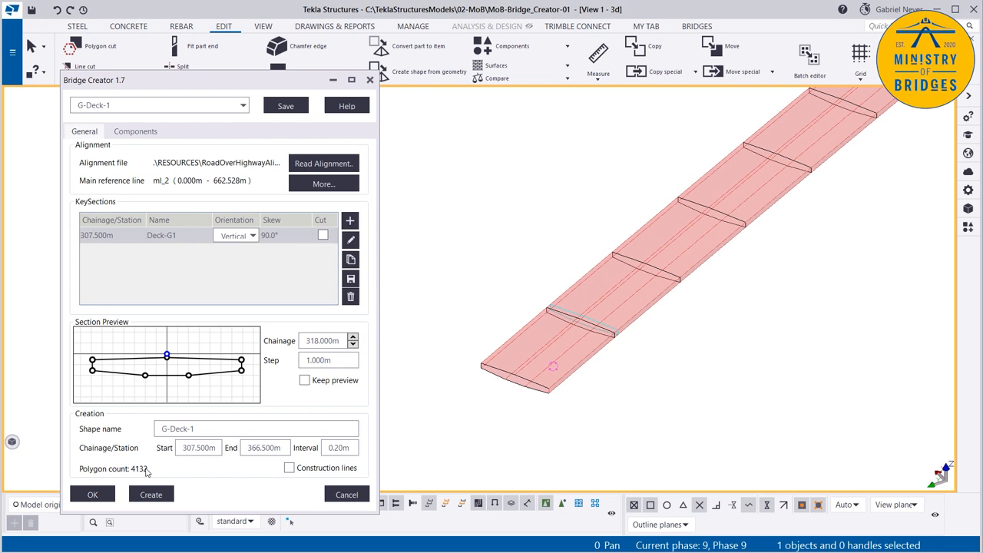
mouse_move(289, 468)
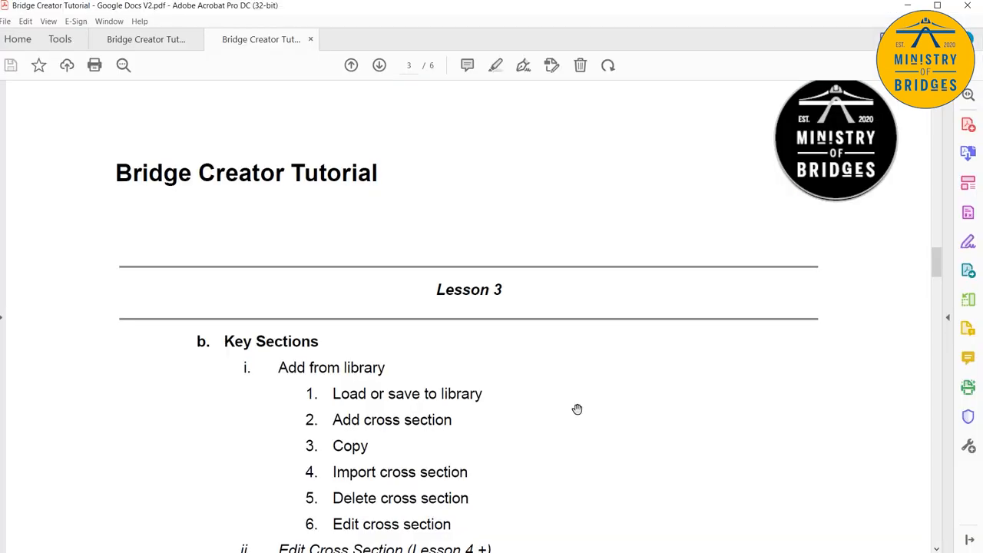
Scroll the Lesson 3 outline past Section Preview and Creation to 'Components (Lesson X)'
scroll(down, 3)
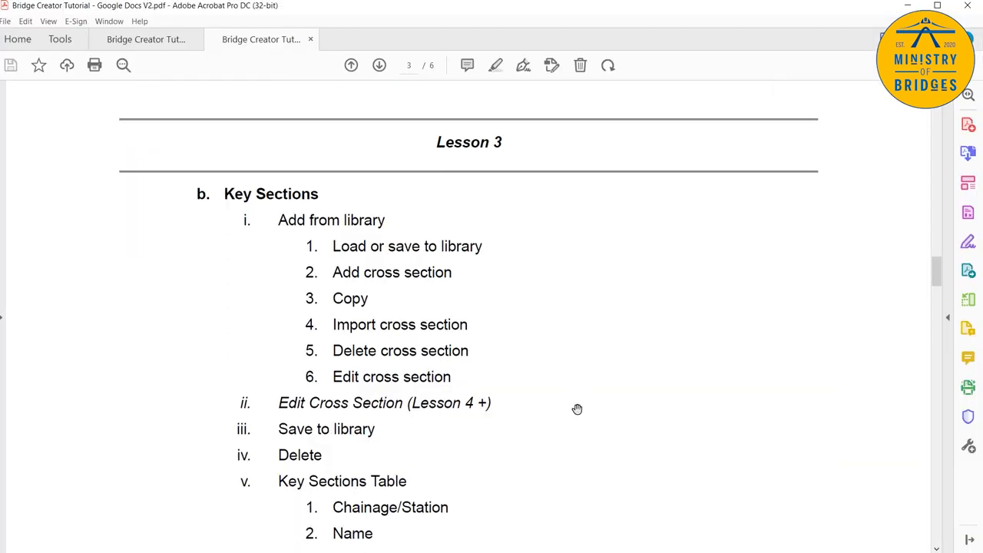
scroll(down, 3)
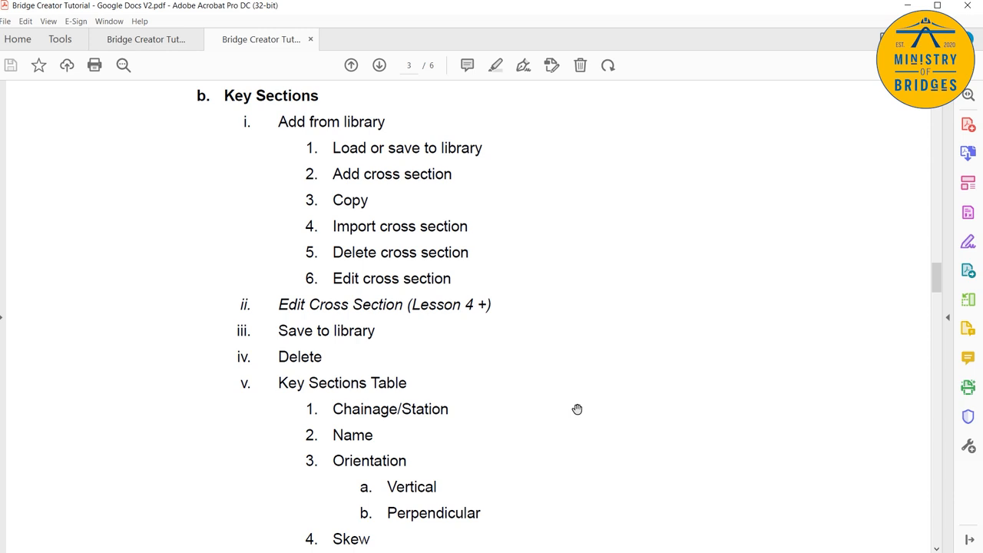
scroll(down, 3)
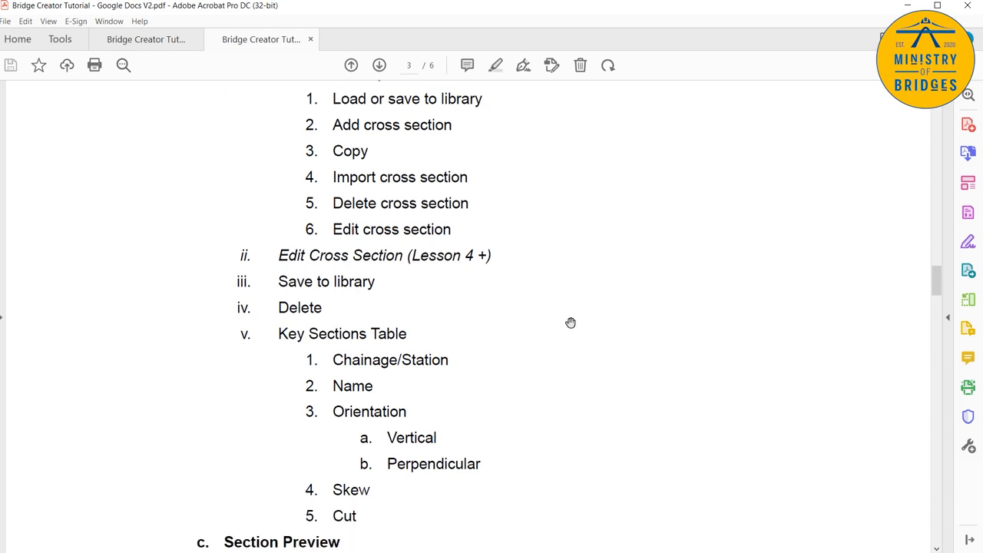
mouse_move(495, 275)
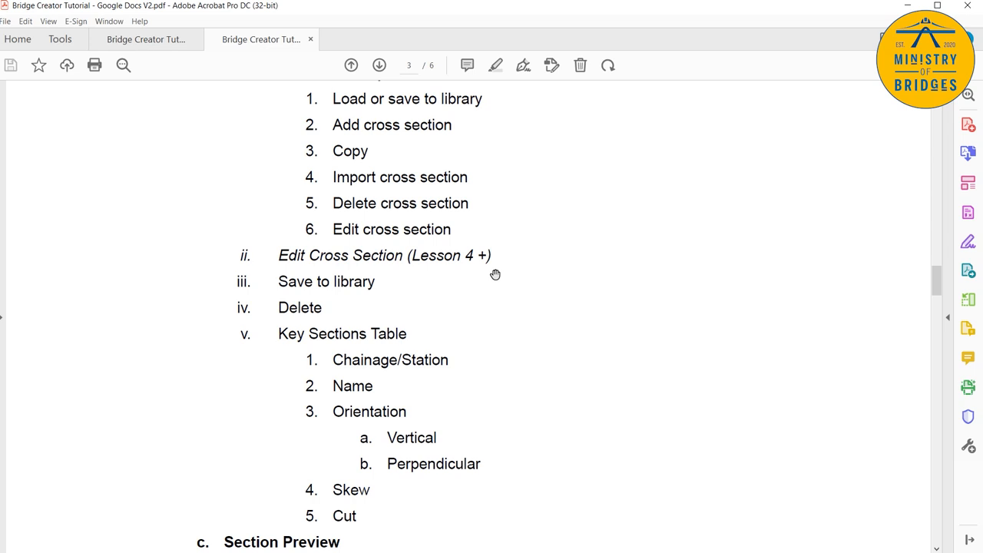
mouse_move(504, 302)
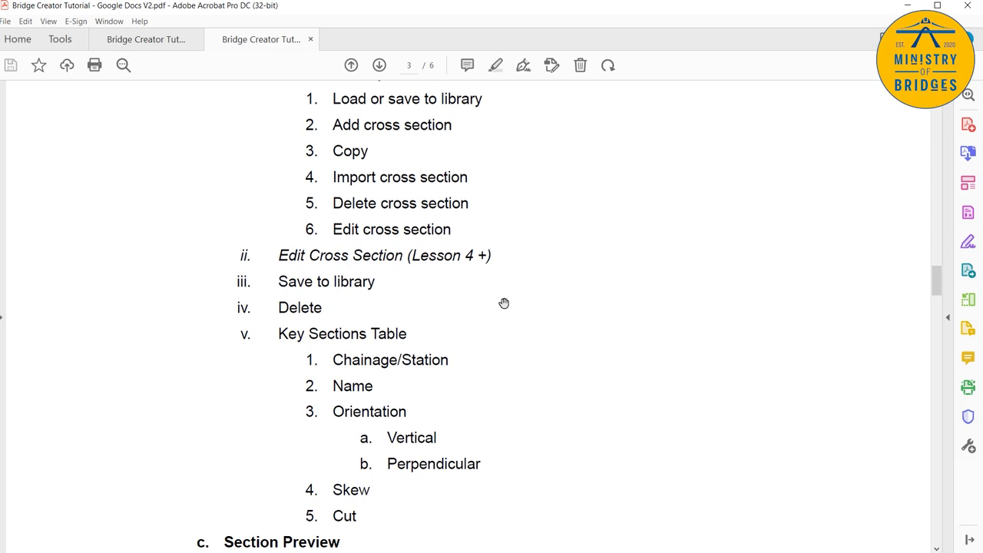
mouse_move(517, 327)
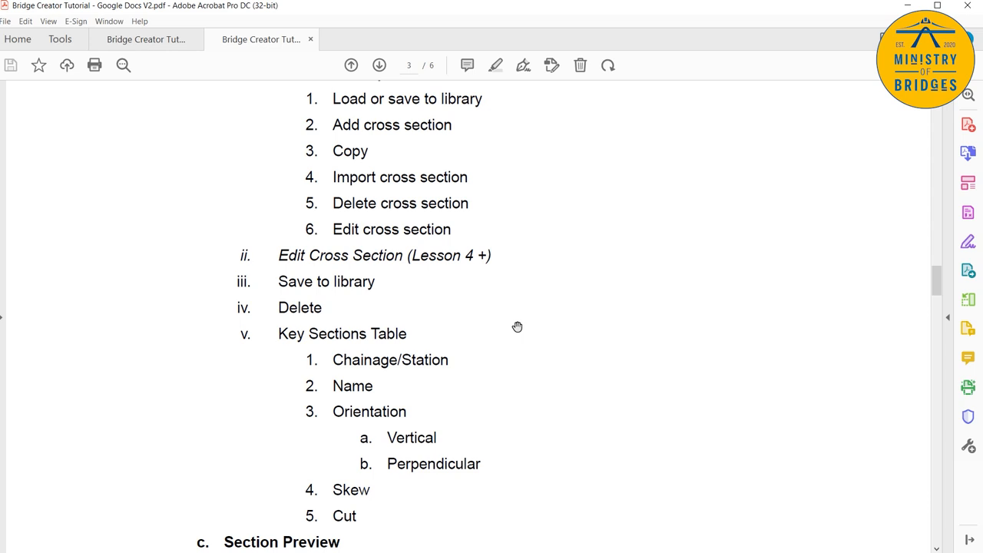
mouse_move(568, 348)
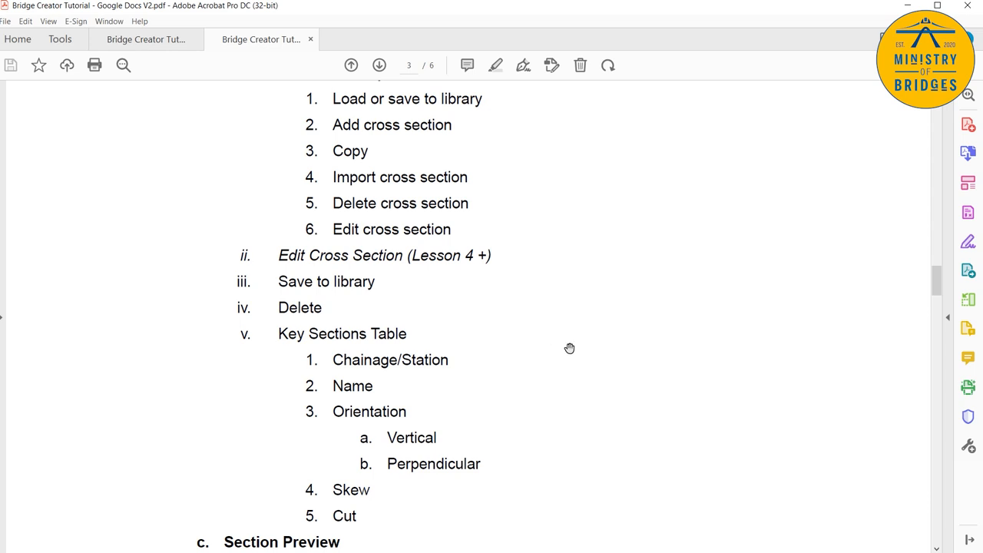
mouse_move(573, 426)
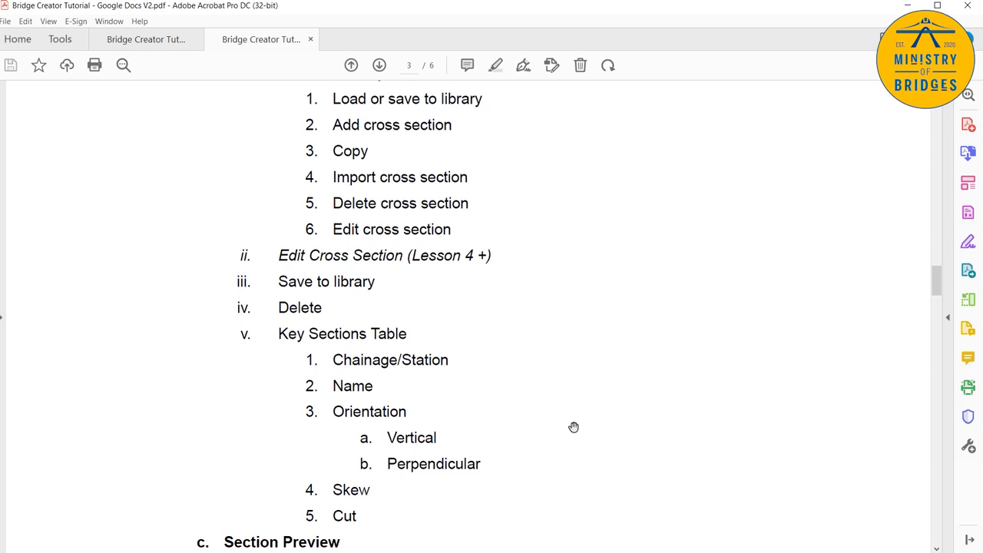
mouse_move(588, 411)
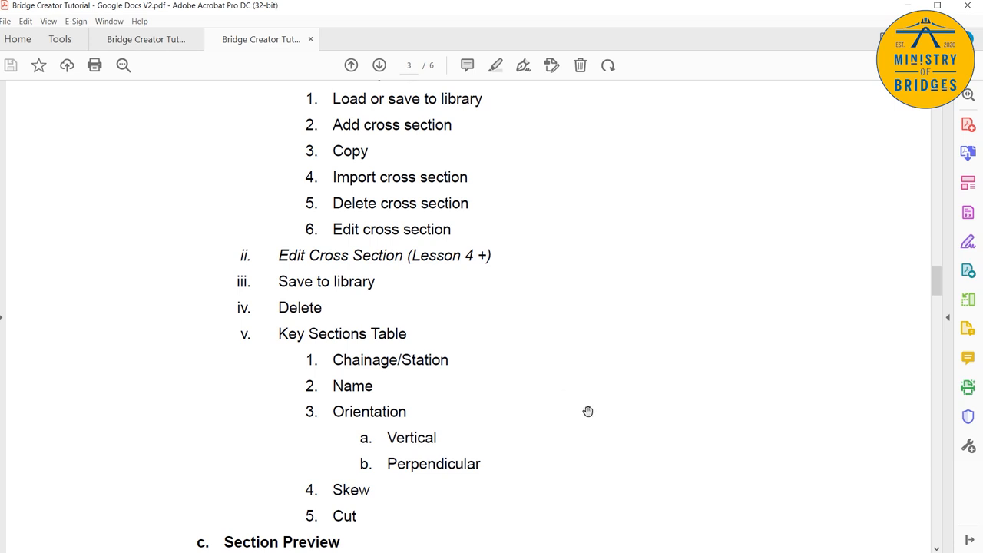
scroll(down, 3)
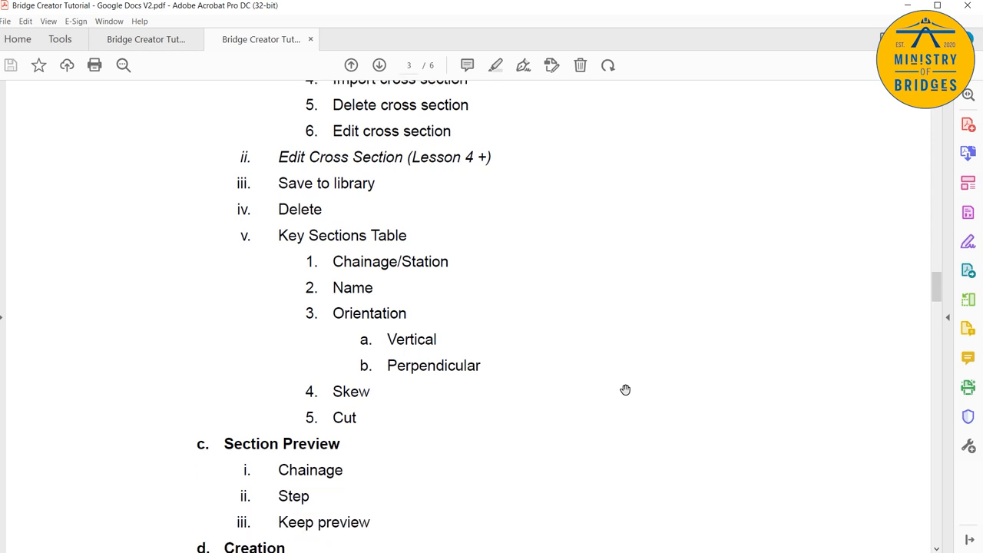
scroll(down, 3)
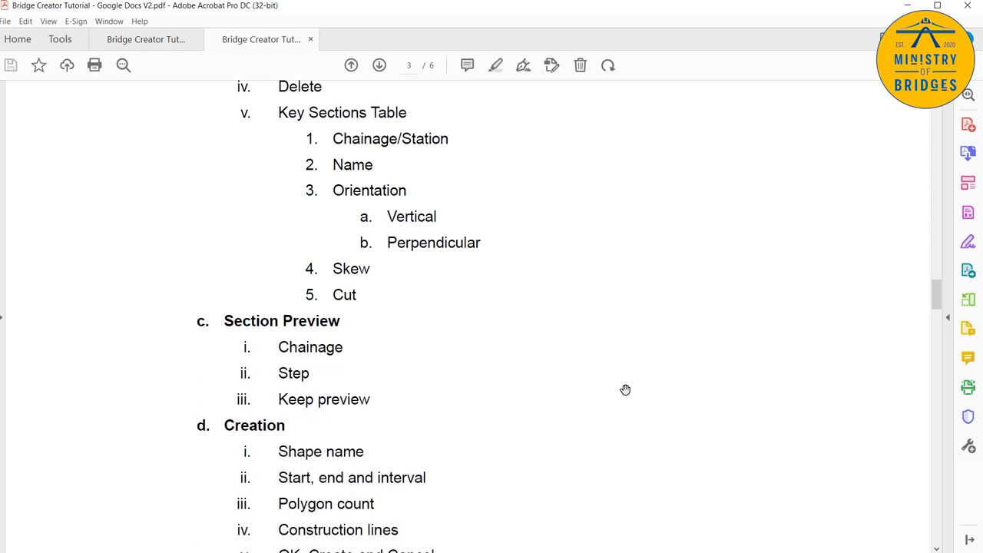
scroll(down, 3)
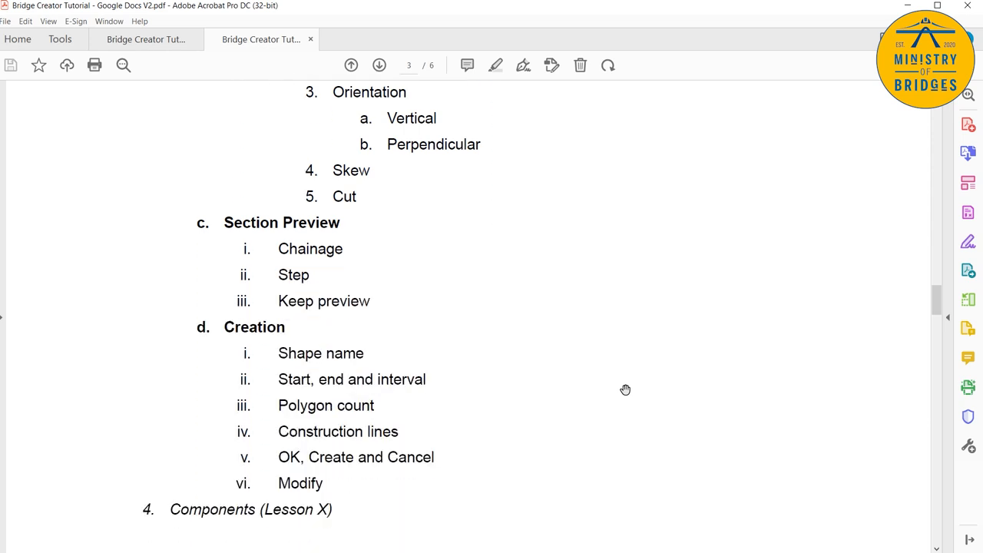
mouse_move(504, 275)
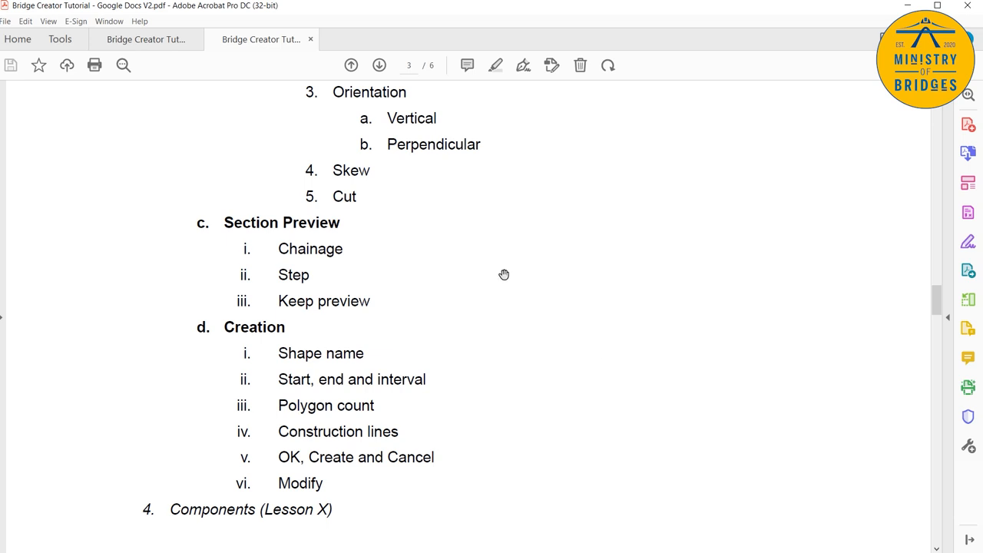
mouse_move(423, 232)
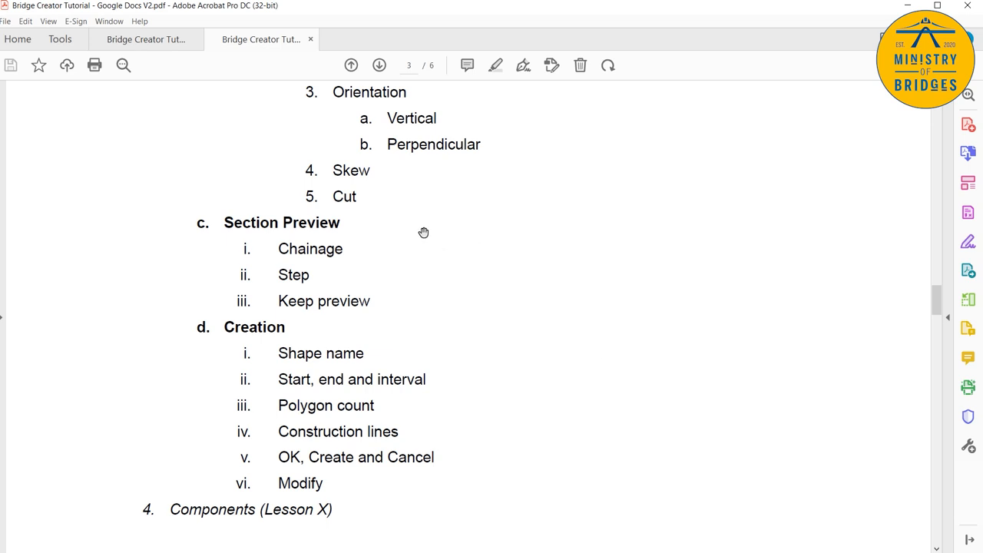
mouse_move(427, 256)
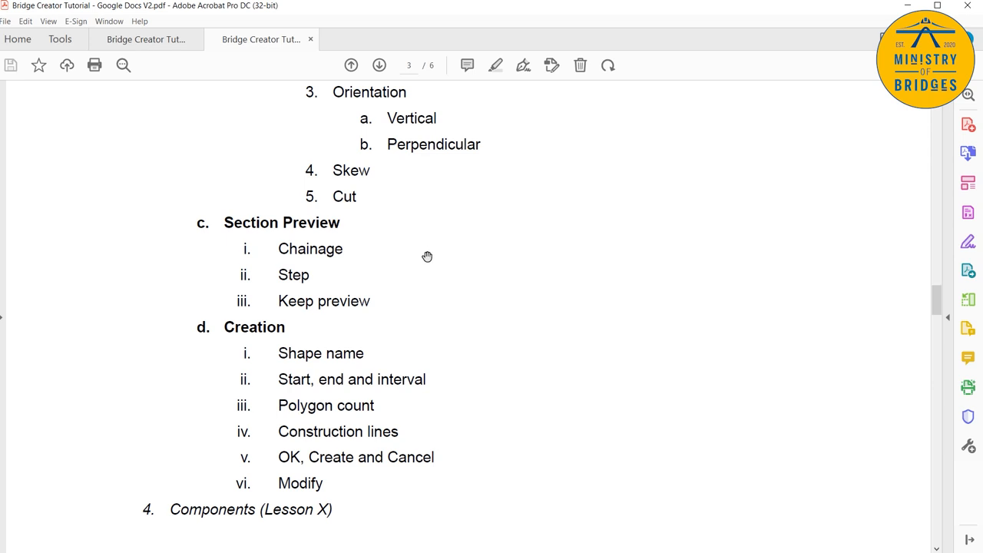
mouse_move(448, 318)
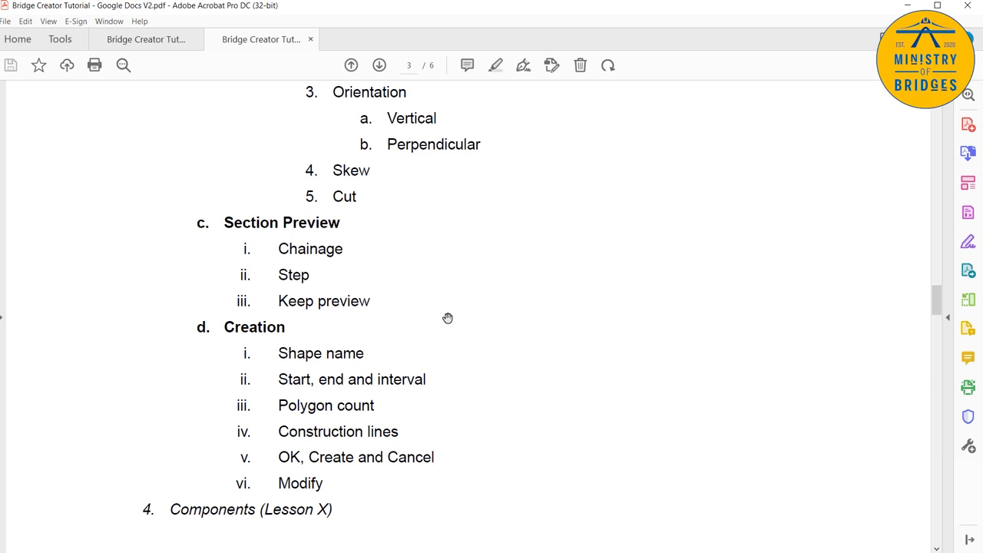
mouse_move(496, 360)
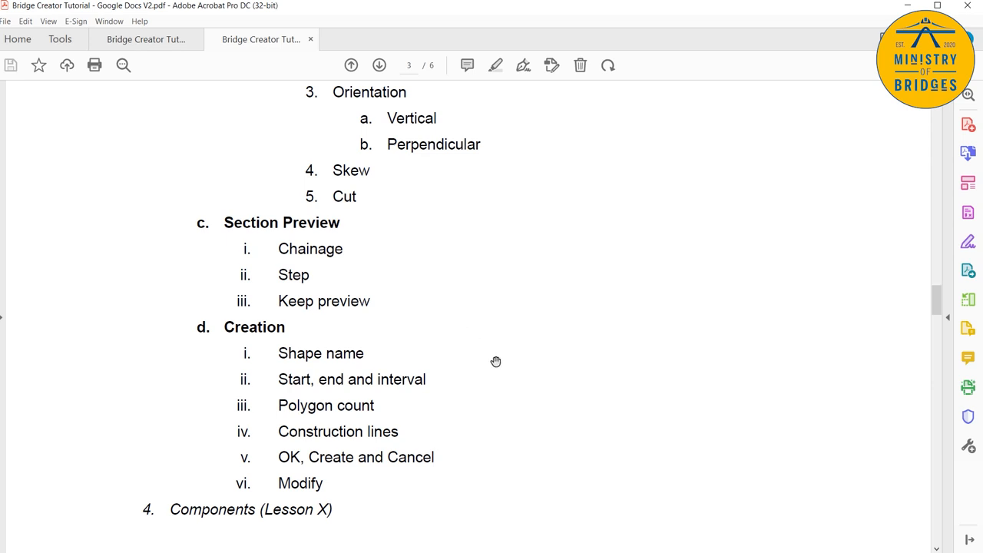
mouse_move(517, 397)
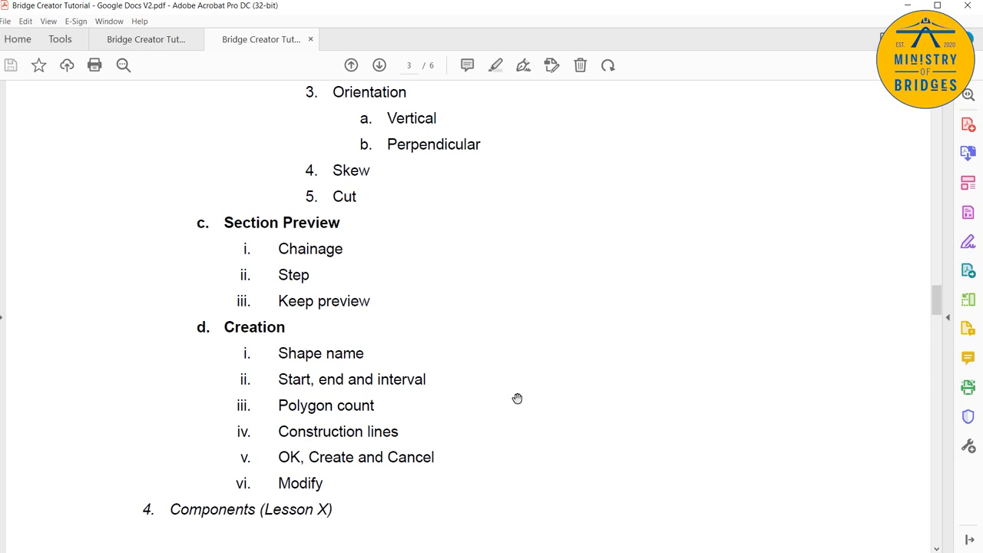